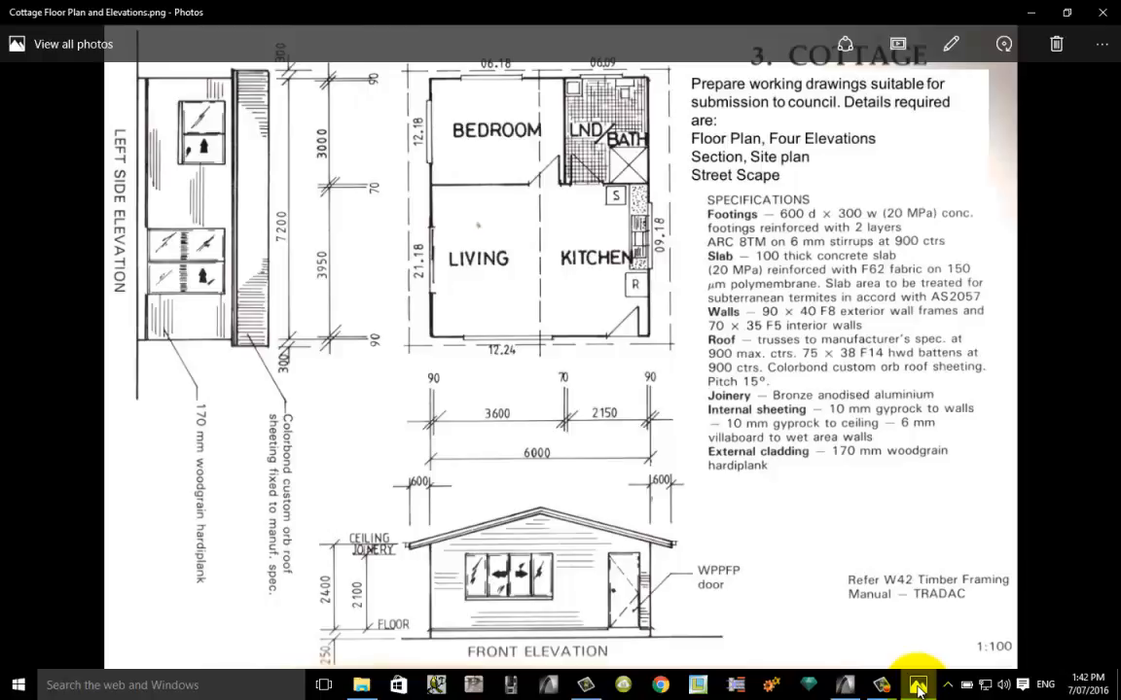
mouse_move(193, 55)
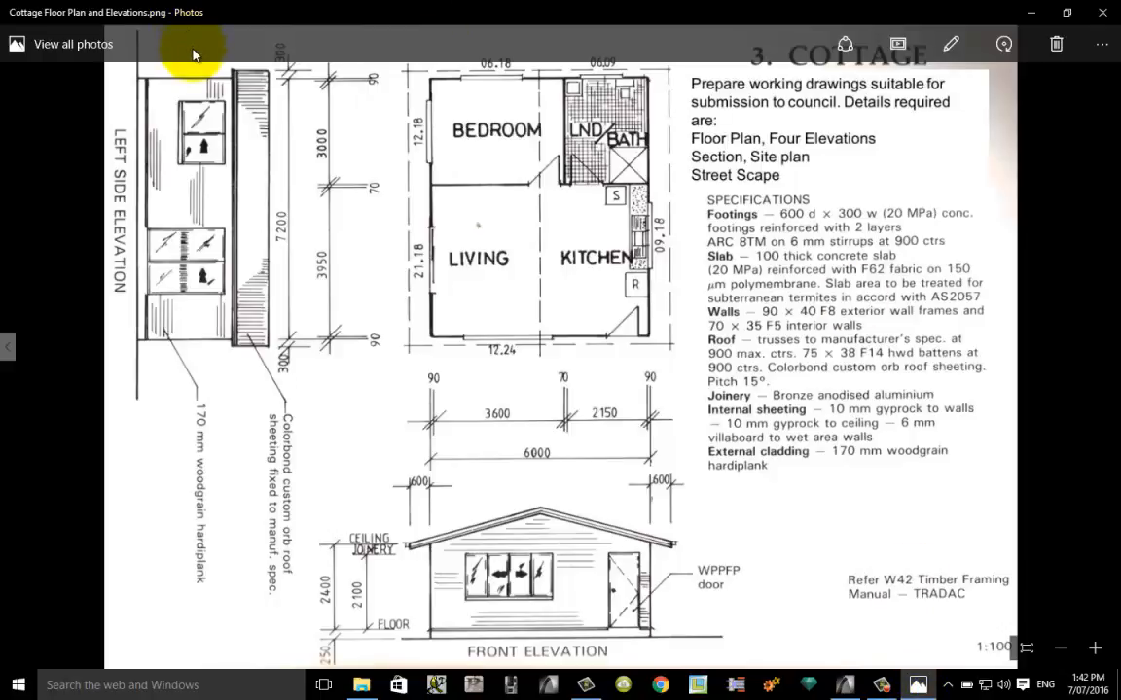
mouse_move(224, 101)
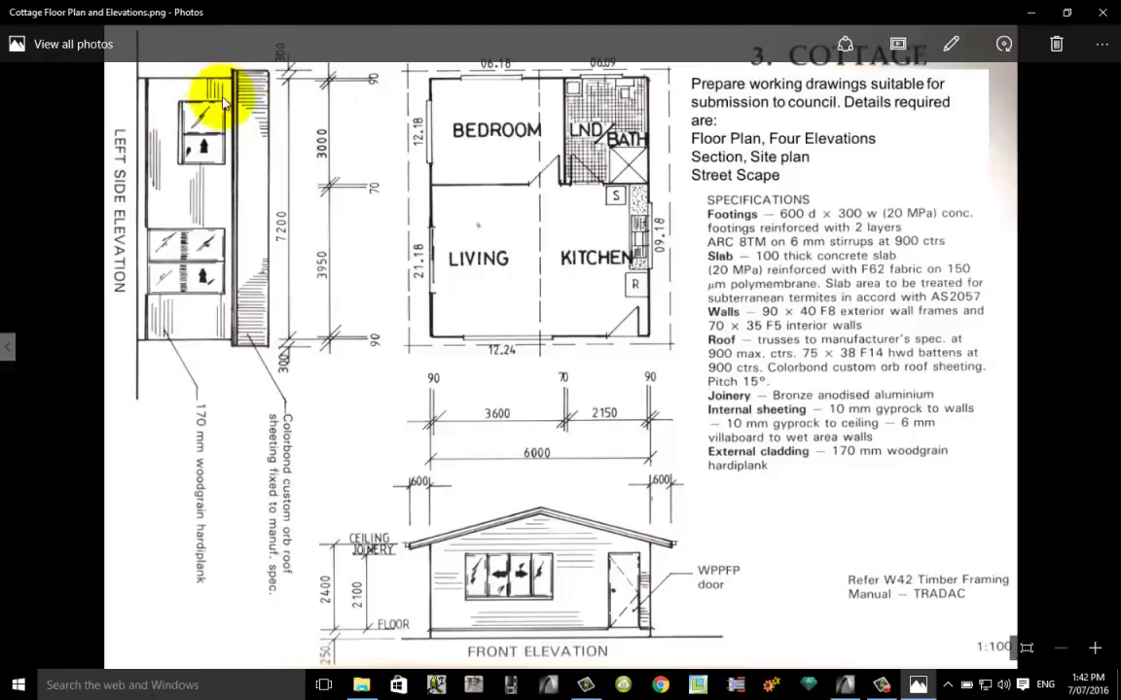
mouse_move(428, 88)
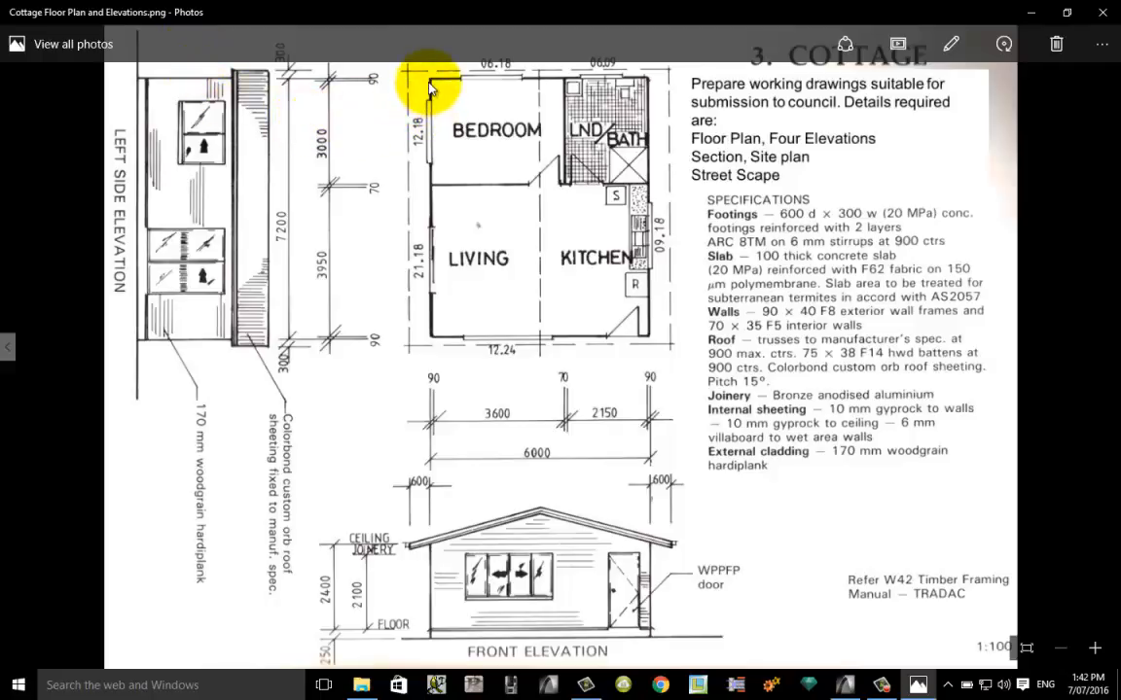
mouse_move(440, 253)
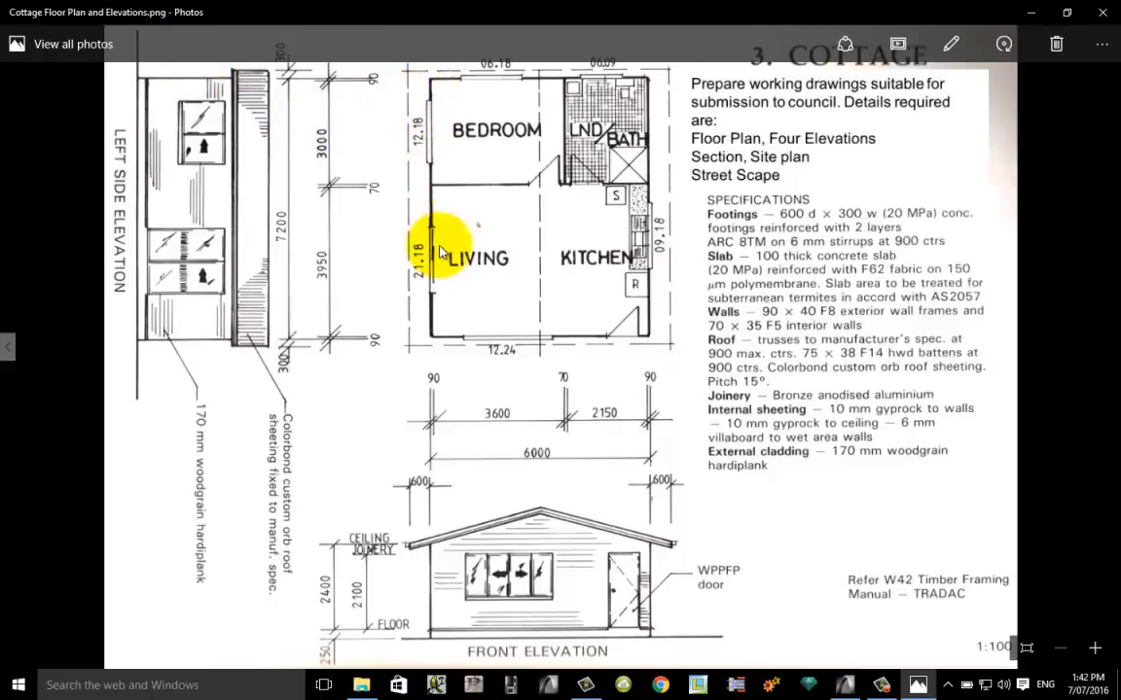
mouse_move(540, 340)
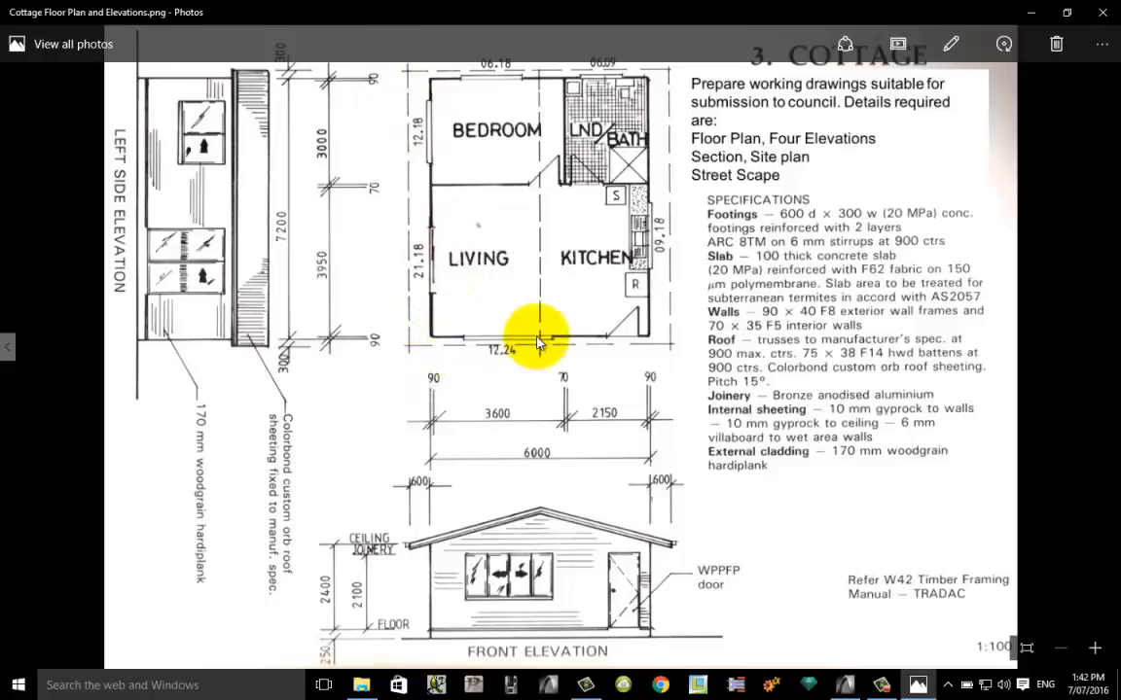
mouse_move(652, 155)
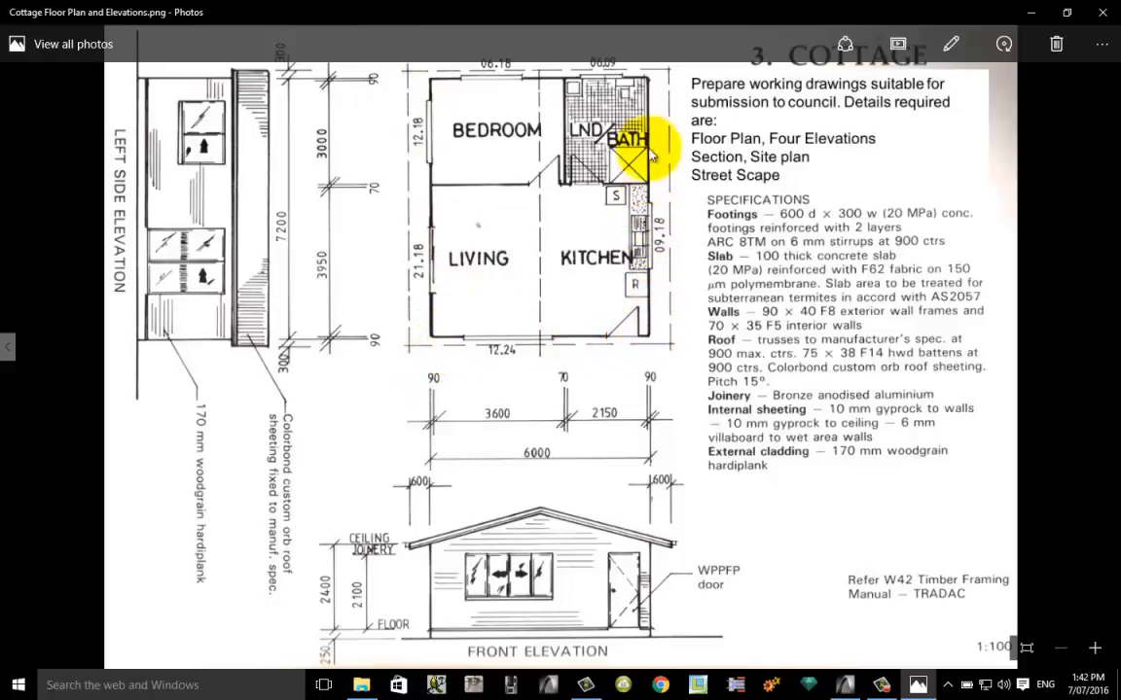
mouse_move(476, 82)
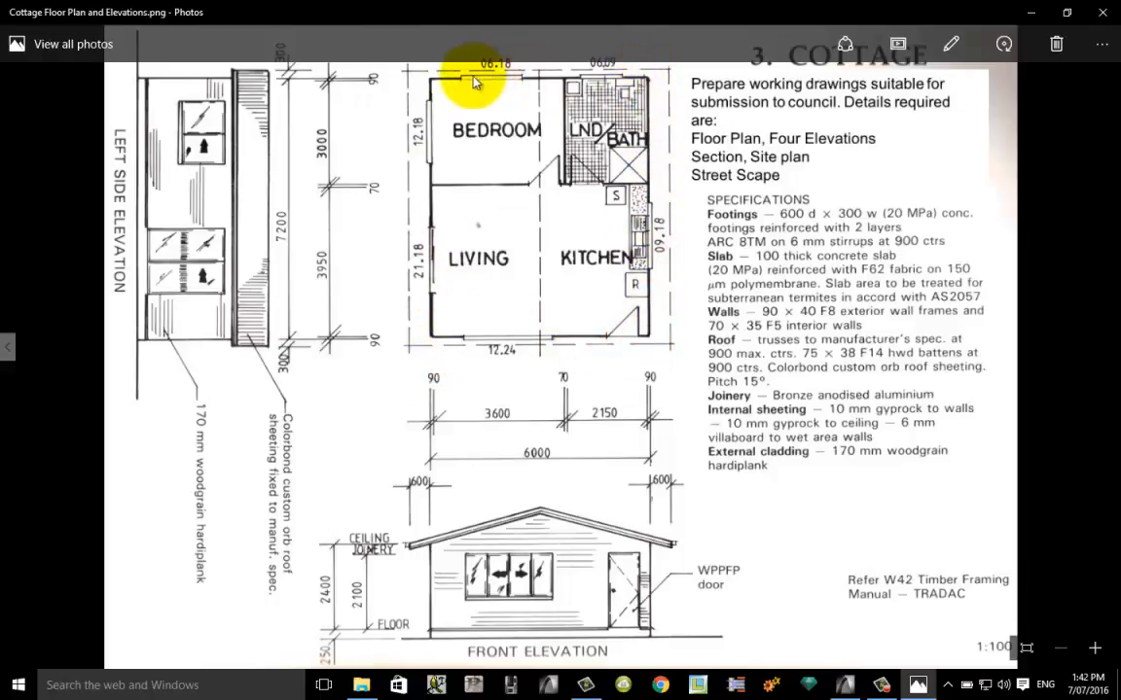
mouse_move(436, 192)
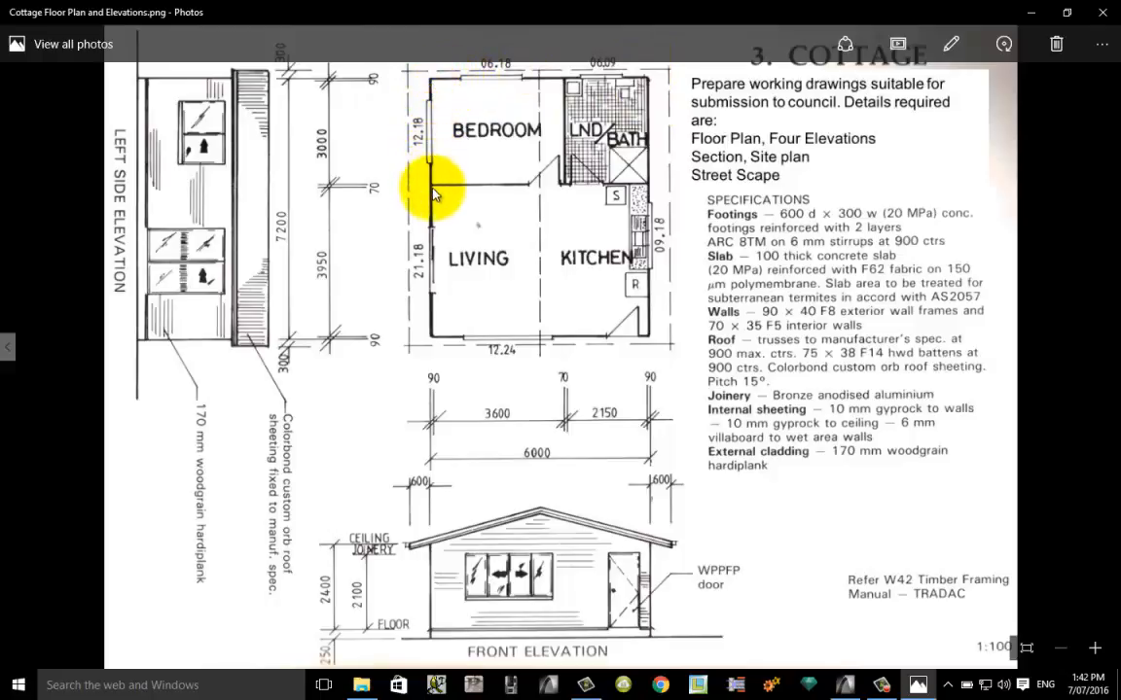
mouse_move(436, 199)
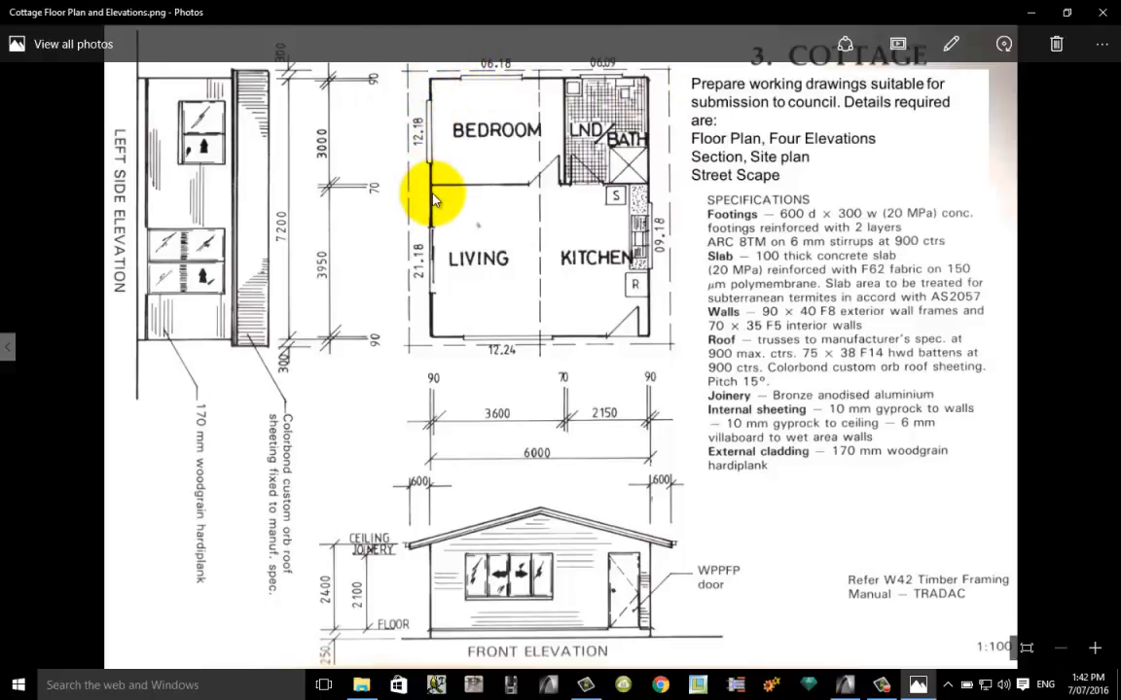
mouse_move(487, 491)
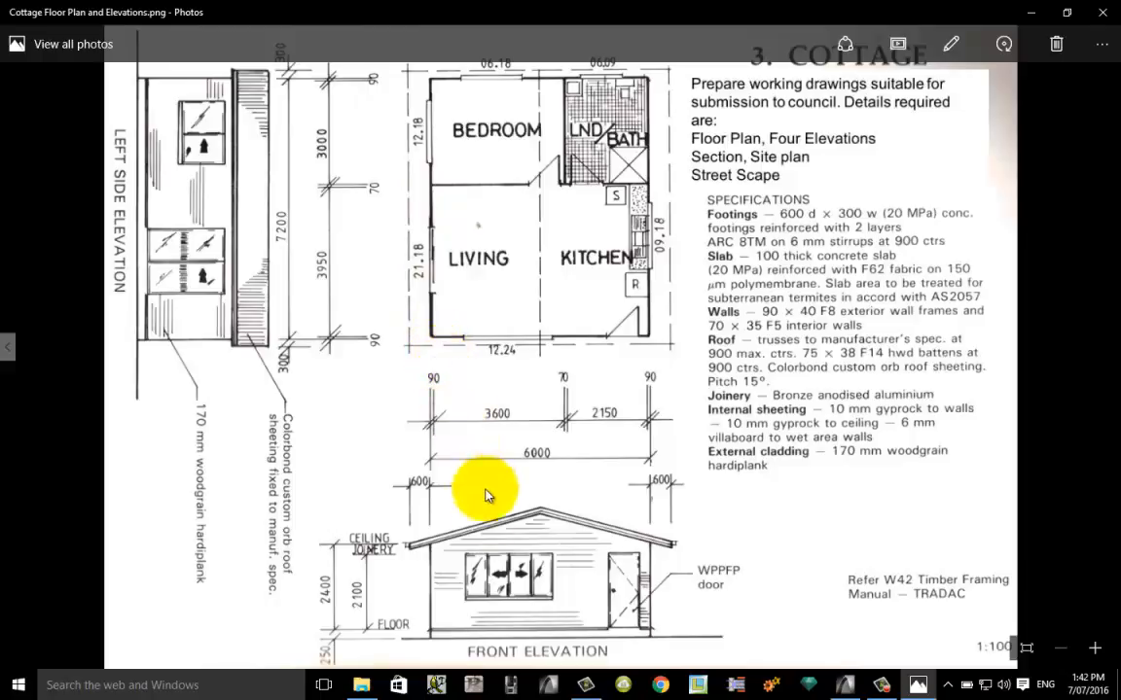
mouse_move(482, 649)
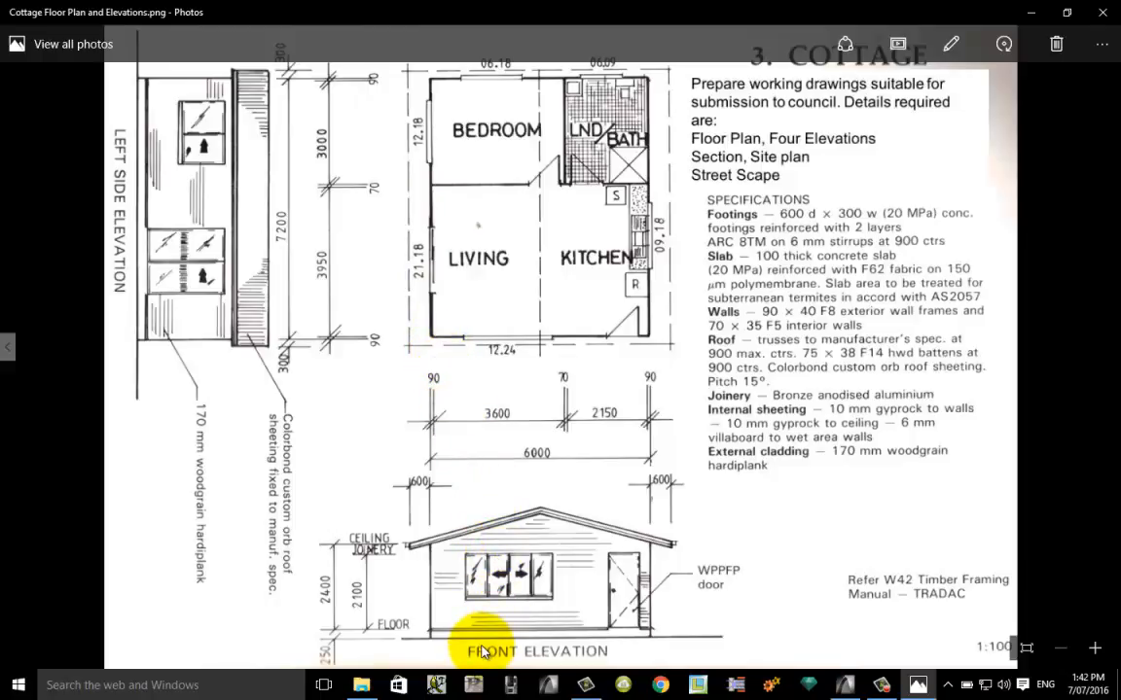
mouse_move(568, 443)
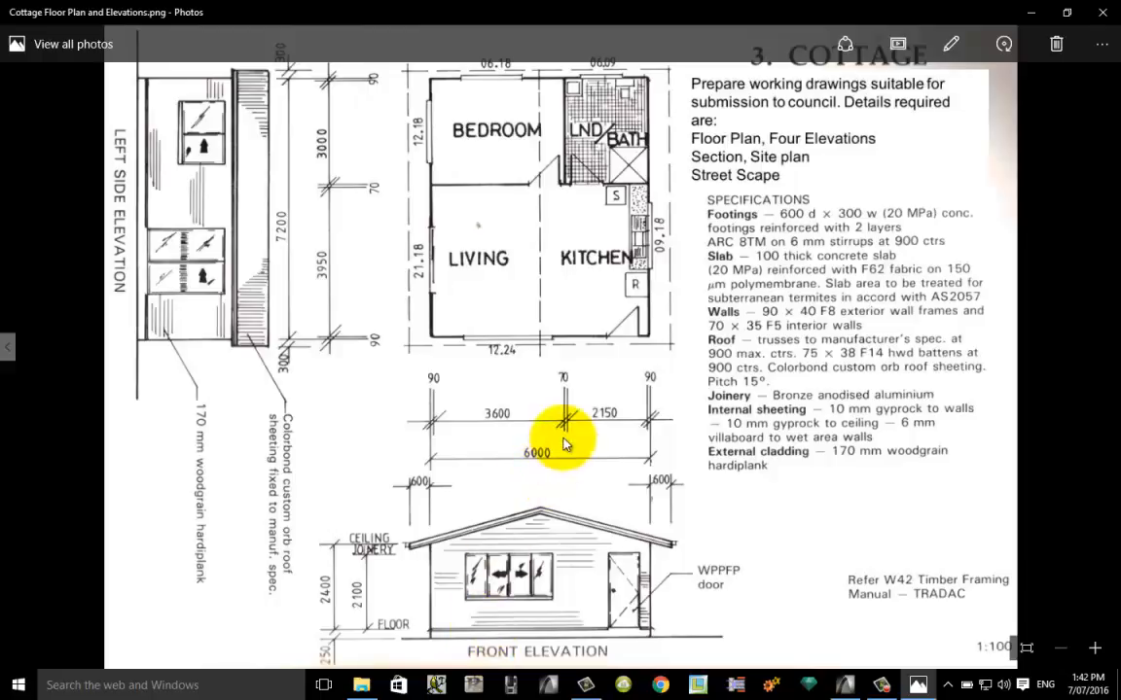
mouse_move(735, 276)
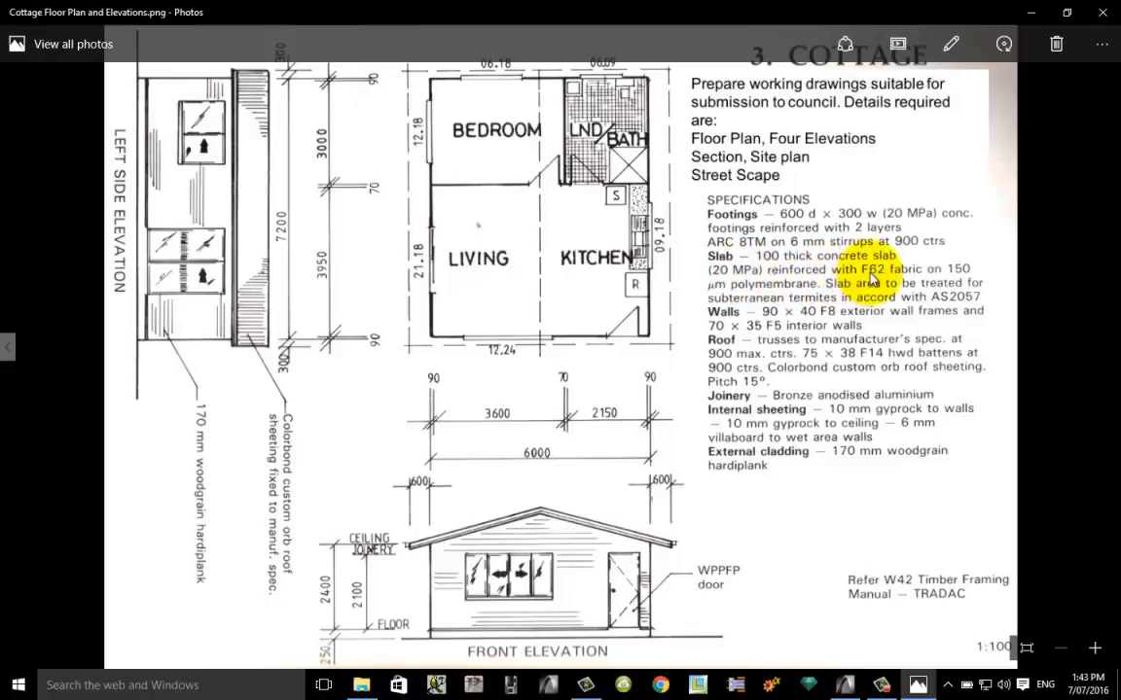
mouse_move(895, 277)
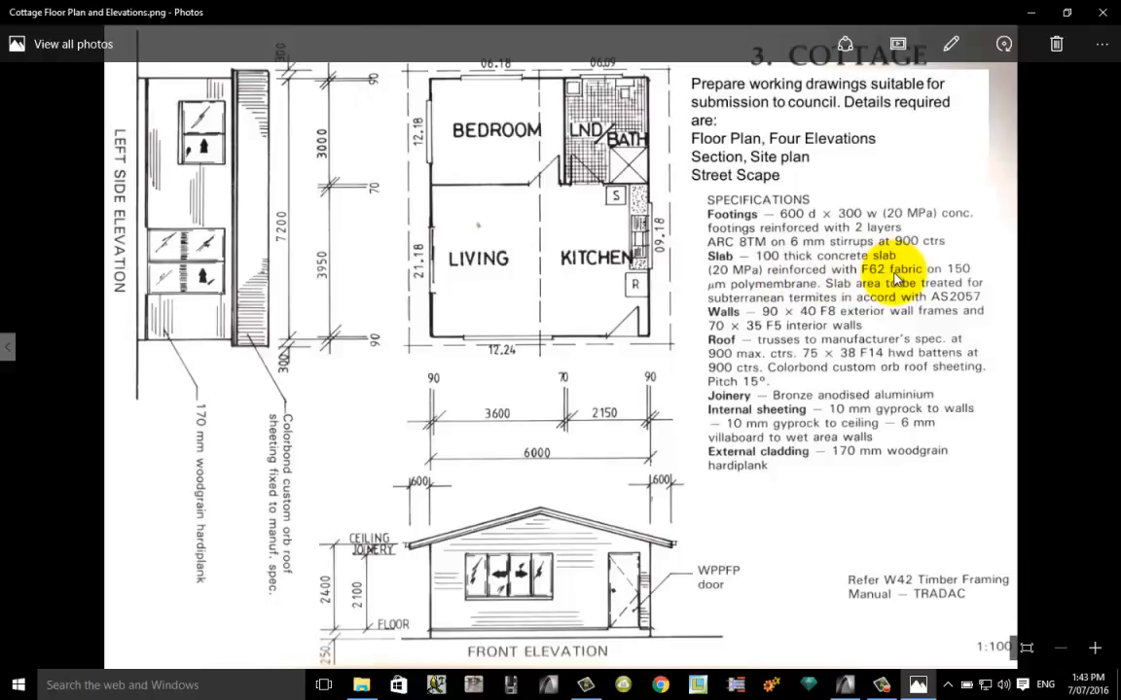
- Bring the ArchiCAD 19 cottage project's empty ground floor plan to the front
left_click(1027, 648)
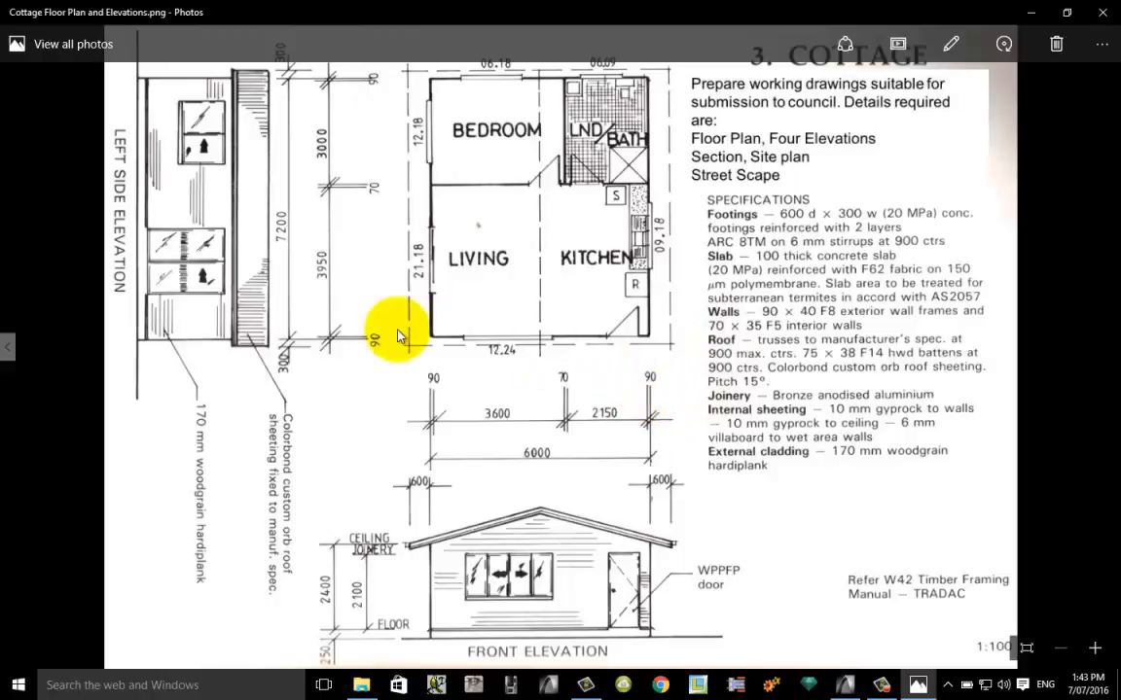
mouse_move(431, 82)
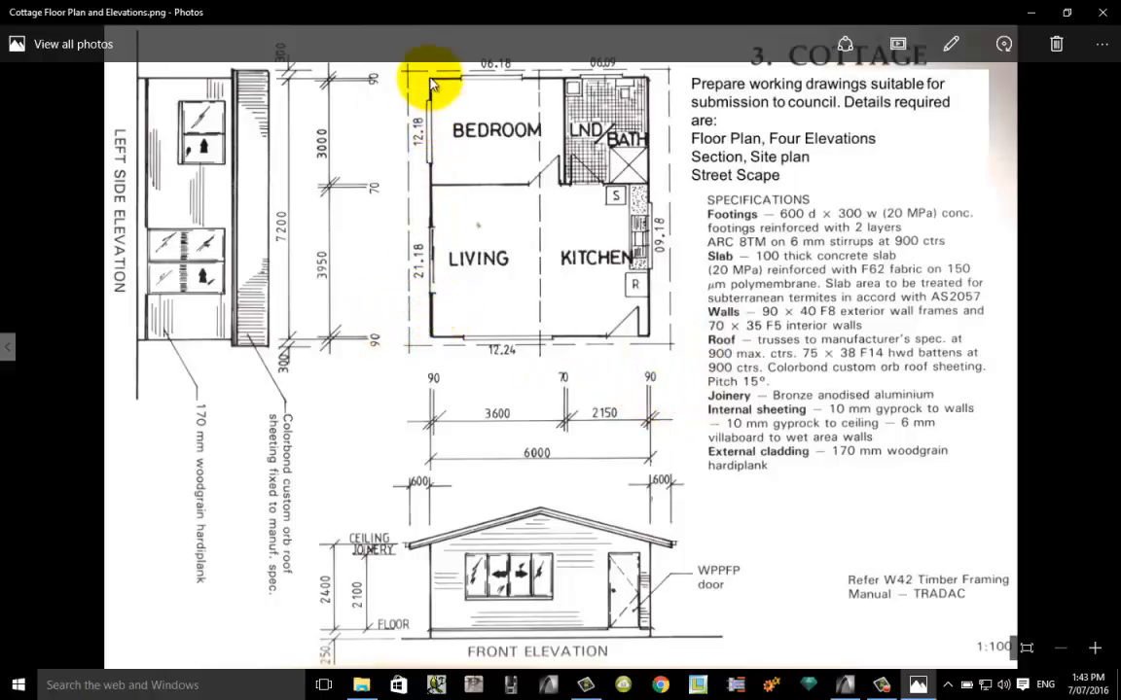
mouse_move(432, 331)
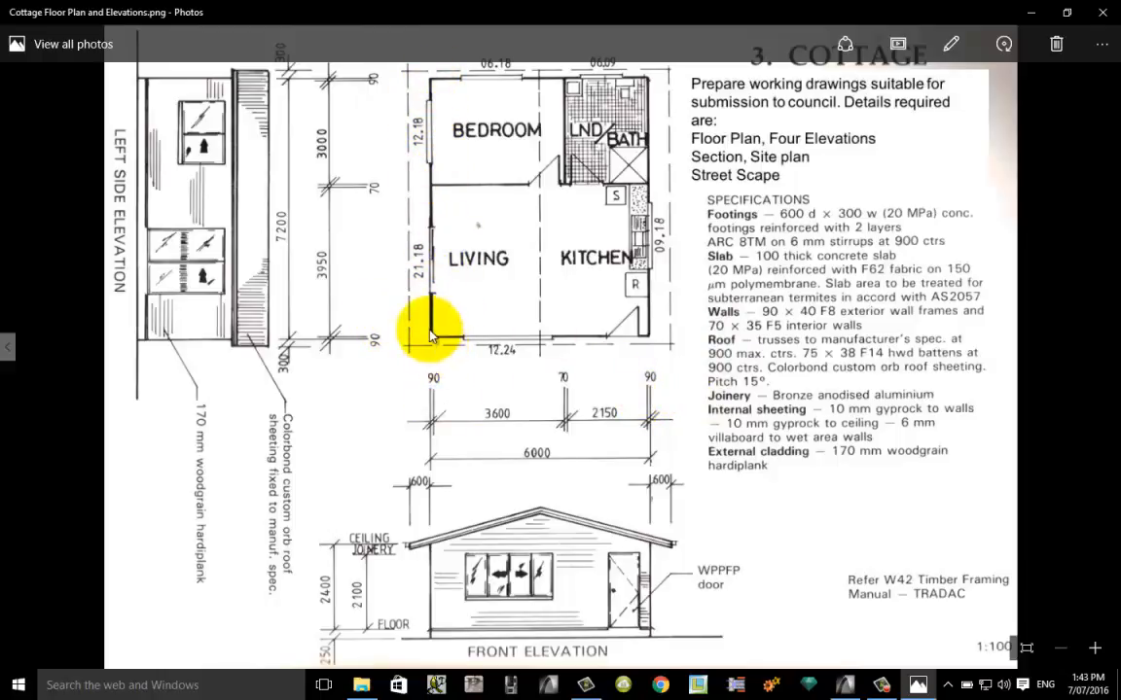
mouse_move(642, 339)
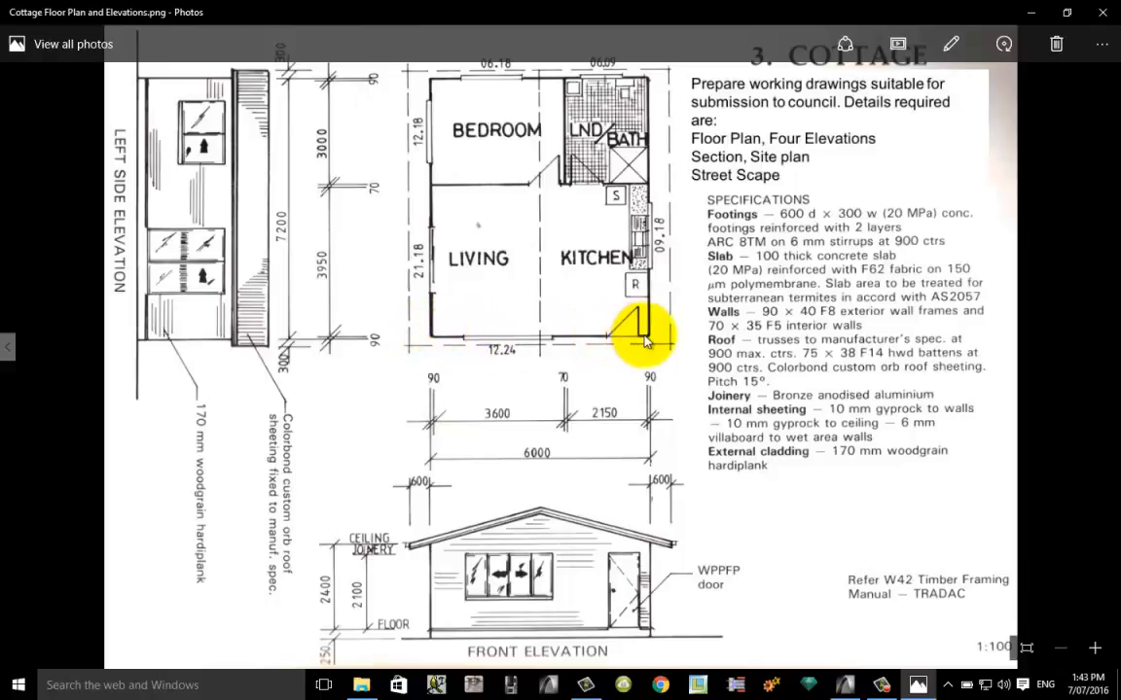
mouse_move(650, 389)
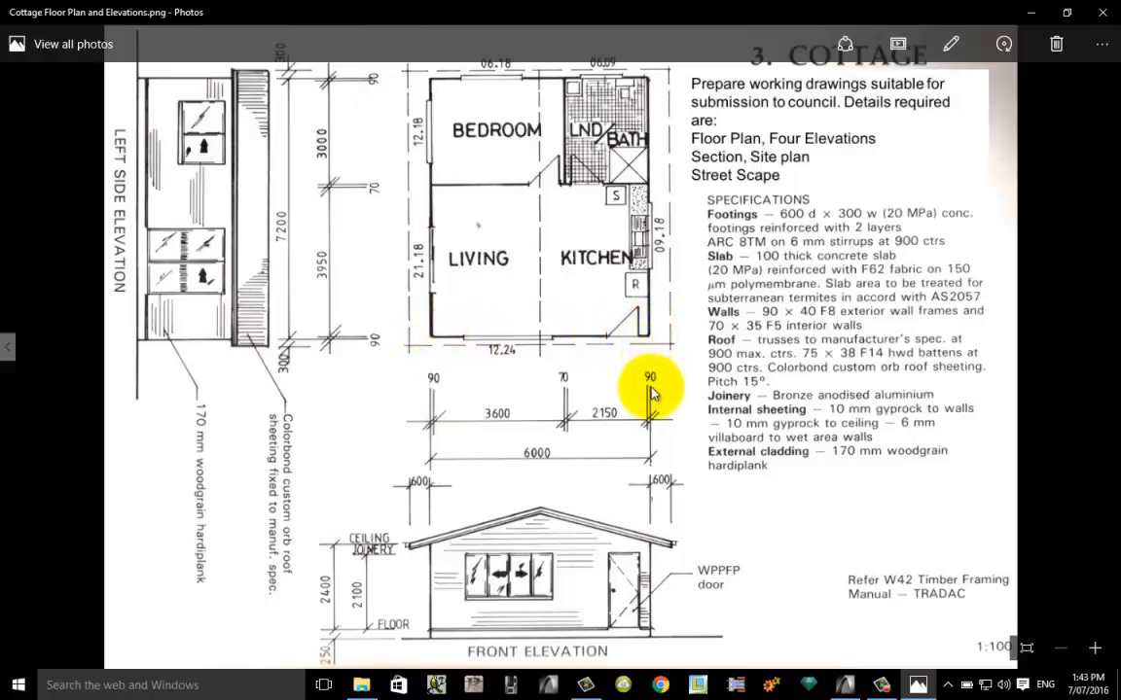
mouse_move(649, 484)
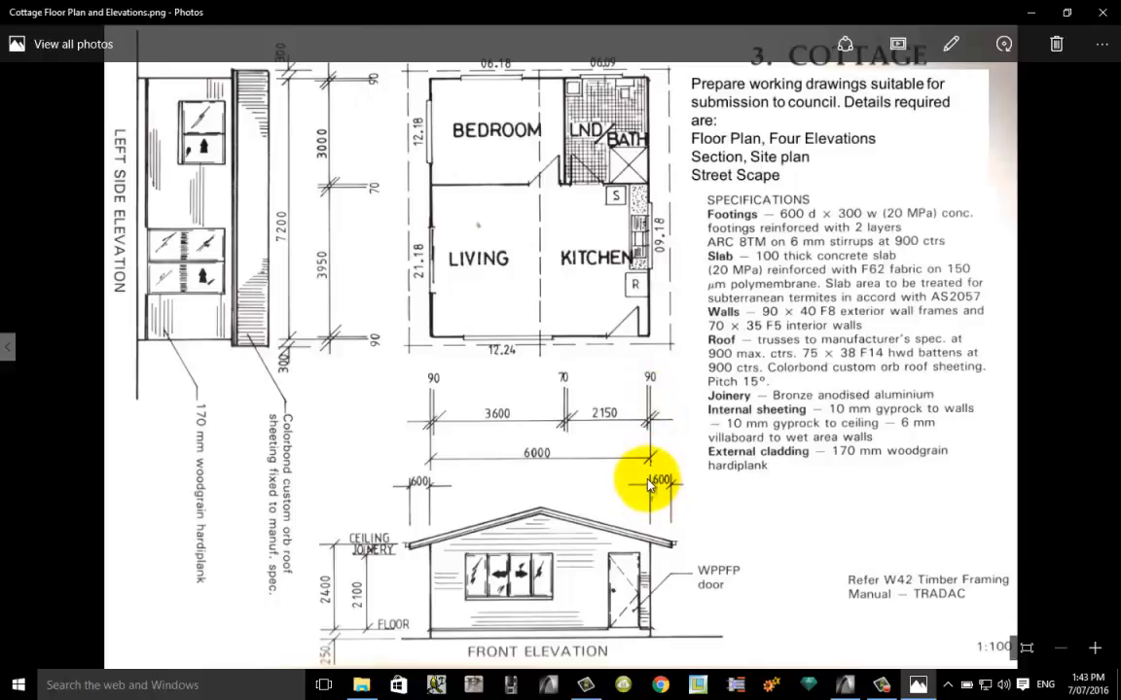
mouse_move(652, 373)
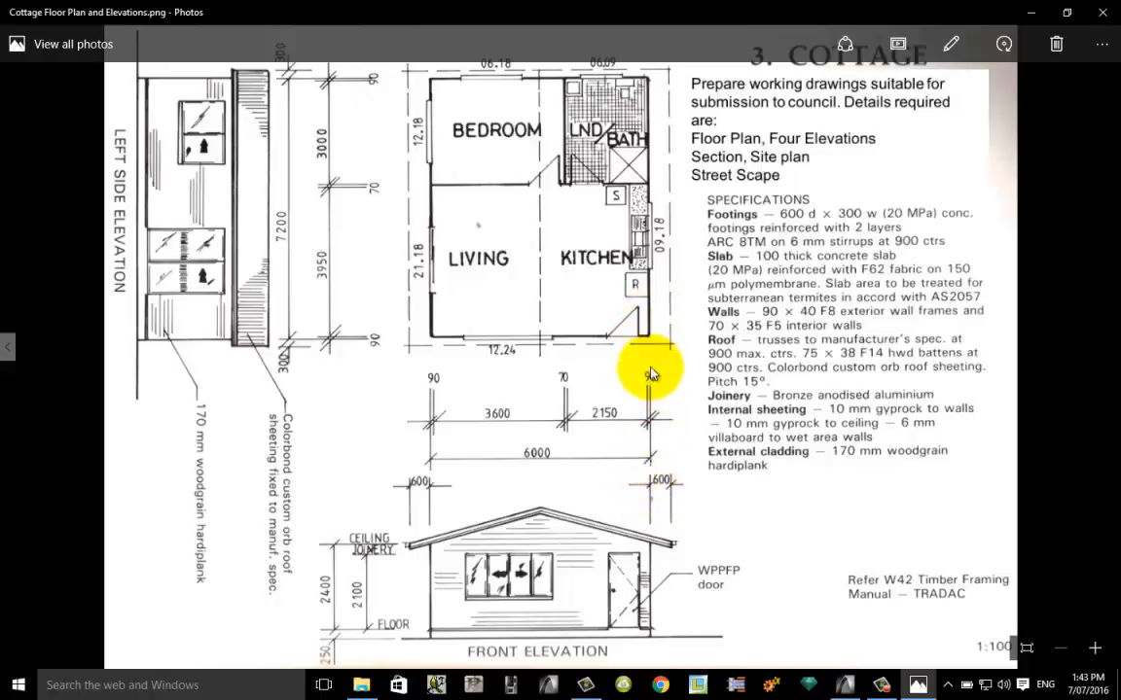
mouse_move(654, 568)
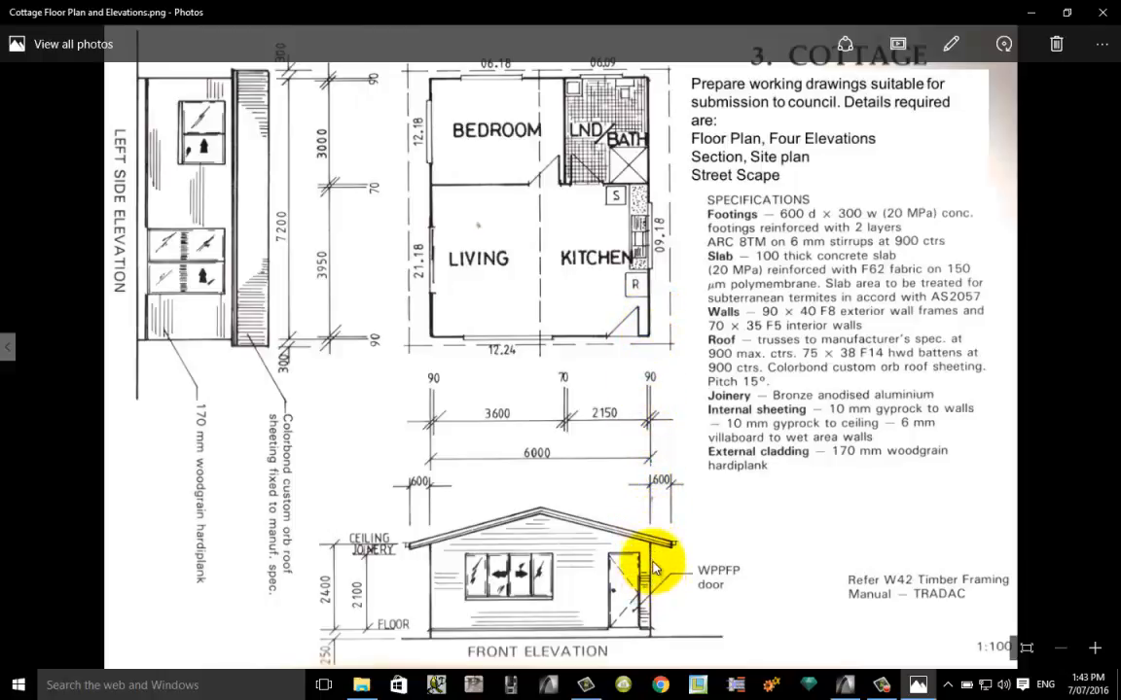
mouse_move(658, 535)
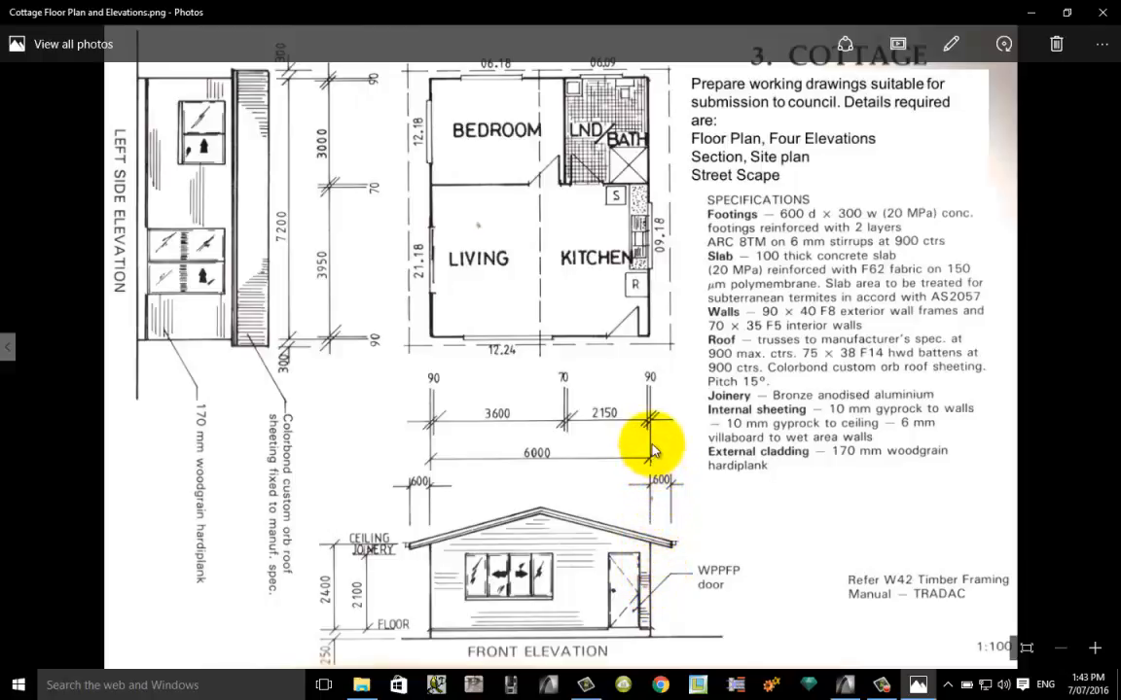
mouse_move(652, 331)
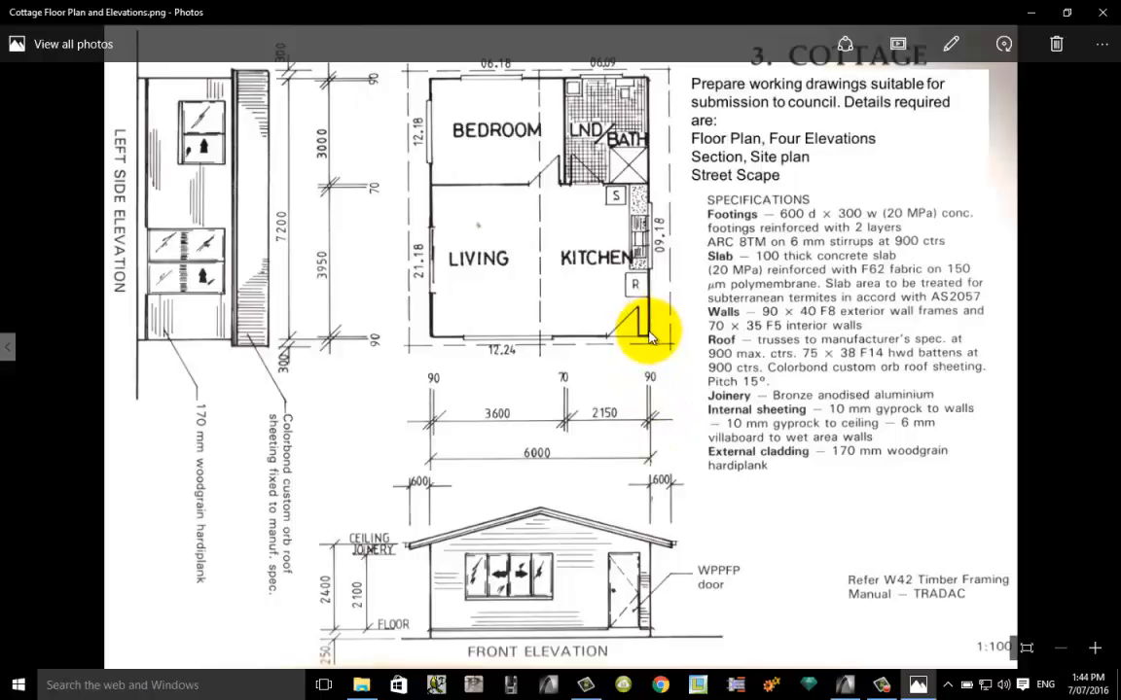
mouse_move(432, 582)
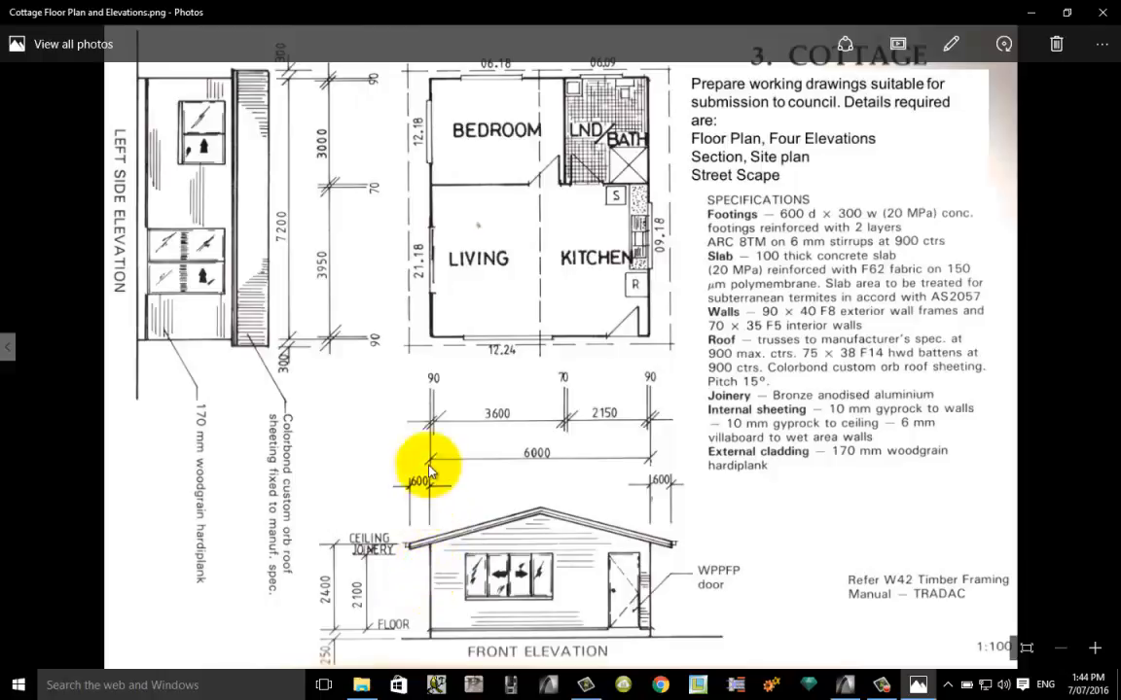
mouse_move(431, 319)
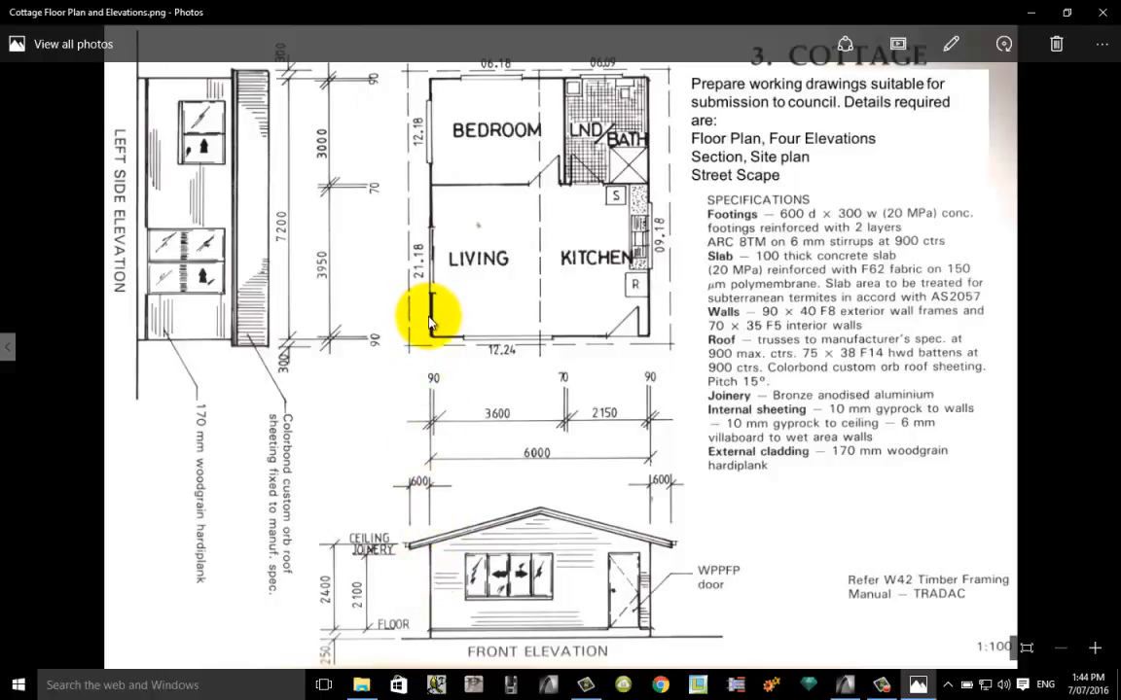
mouse_move(605, 366)
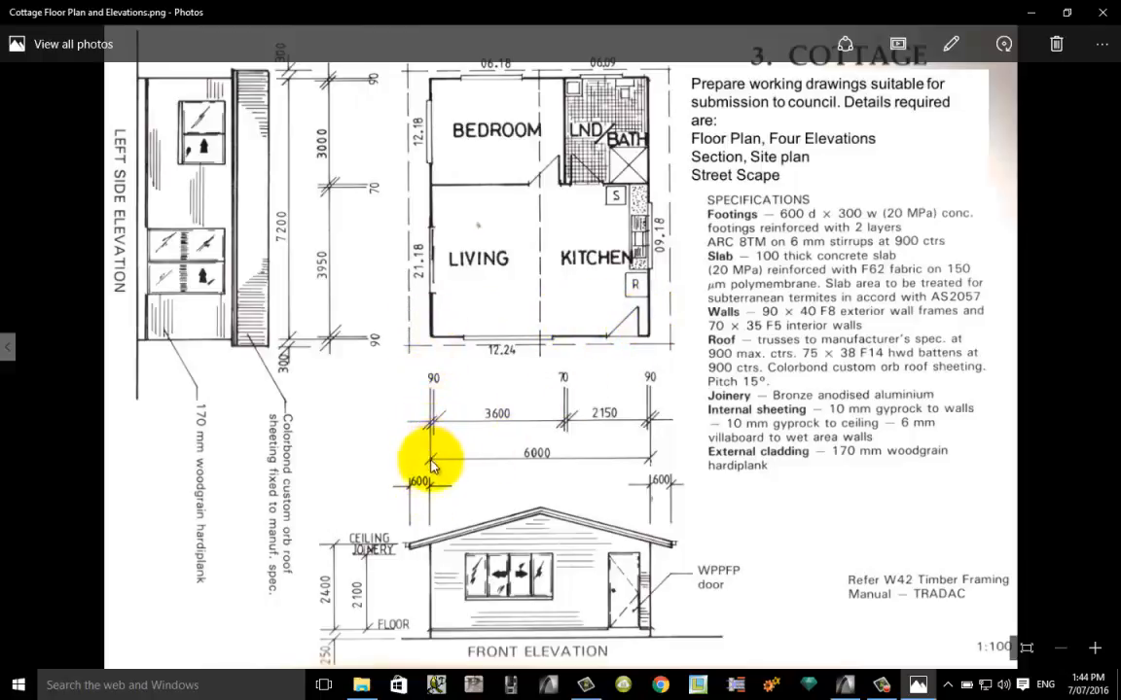
mouse_move(445, 465)
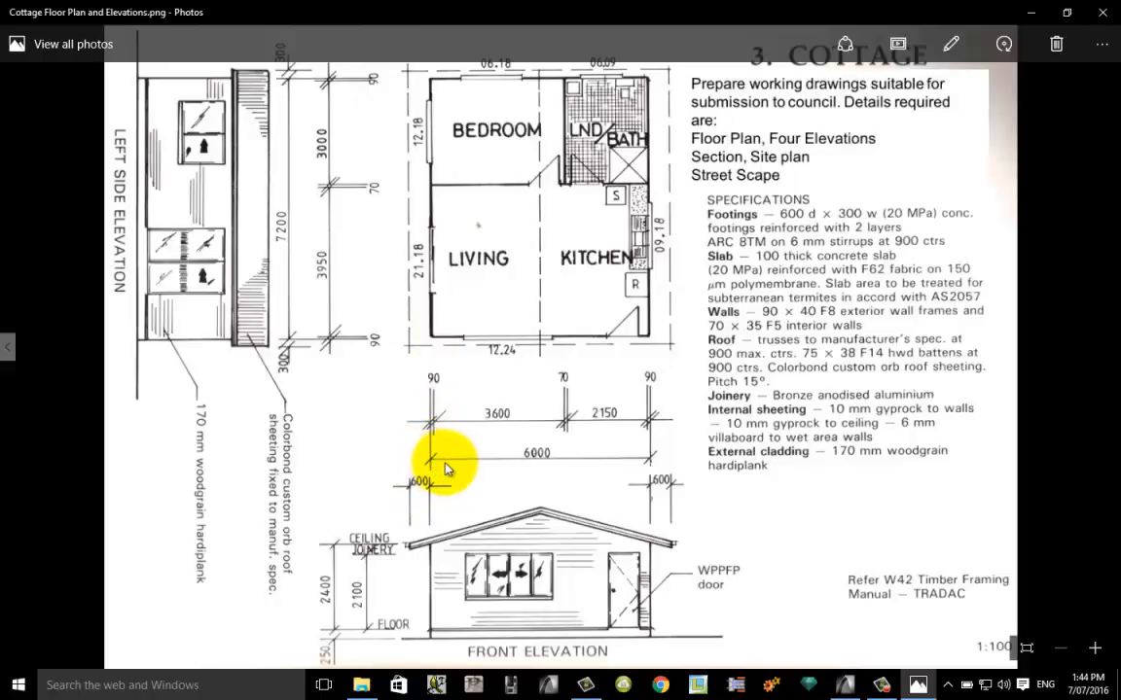
mouse_move(599, 465)
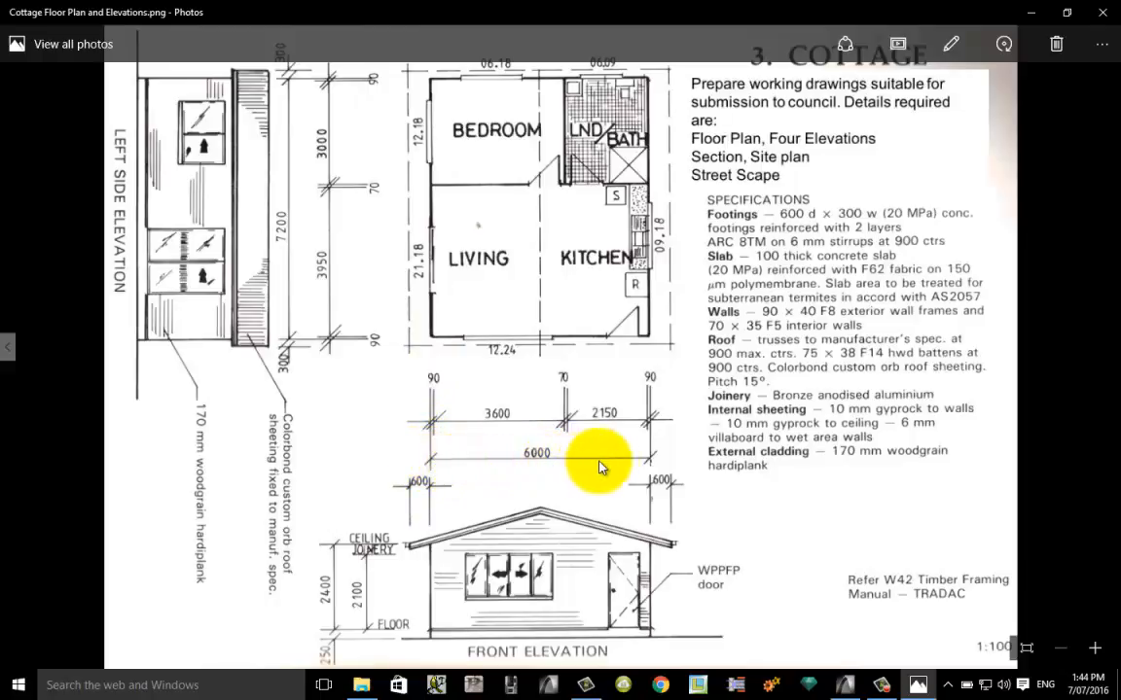
mouse_move(407, 464)
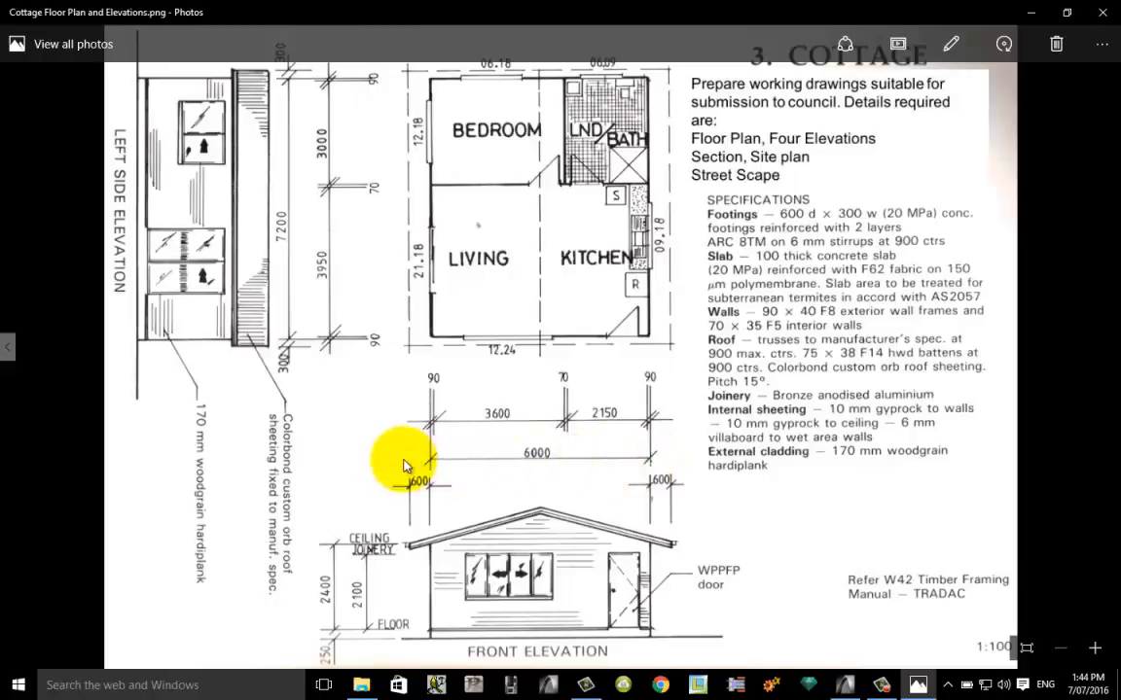
mouse_move(646, 311)
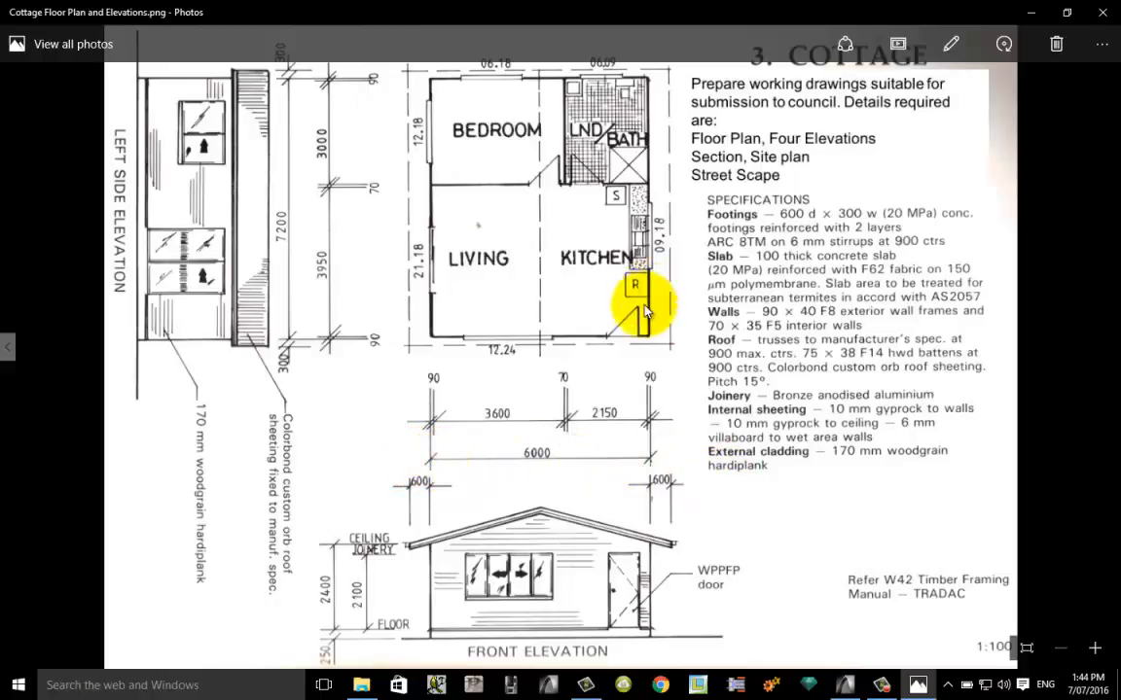
mouse_move(424, 340)
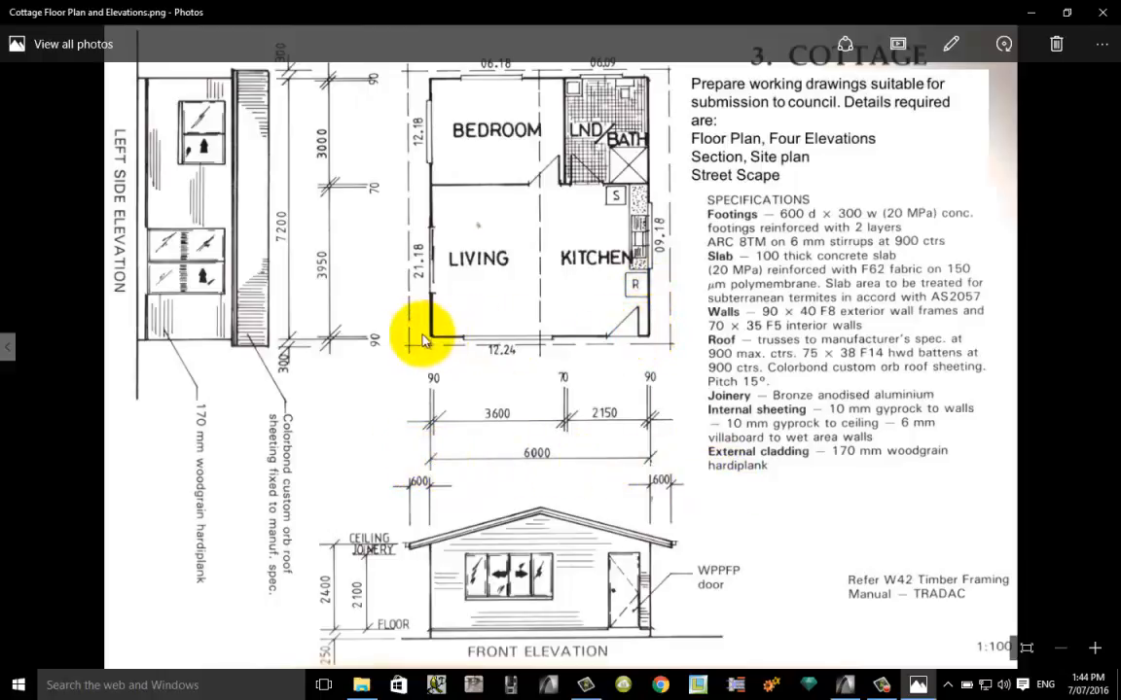
mouse_move(652, 347)
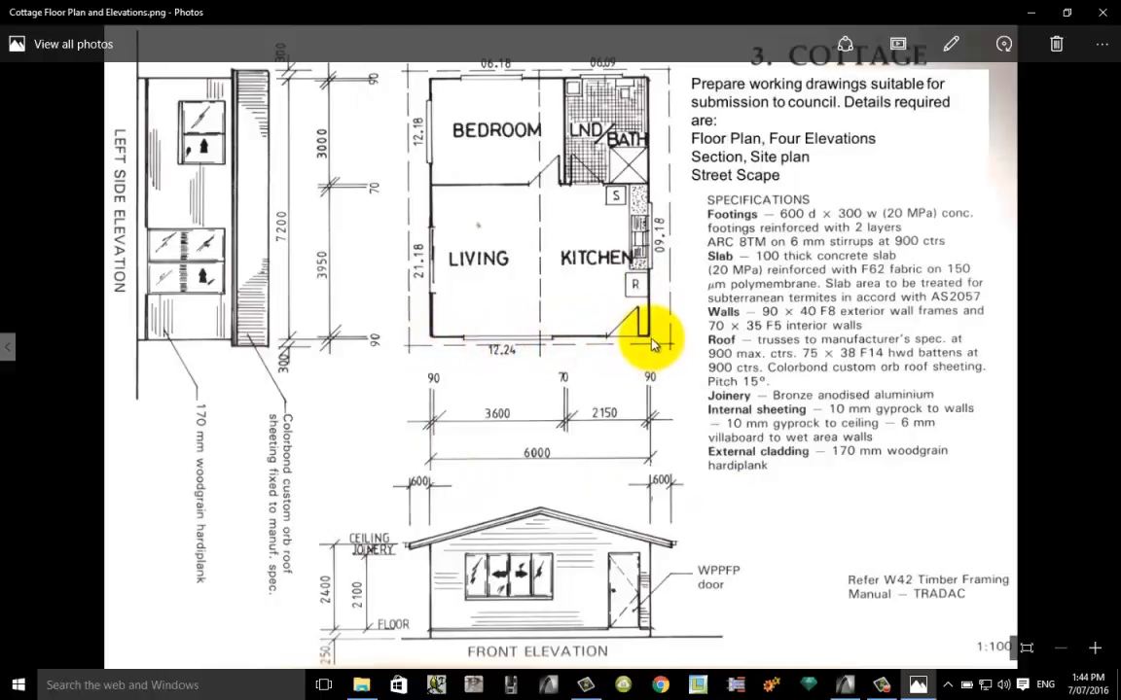
mouse_move(432, 342)
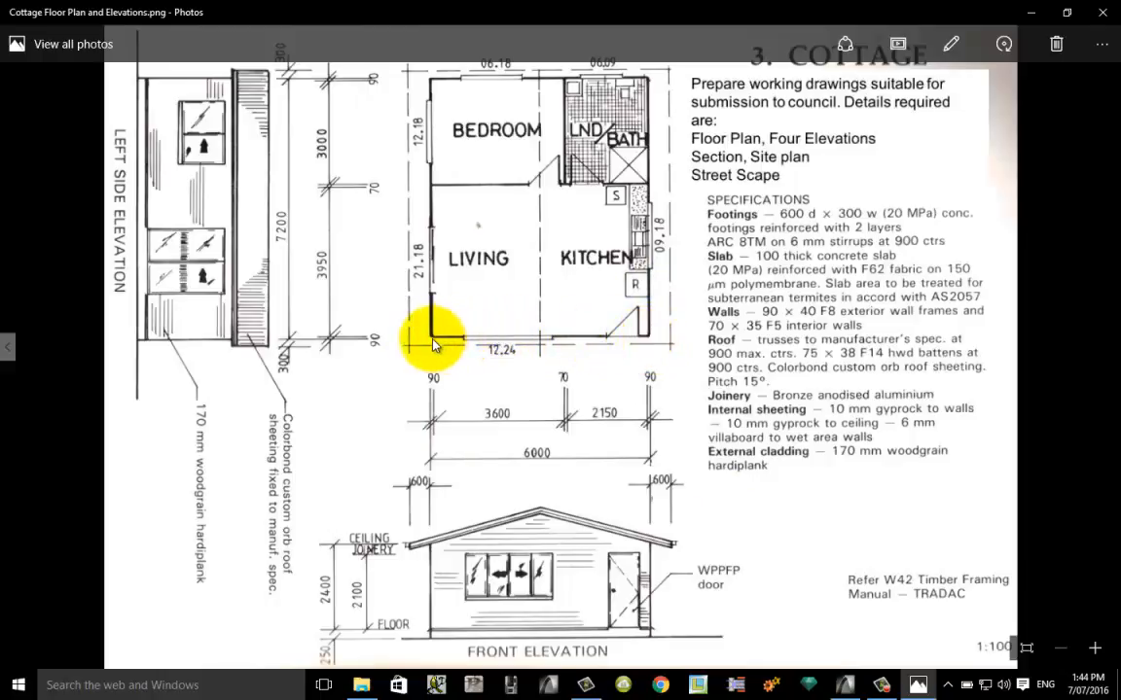
mouse_move(529, 346)
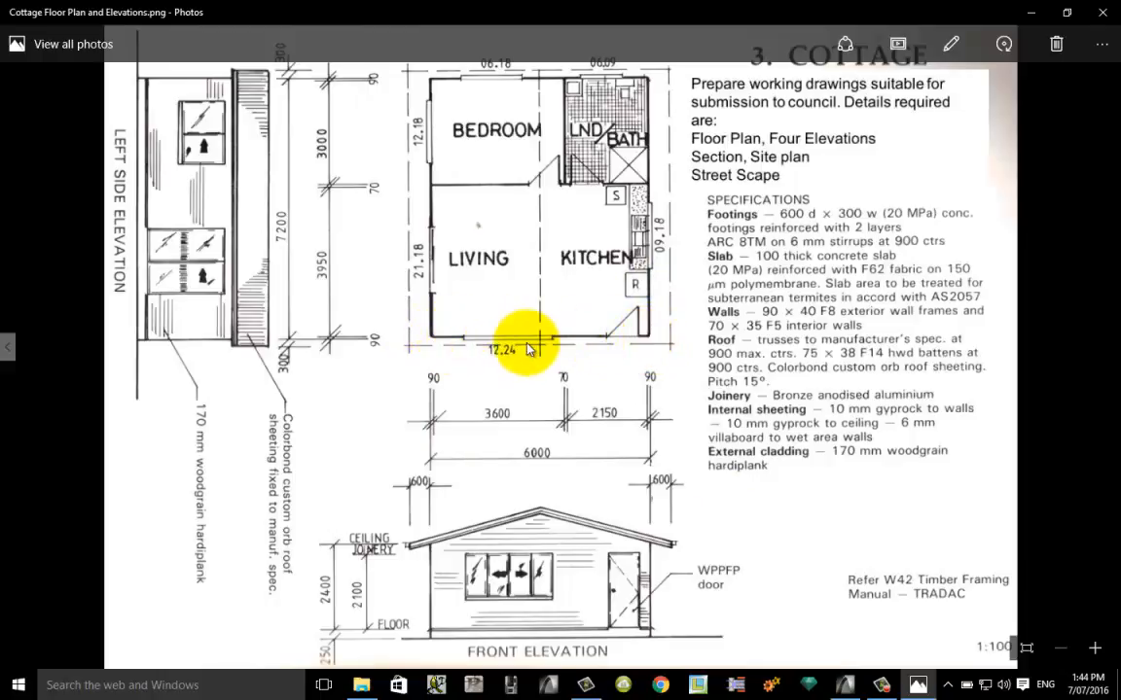
mouse_move(432, 341)
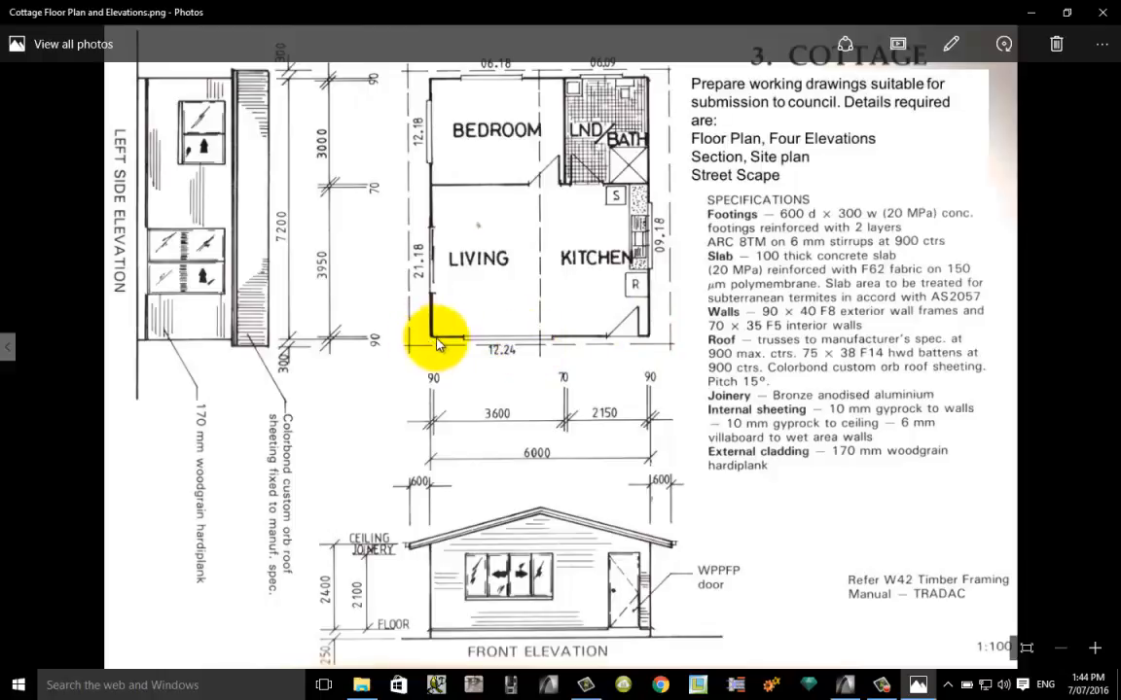
mouse_move(230, 265)
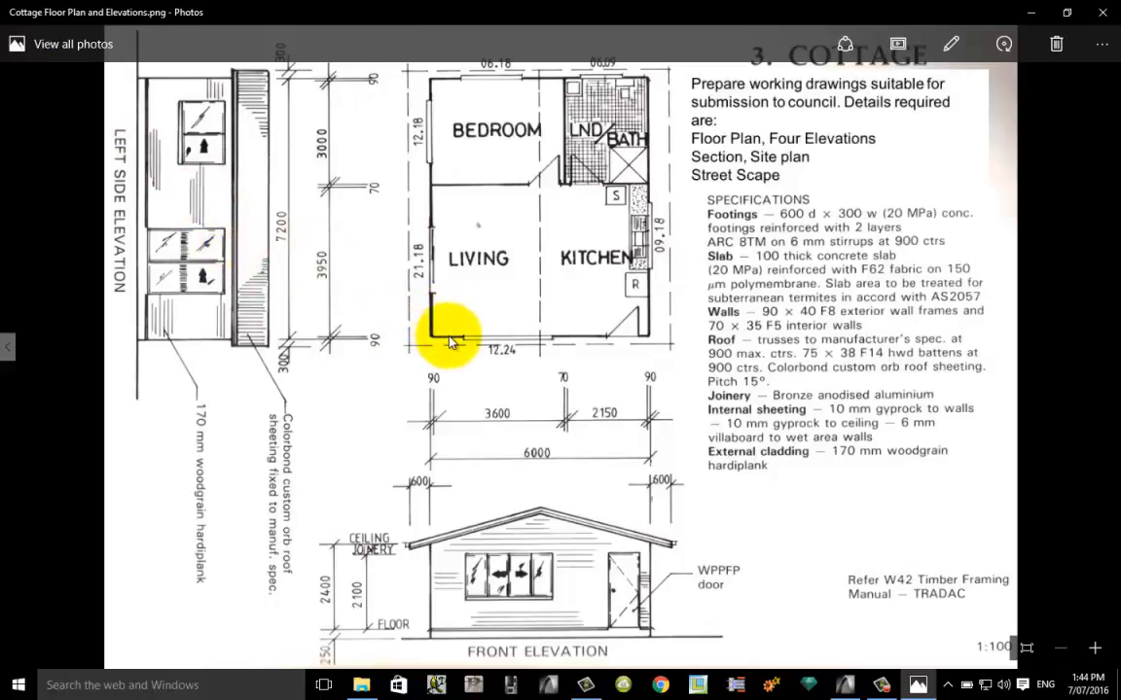
mouse_move(319, 343)
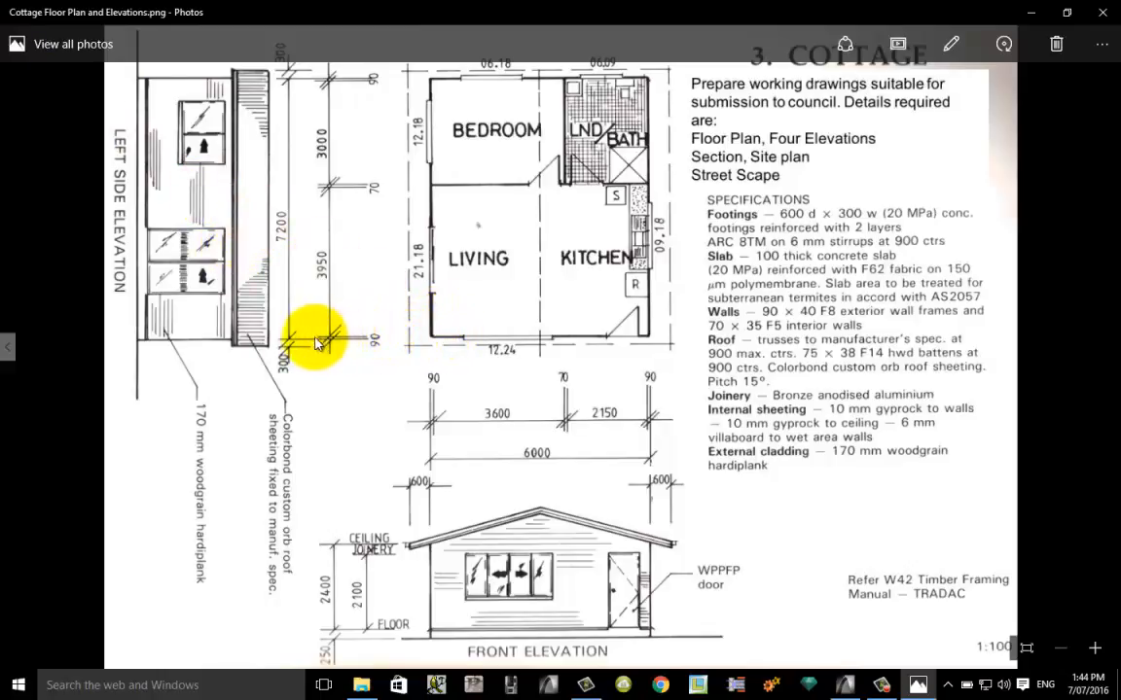
mouse_move(284, 241)
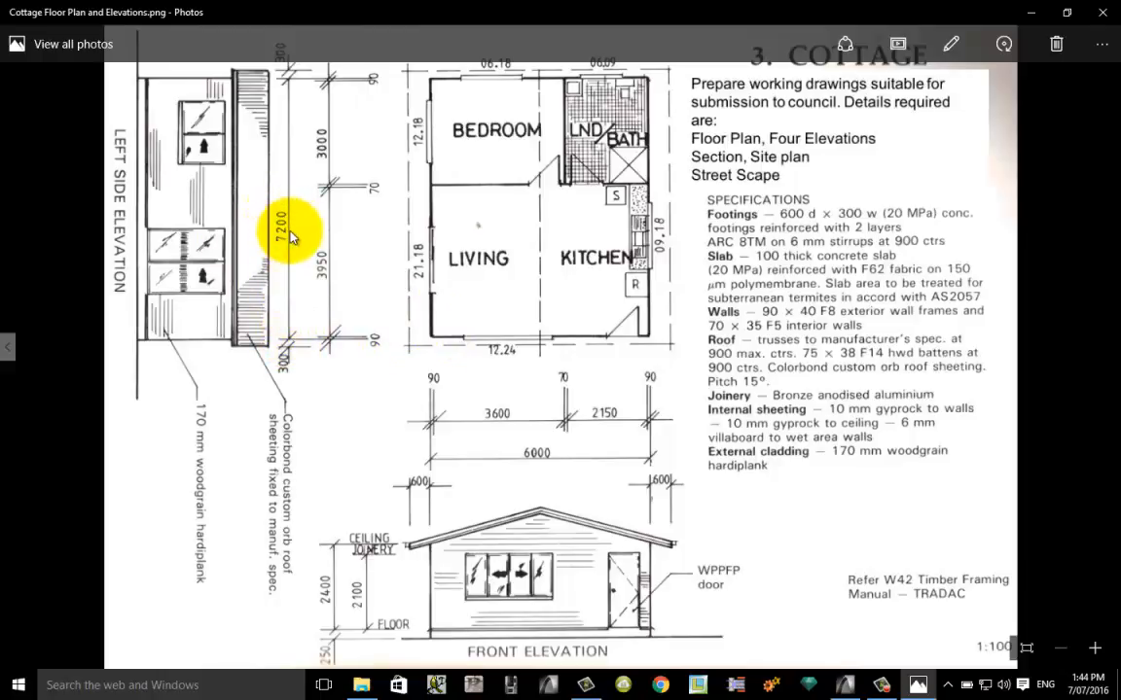
mouse_move(607, 334)
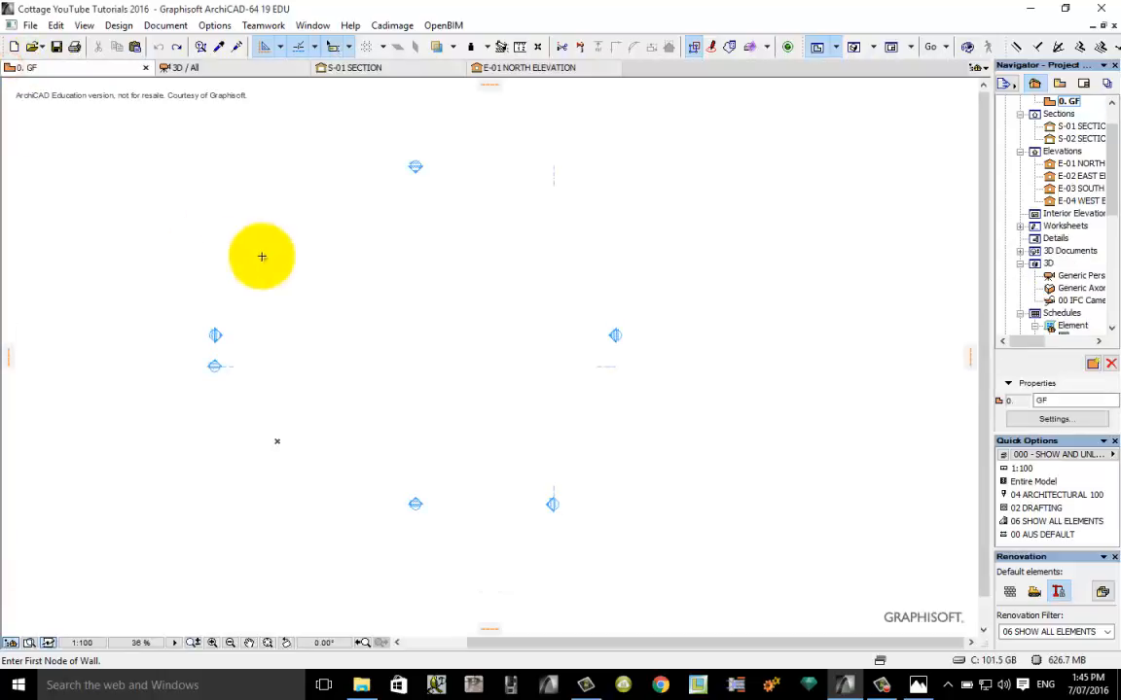
mouse_move(358, 197)
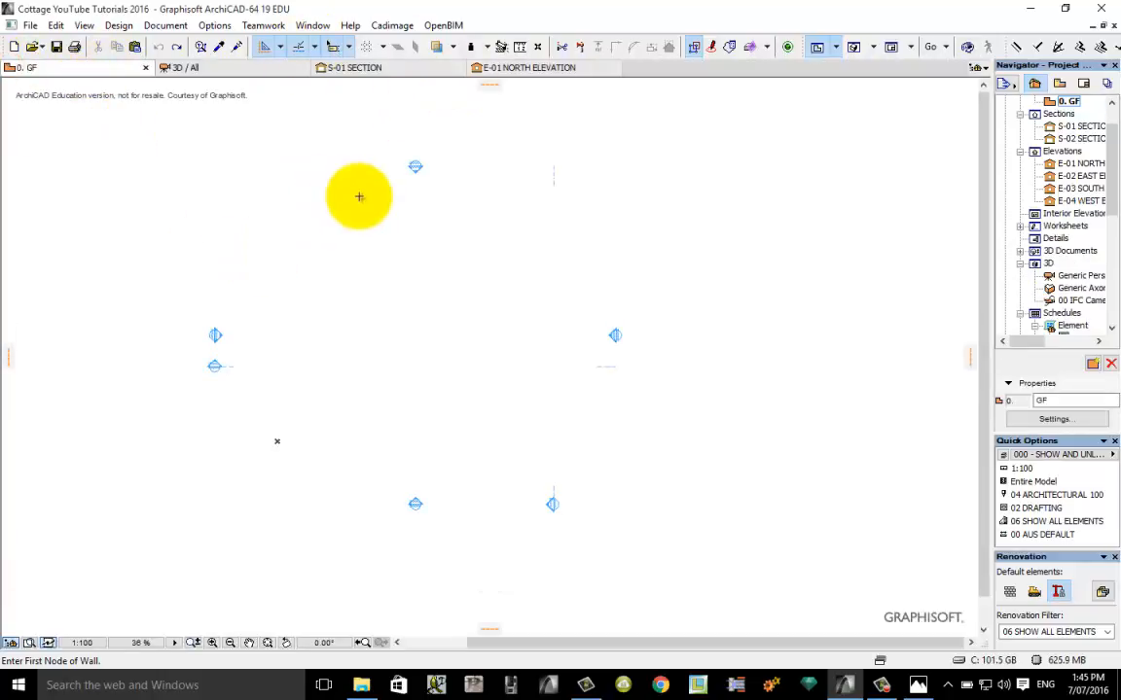
mouse_move(338, 179)
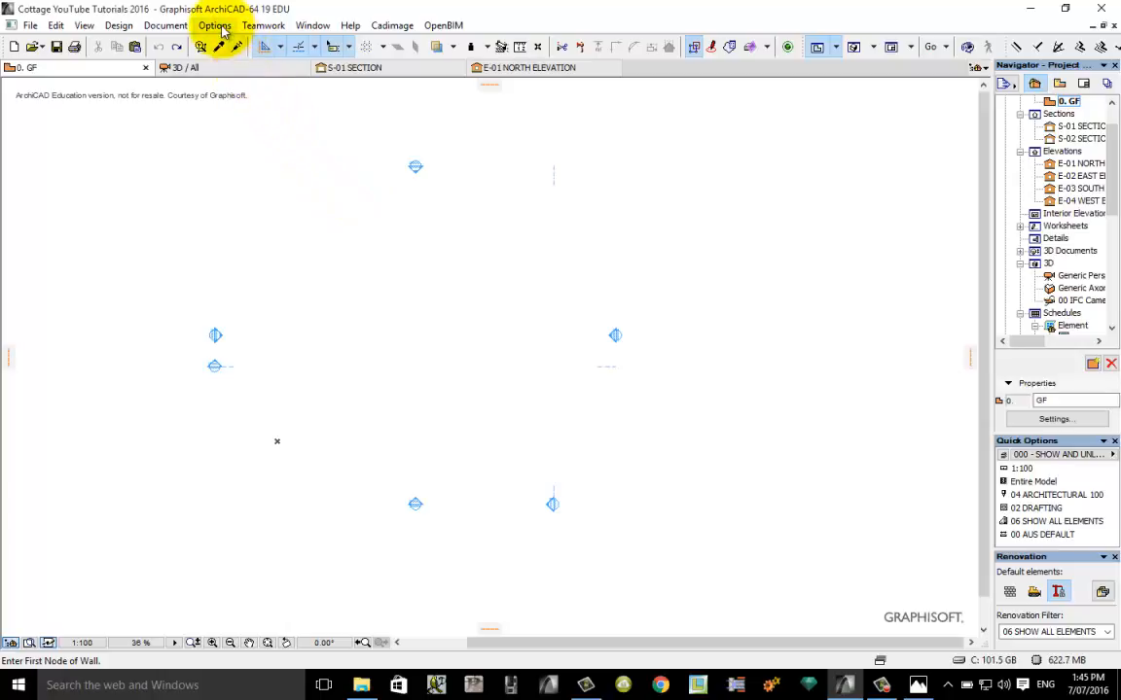
- Apply the Standard Profile 19 work environment via Options > Work Environment
left_click(214, 25)
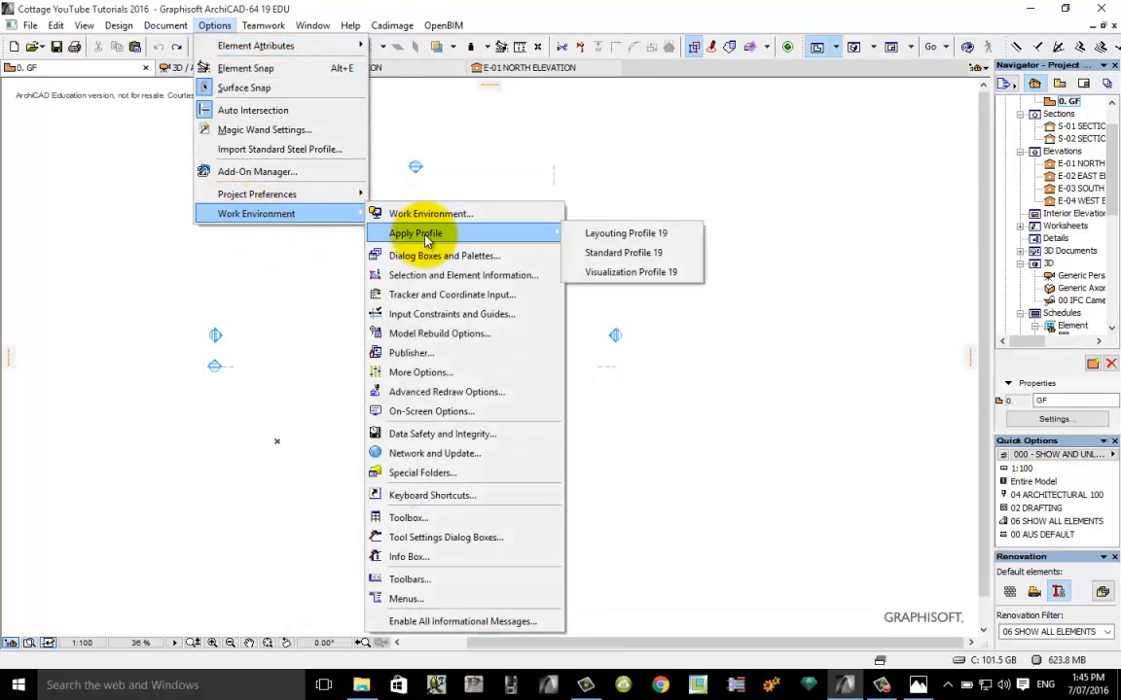
mouse_move(622, 253)
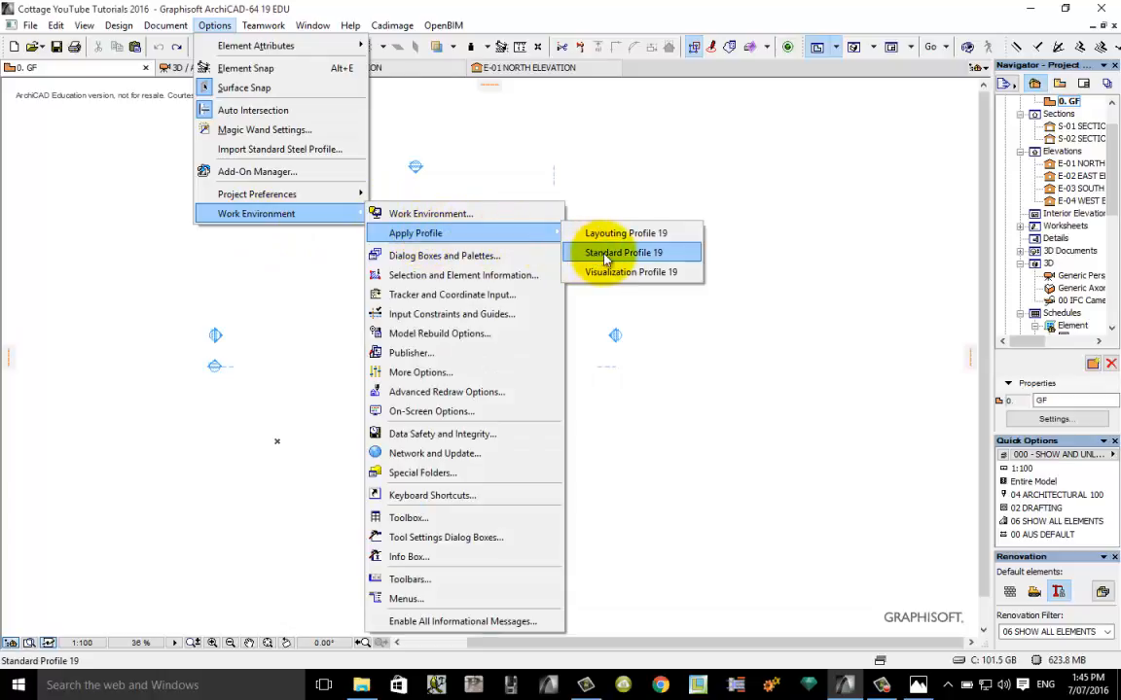
left_click(623, 253)
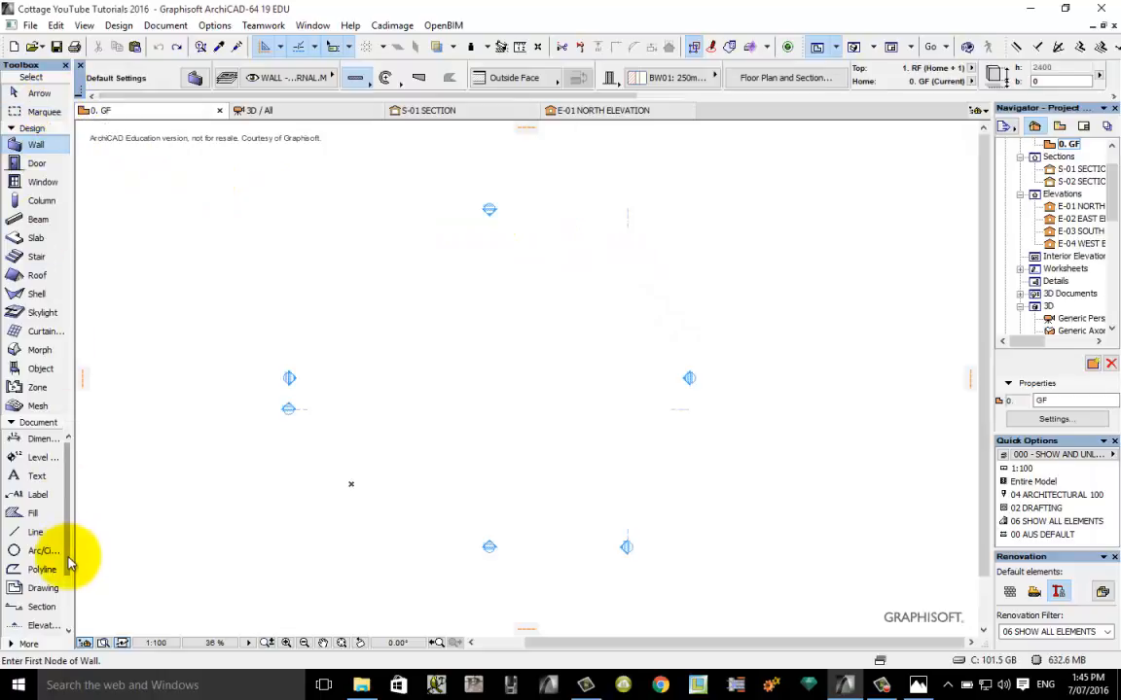
mouse_move(37, 164)
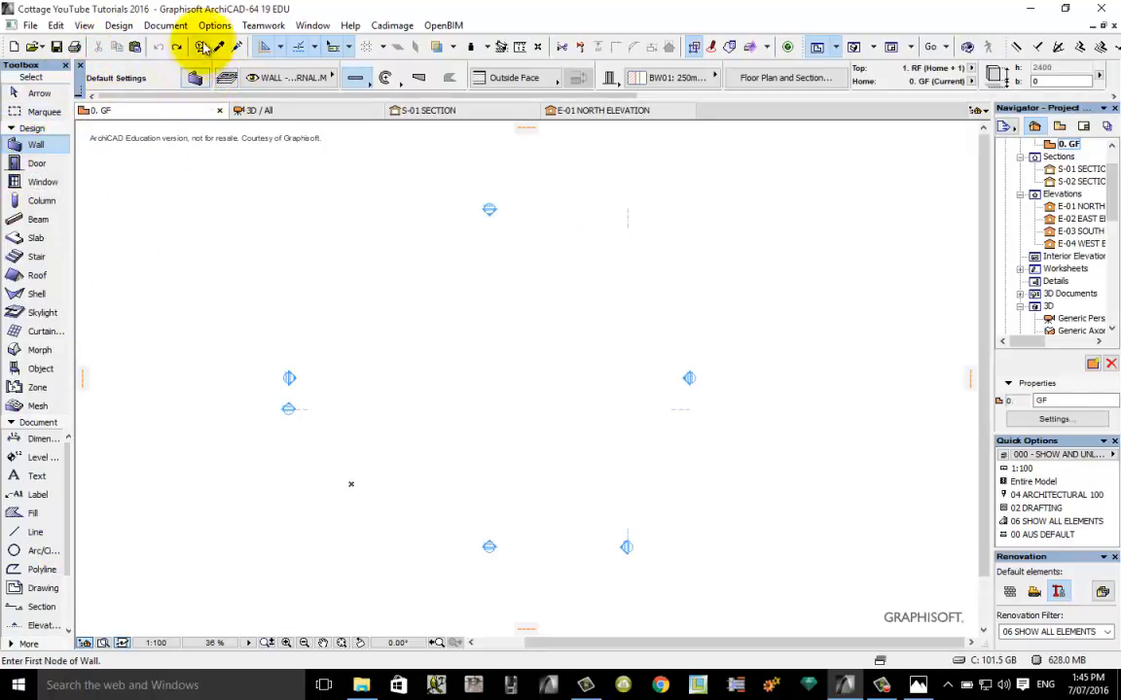
left_click(214, 25)
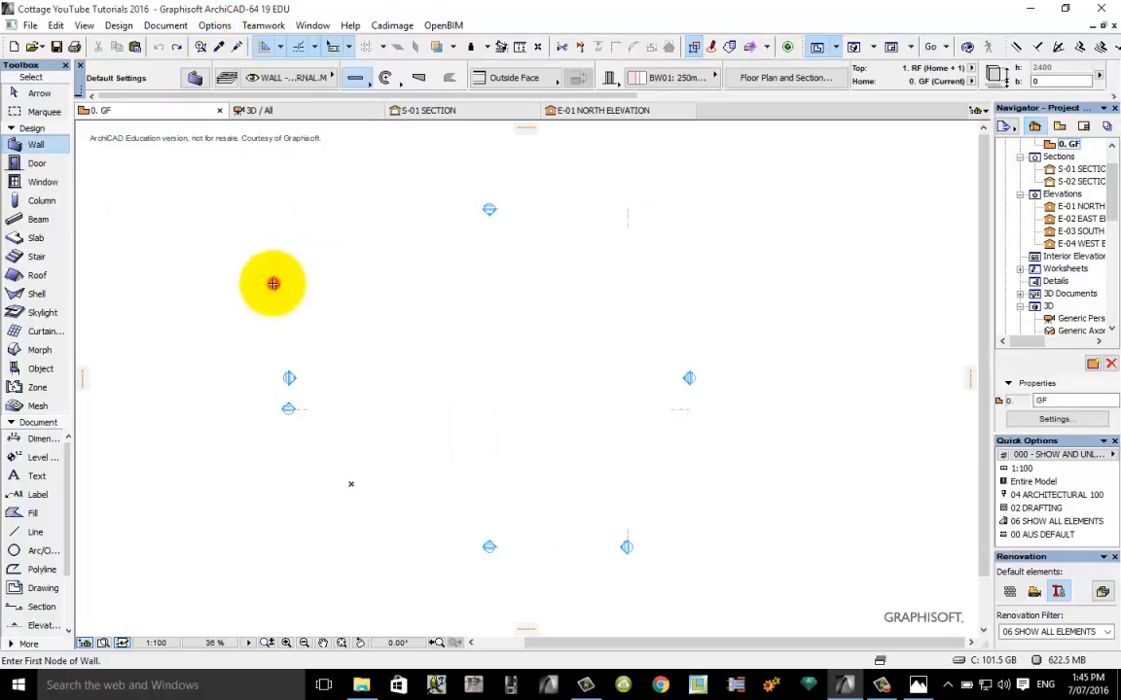
mouse_move(223, 237)
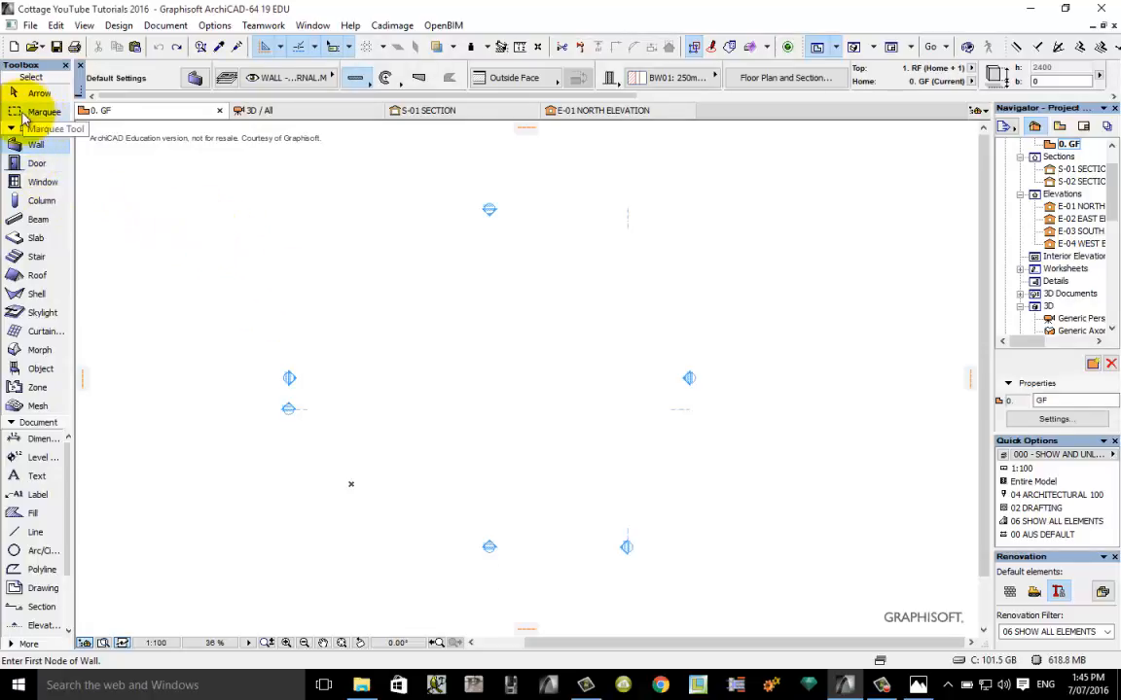
mouse_move(35, 293)
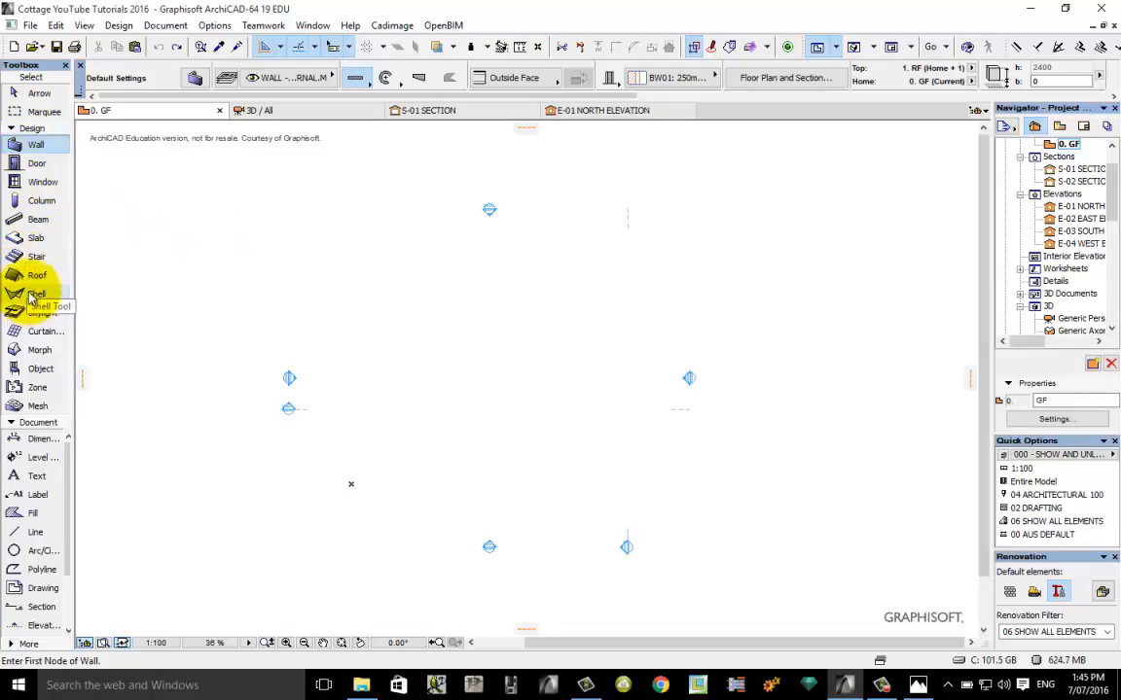
- Activate the Slab tool from the Toolbox
left_click(35, 237)
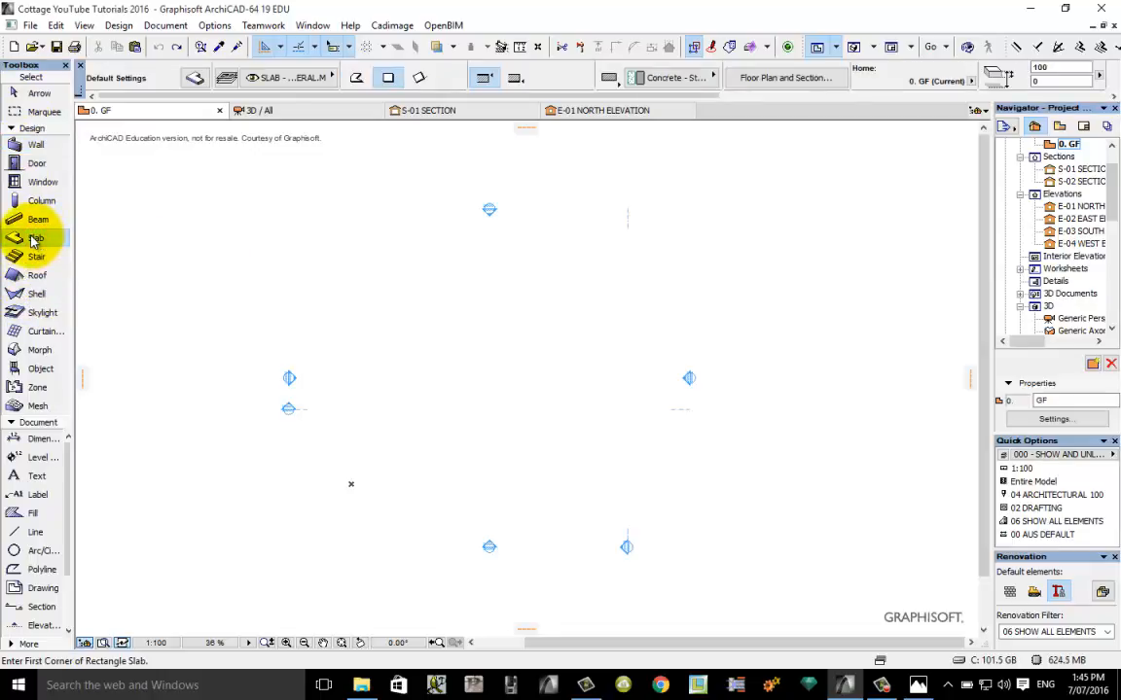
left_click(35, 237)
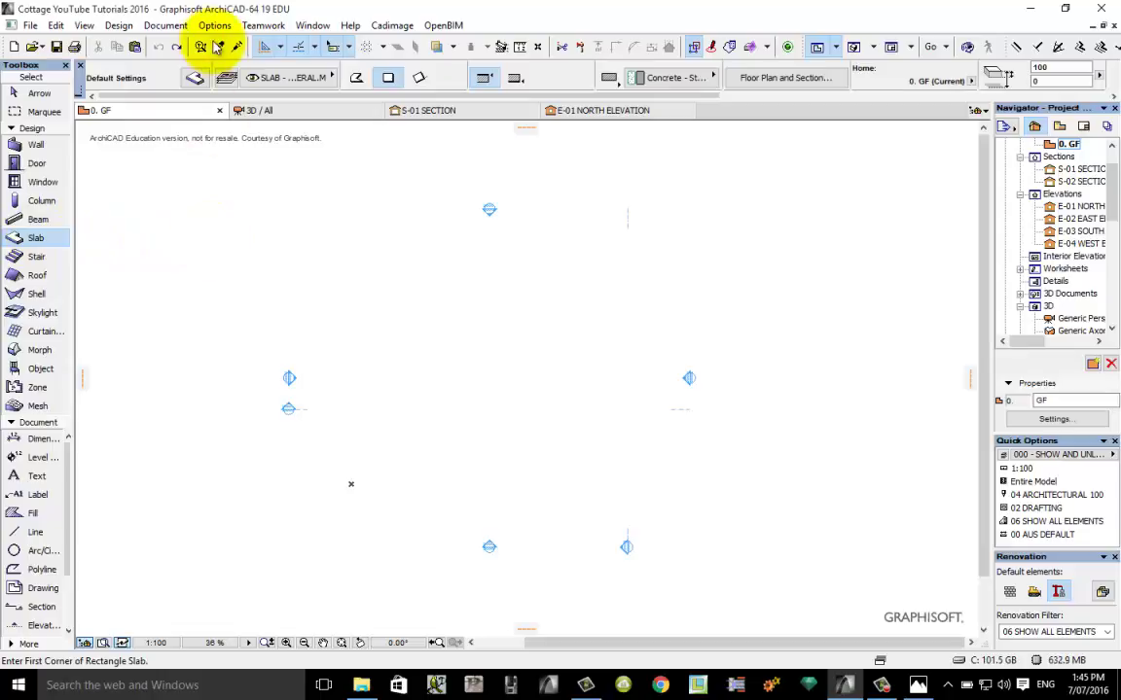
mouse_move(196, 78)
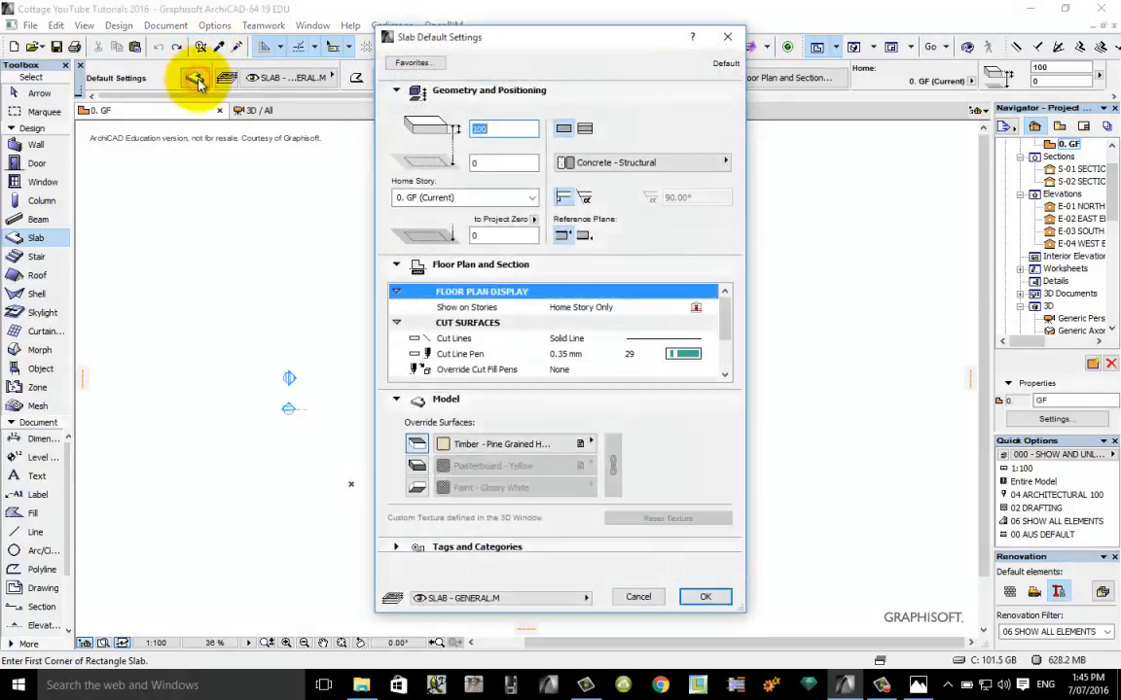
mouse_move(348, 179)
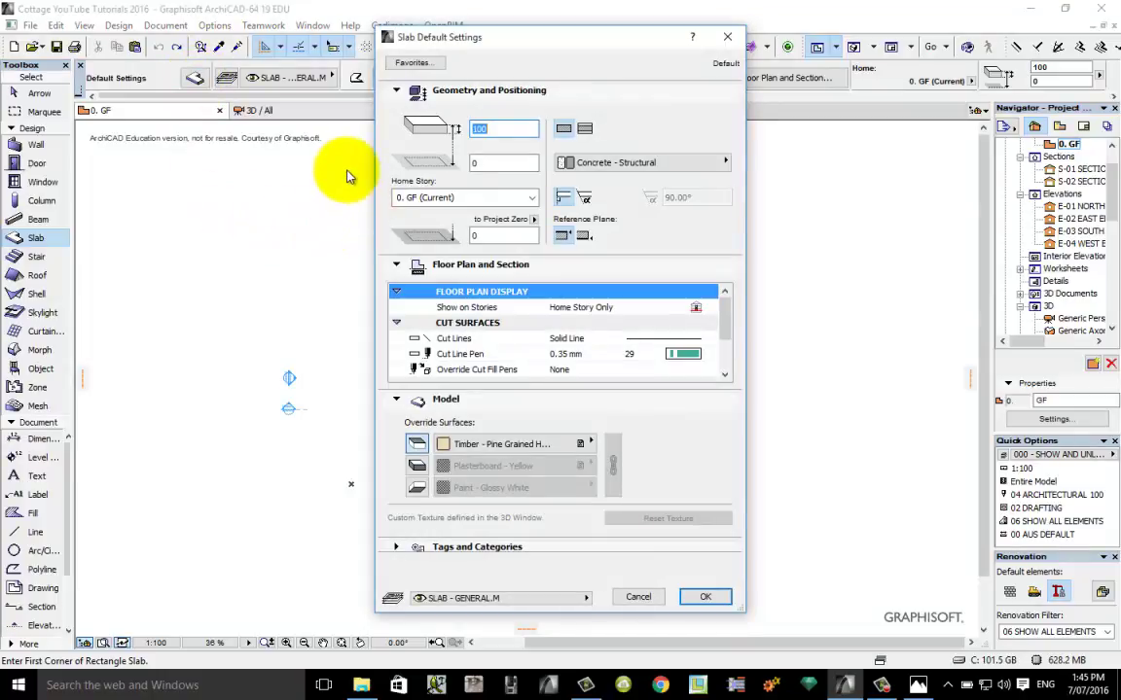
mouse_move(432, 148)
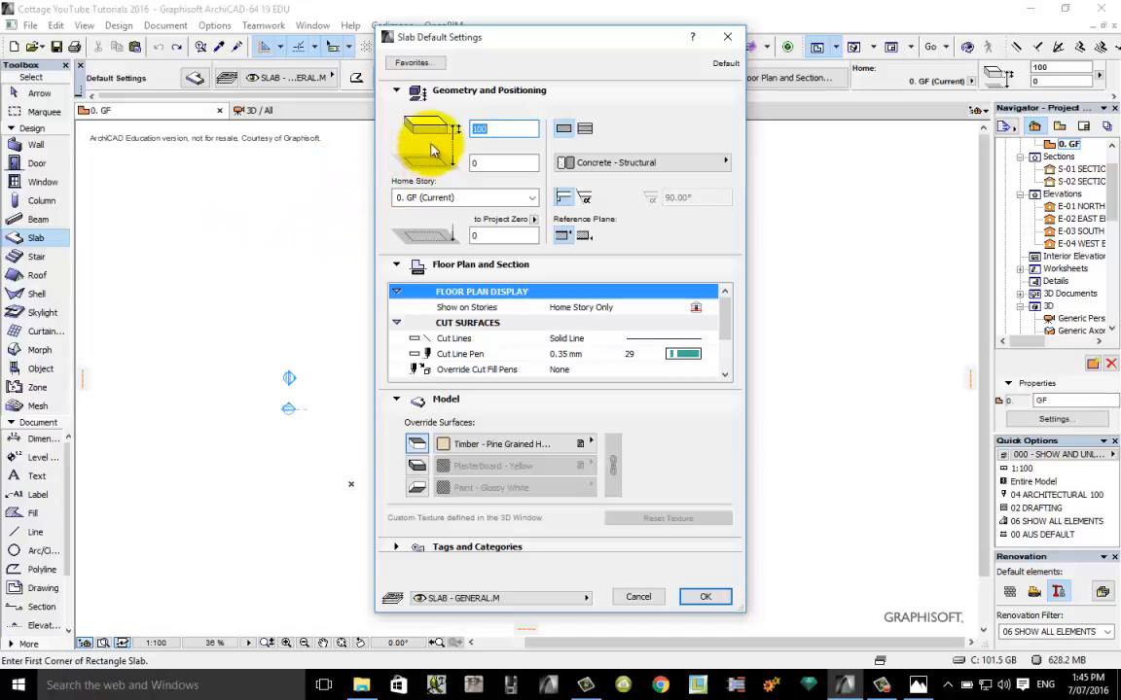
mouse_move(459, 132)
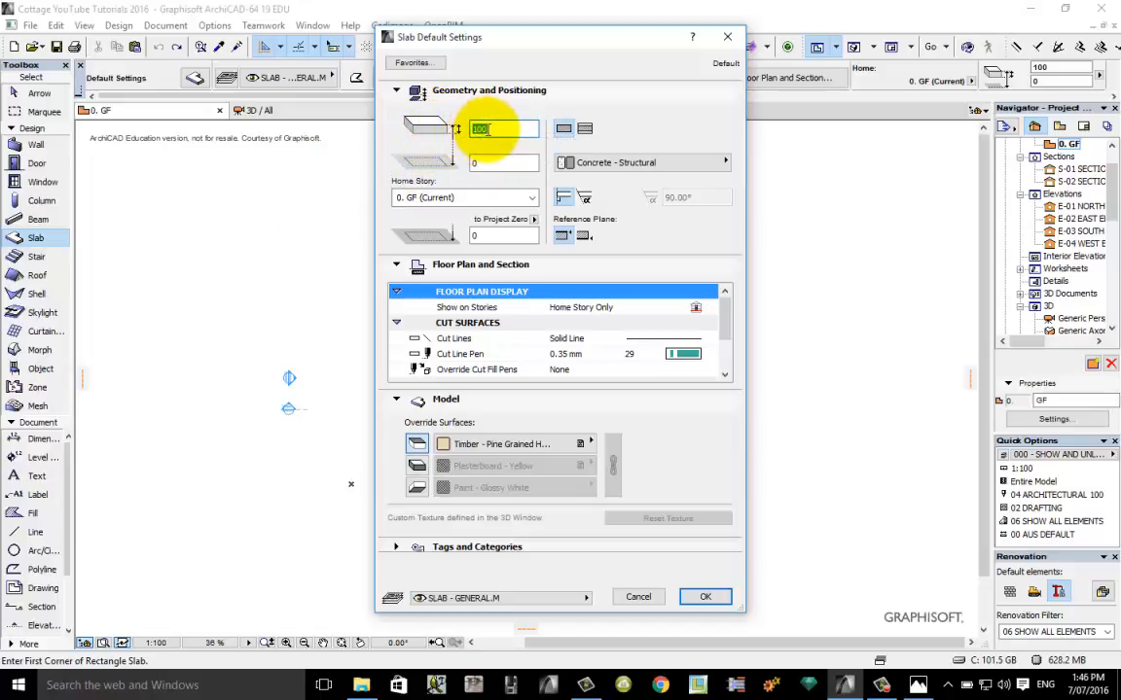
mouse_move(502, 129)
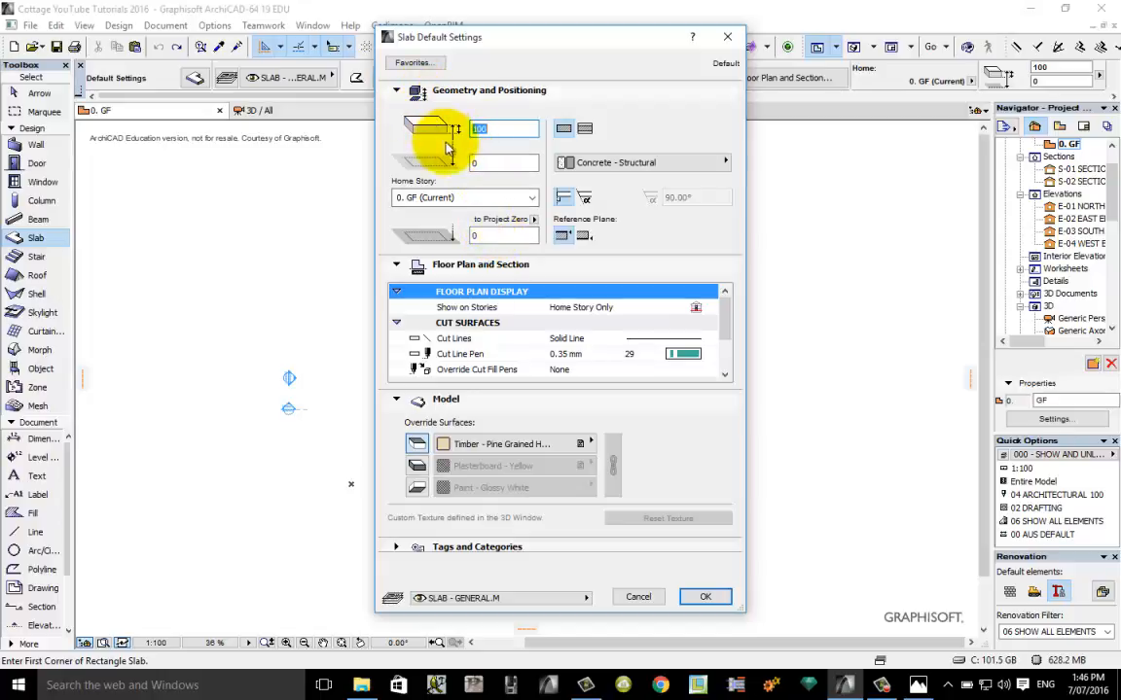
mouse_move(451, 152)
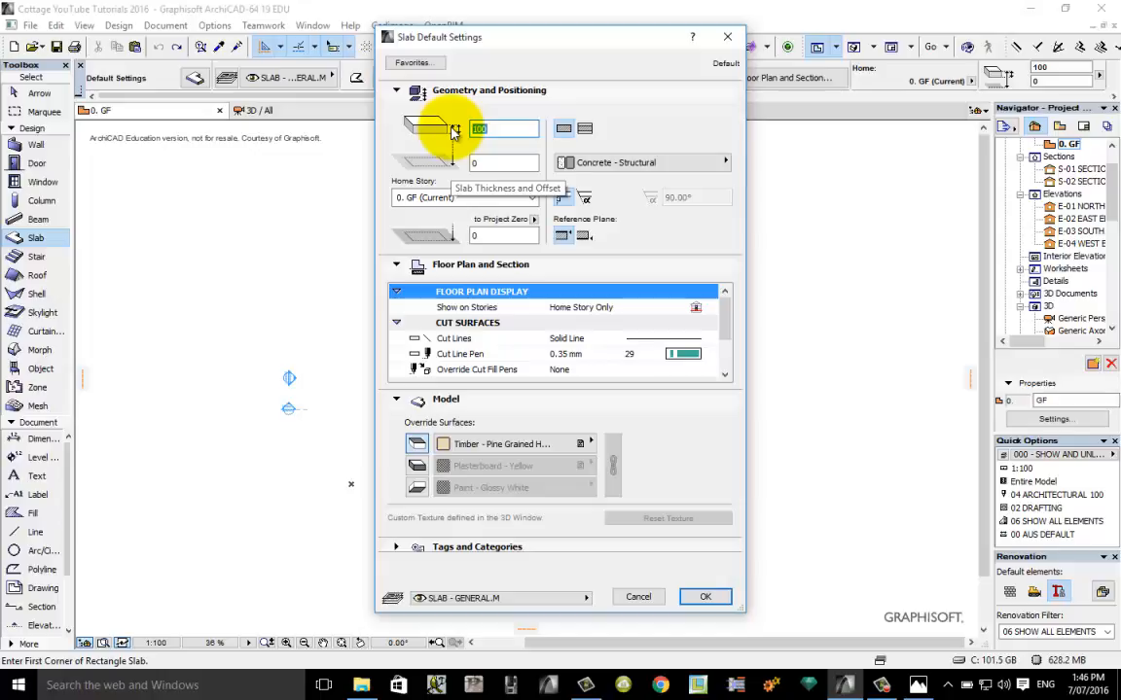
mouse_move(456, 171)
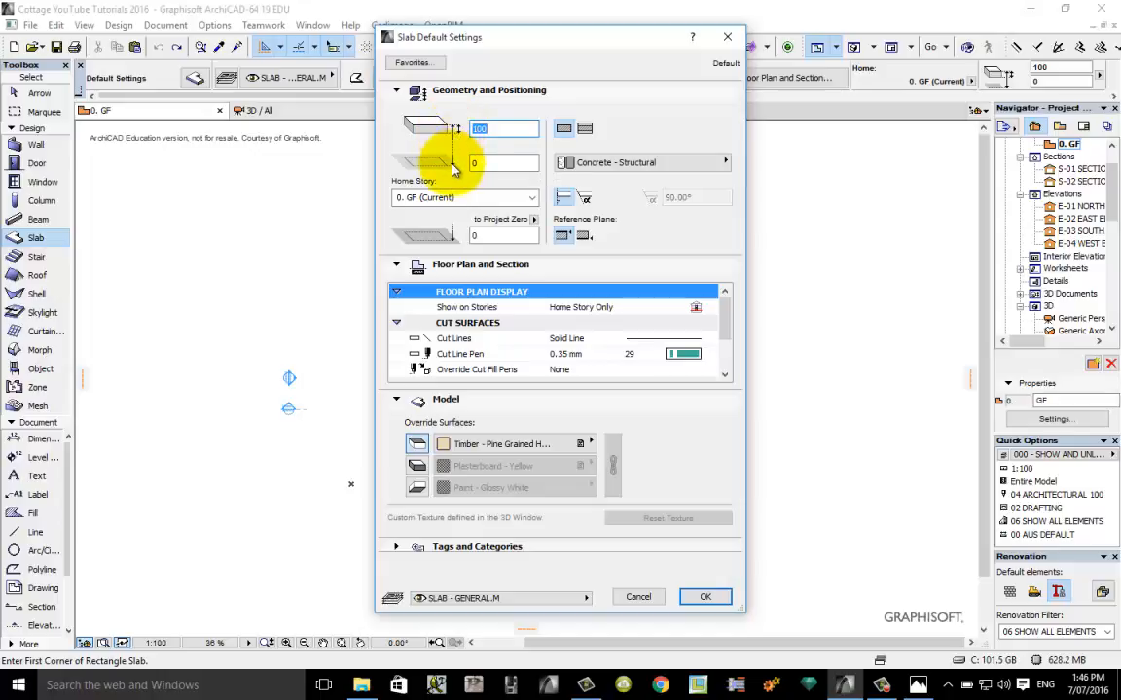
mouse_move(525, 199)
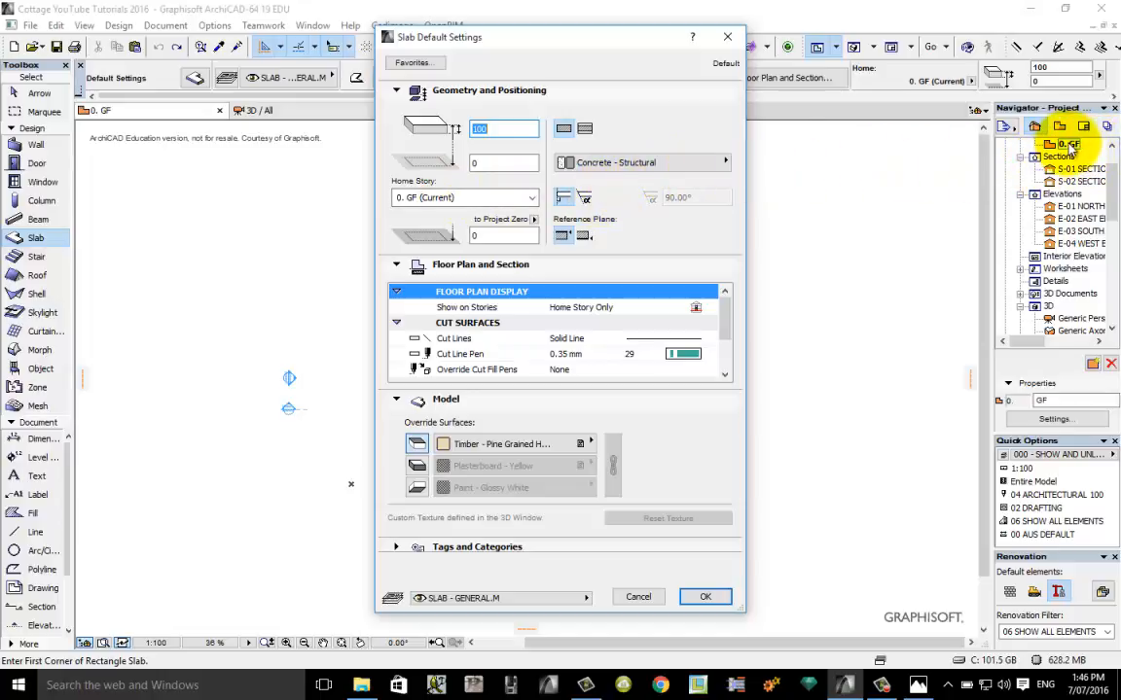
mouse_move(888, 152)
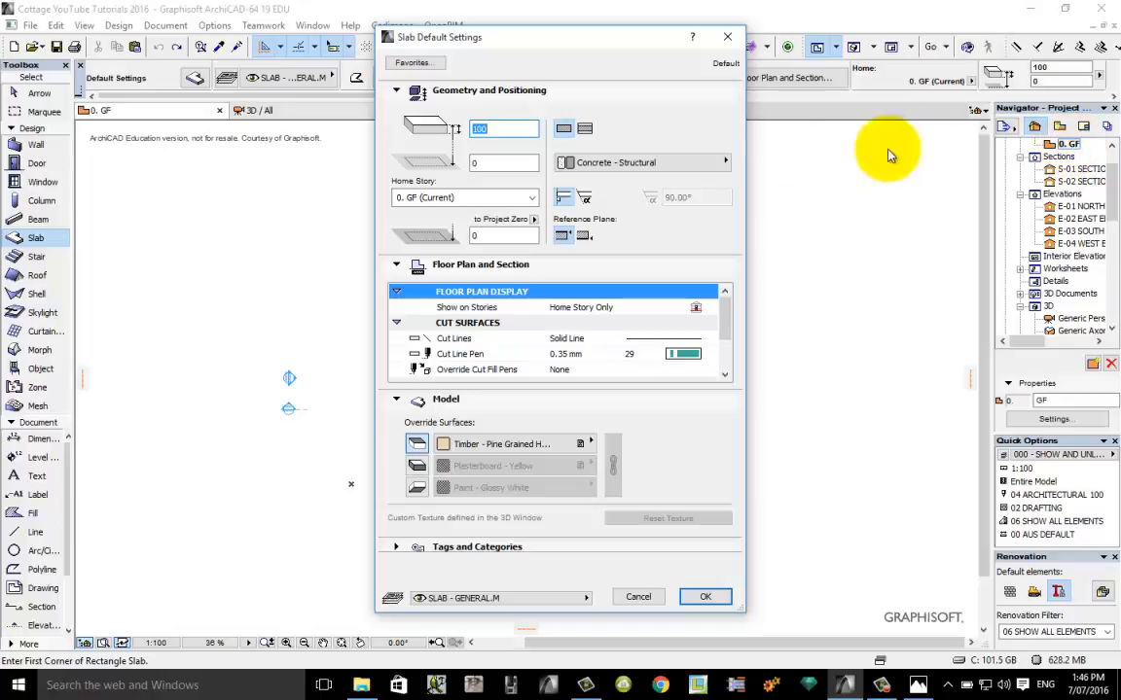
mouse_move(440, 128)
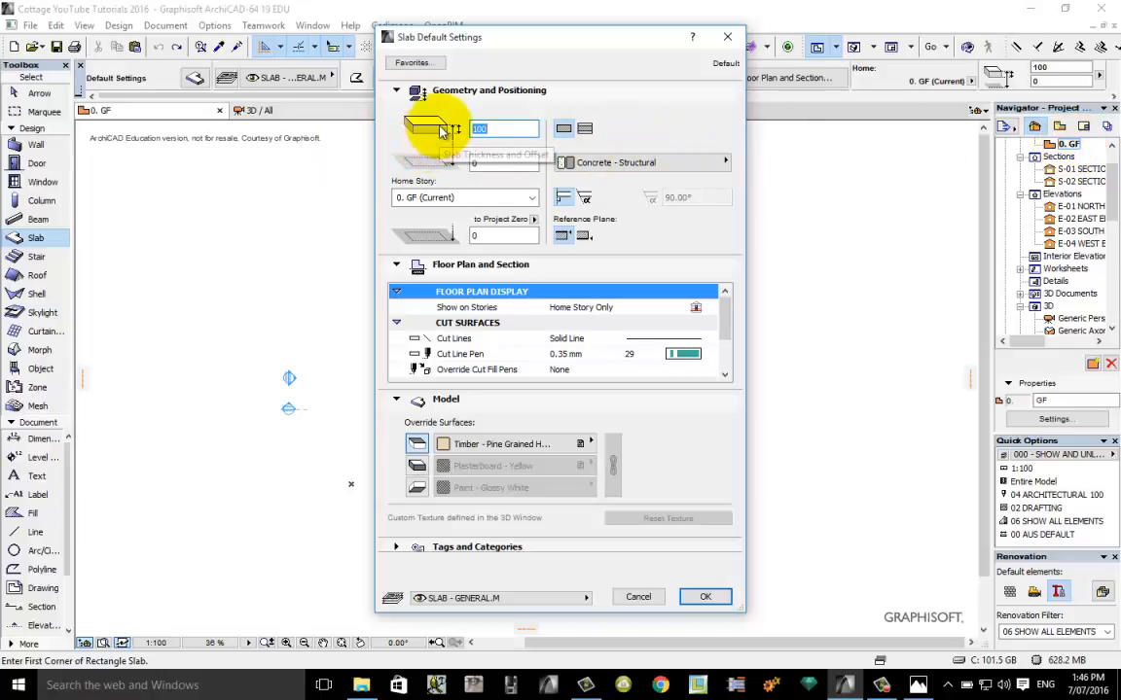
mouse_move(438, 132)
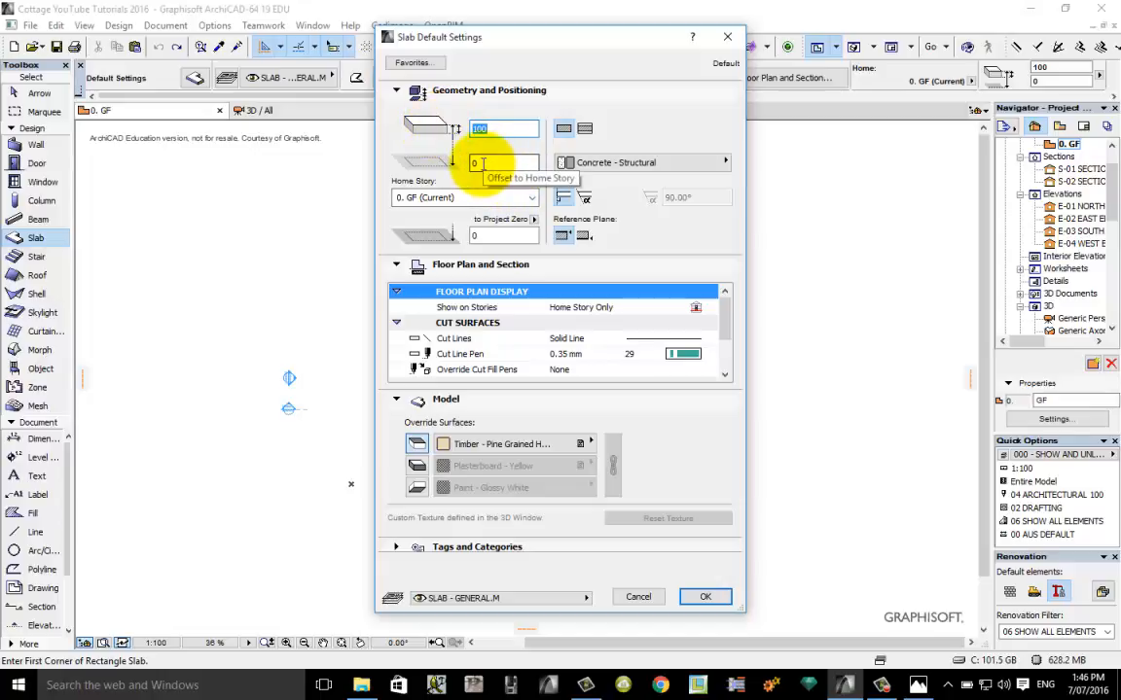
mouse_move(443, 133)
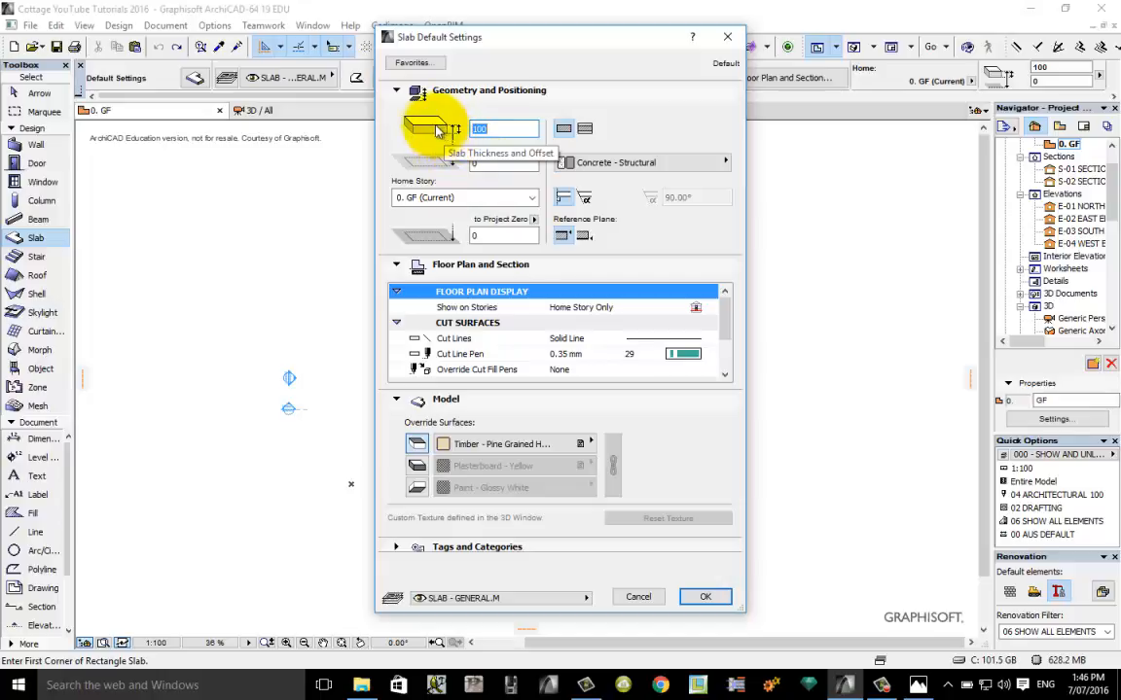
mouse_move(463, 199)
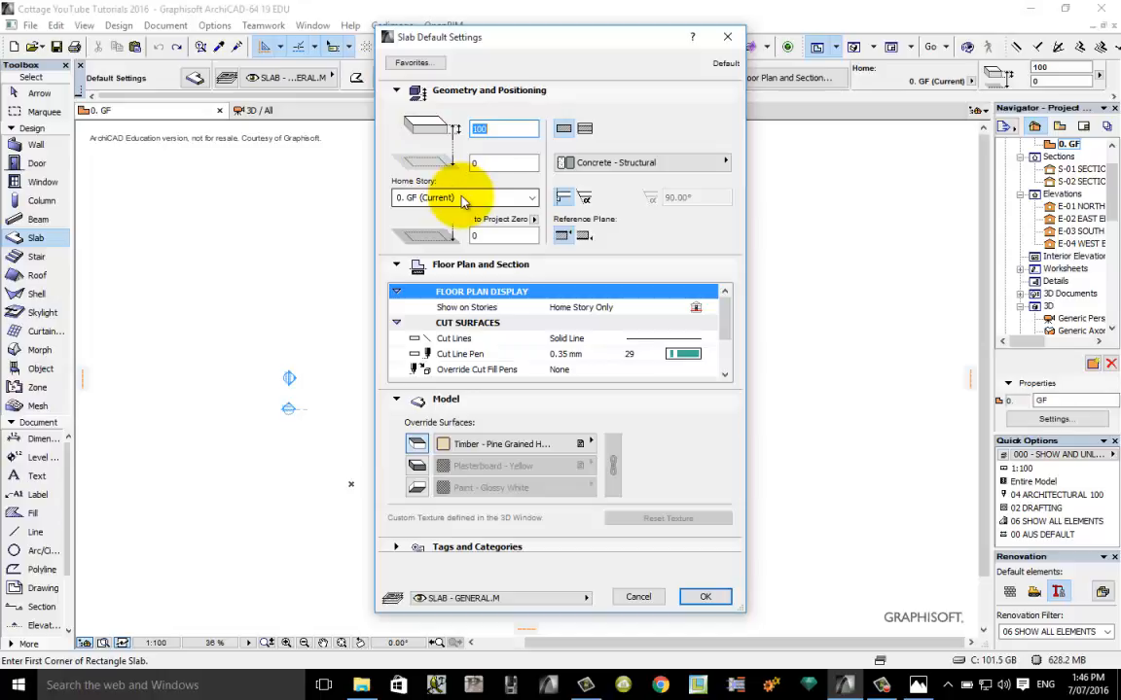
mouse_move(630, 148)
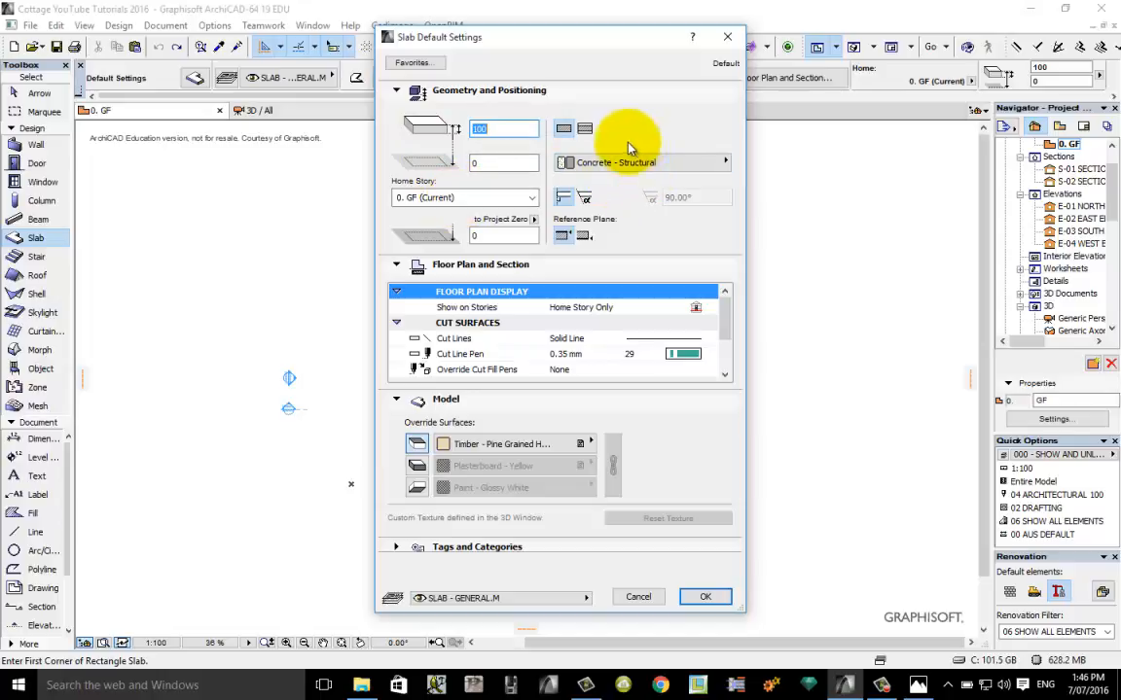
mouse_move(679, 164)
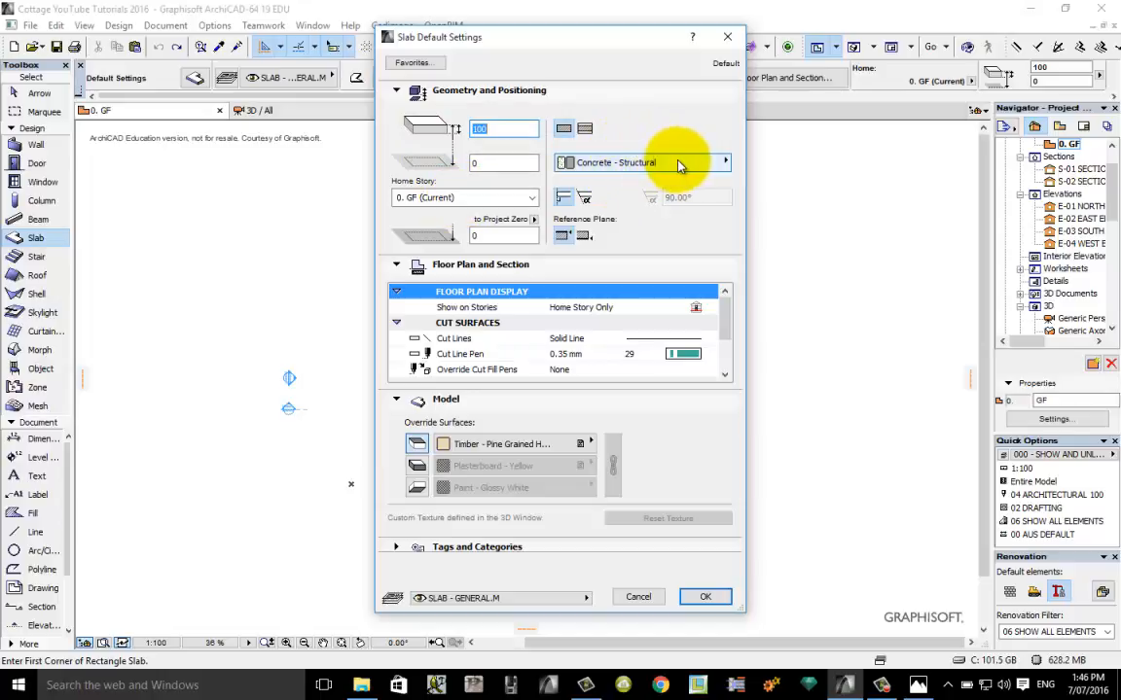
mouse_move(599, 163)
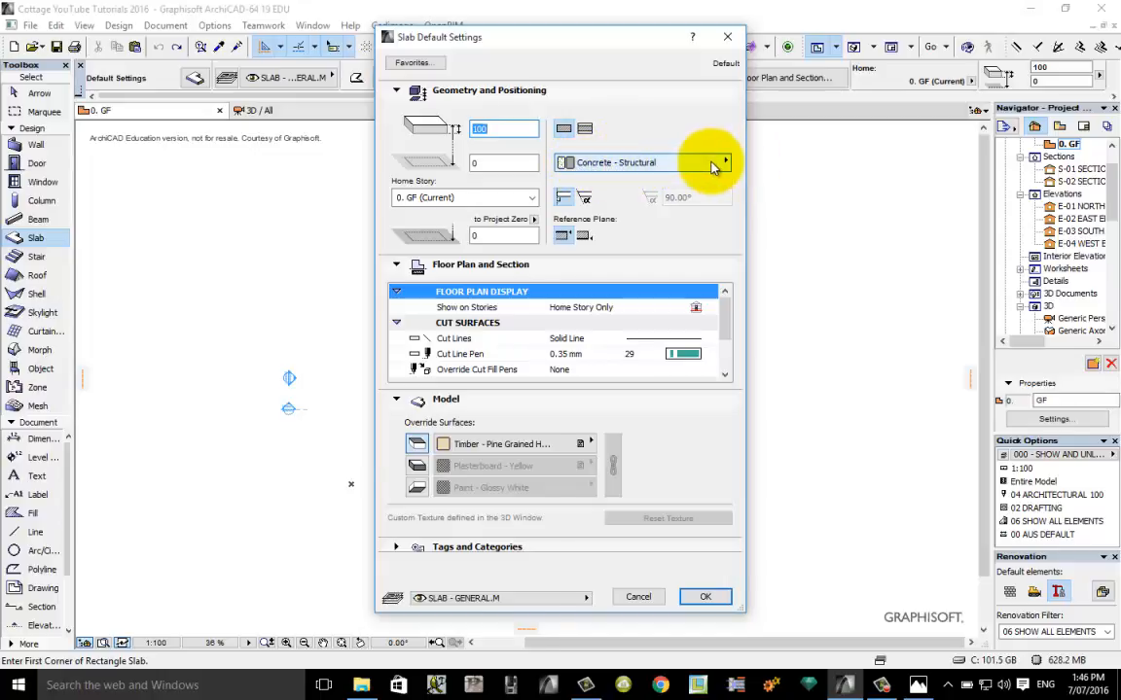
left_click(710, 164)
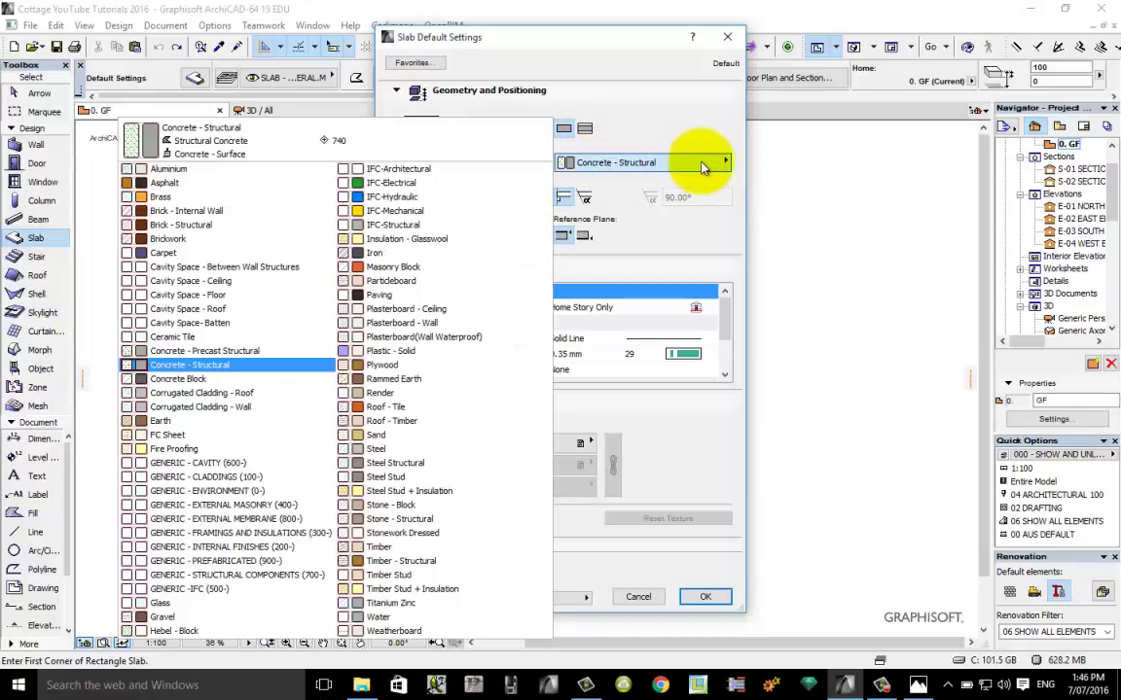
left_click(225, 266)
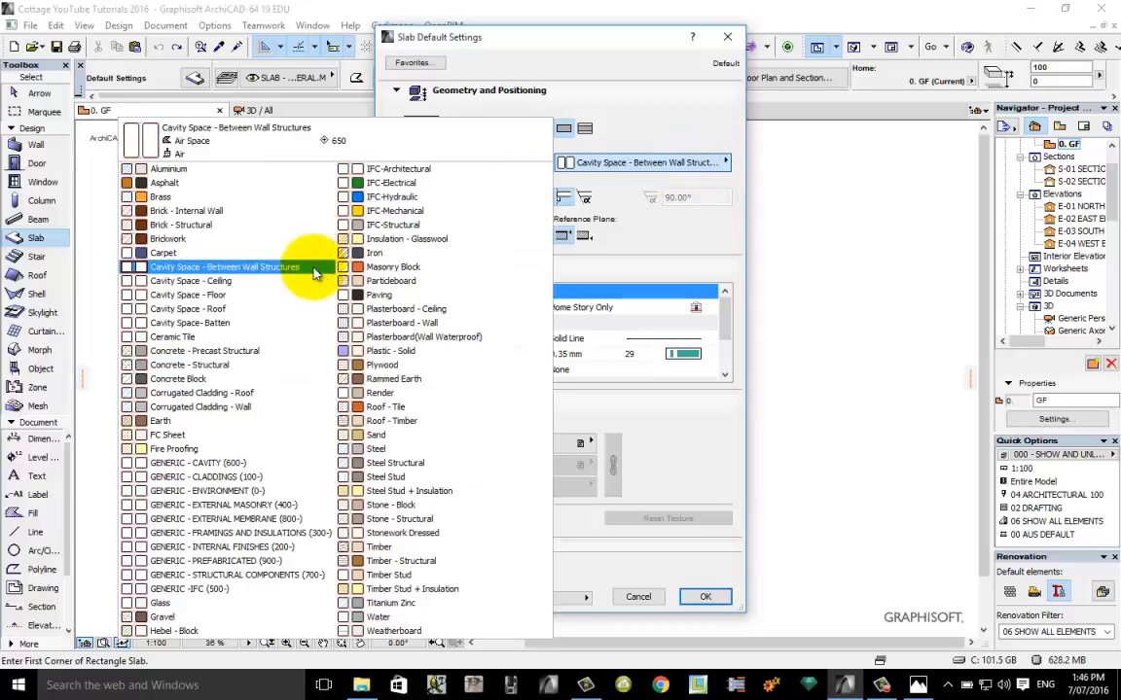
left_click(381, 393)
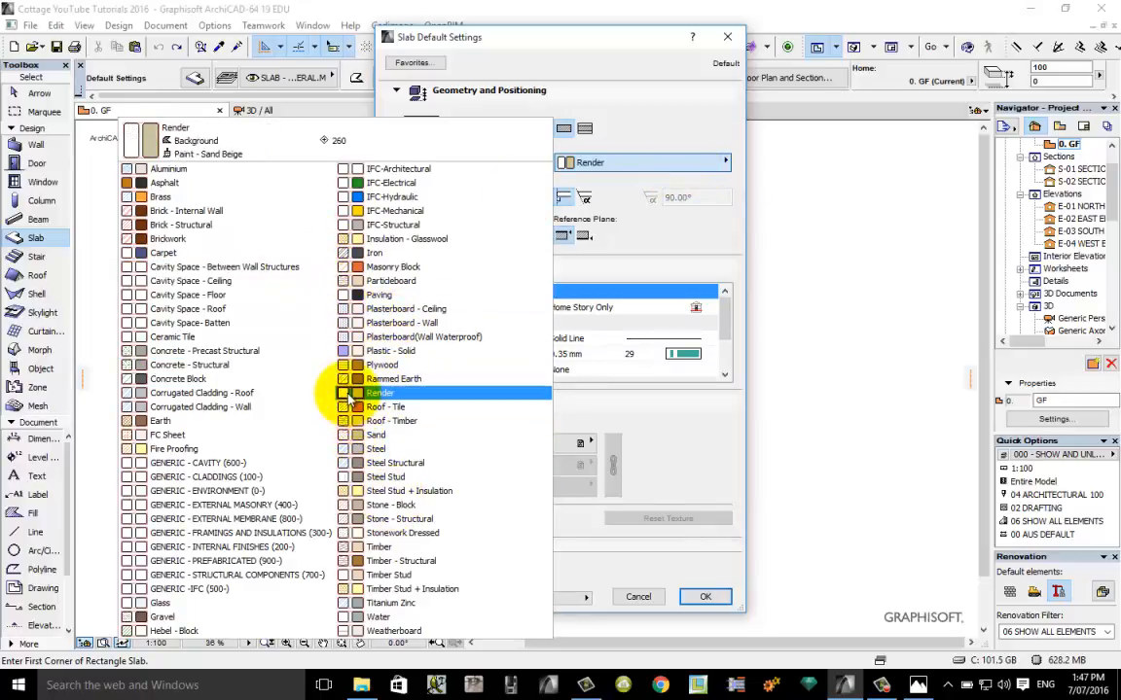
left_click(190, 364)
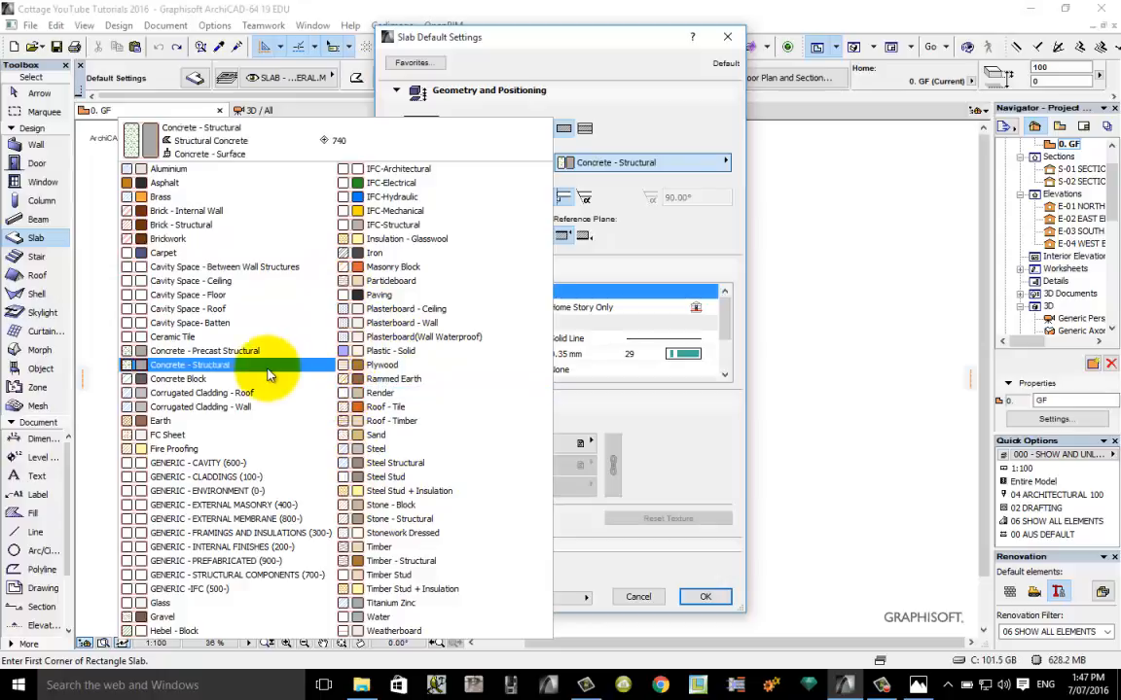
left_click(204, 350)
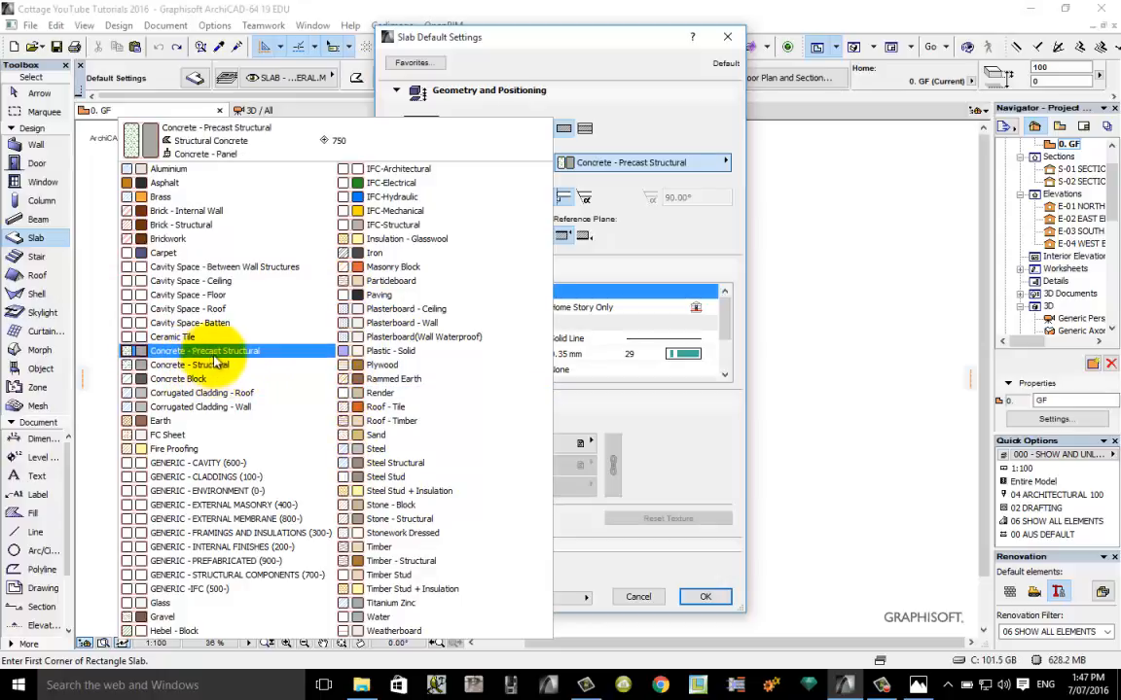
left_click(179, 377)
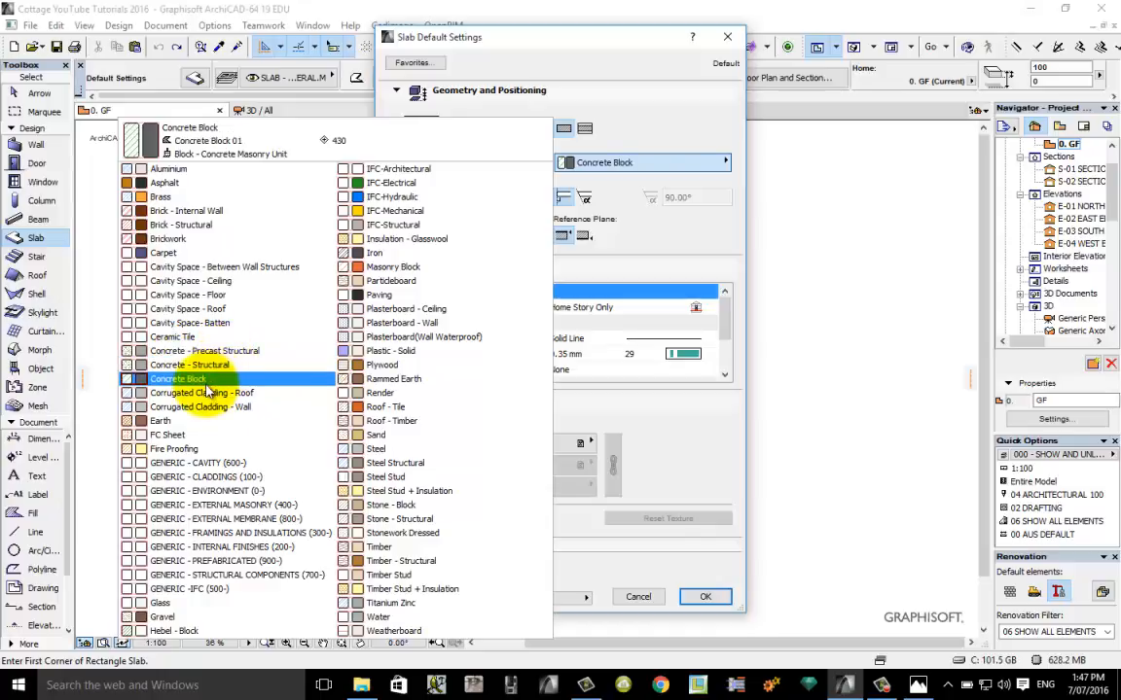
left_click(204, 366)
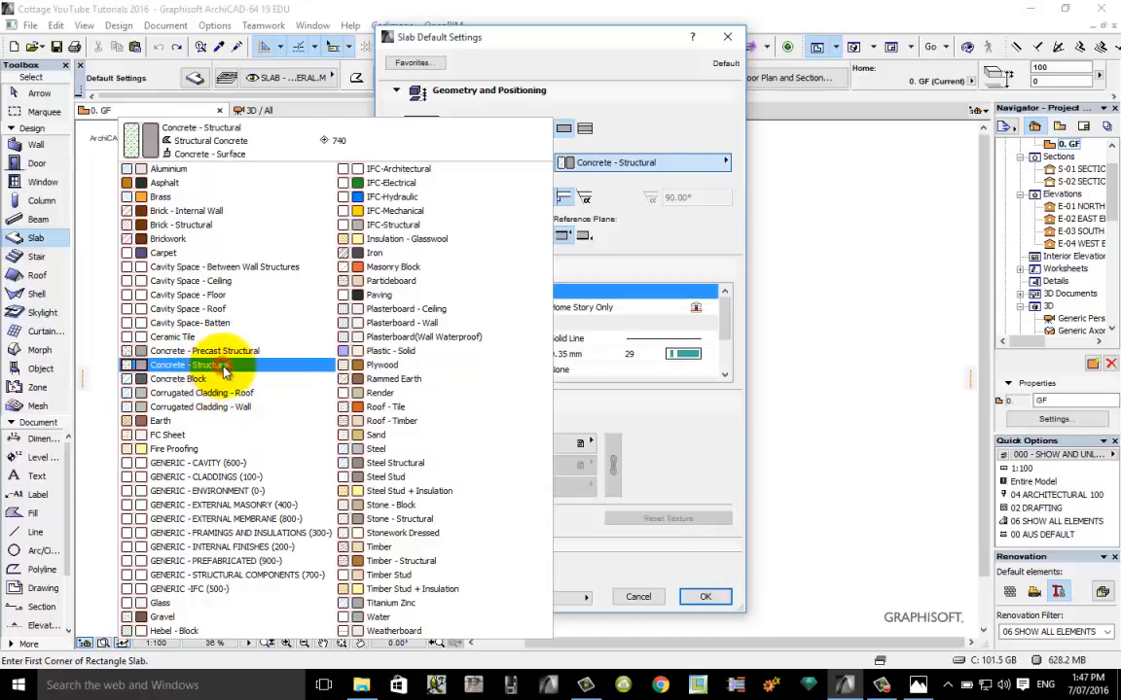
left_click(378, 252)
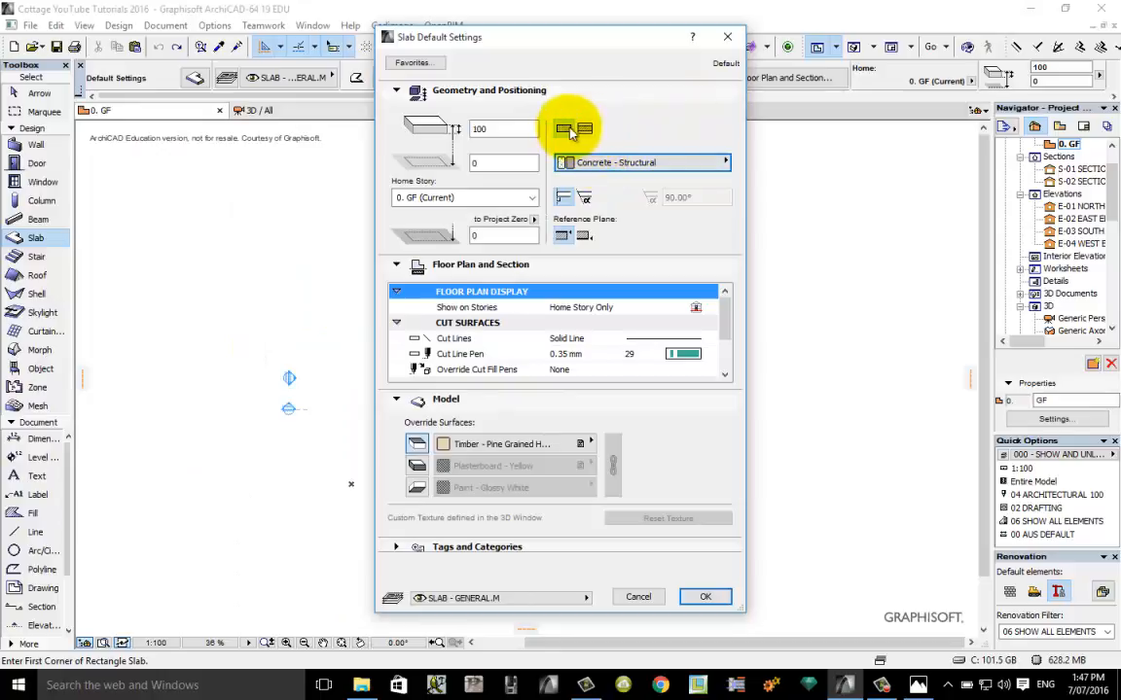
mouse_move(572, 132)
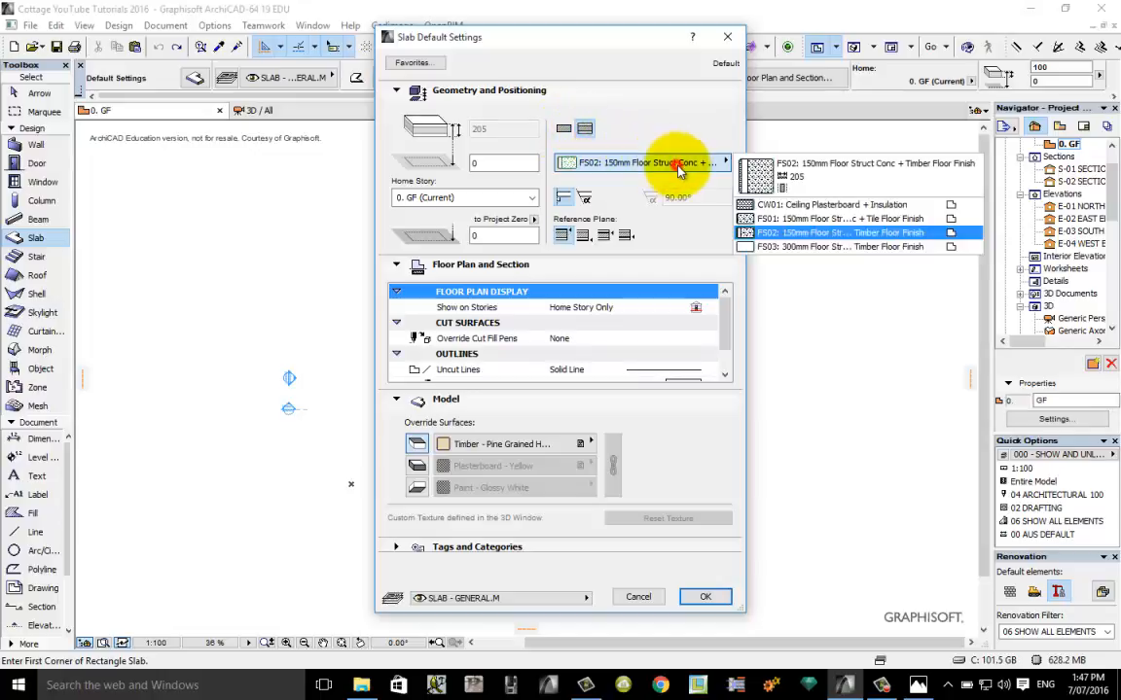
- Try the FS03 and FS02 composite floors, then return the slab to Basic structural concrete
left_click(827, 245)
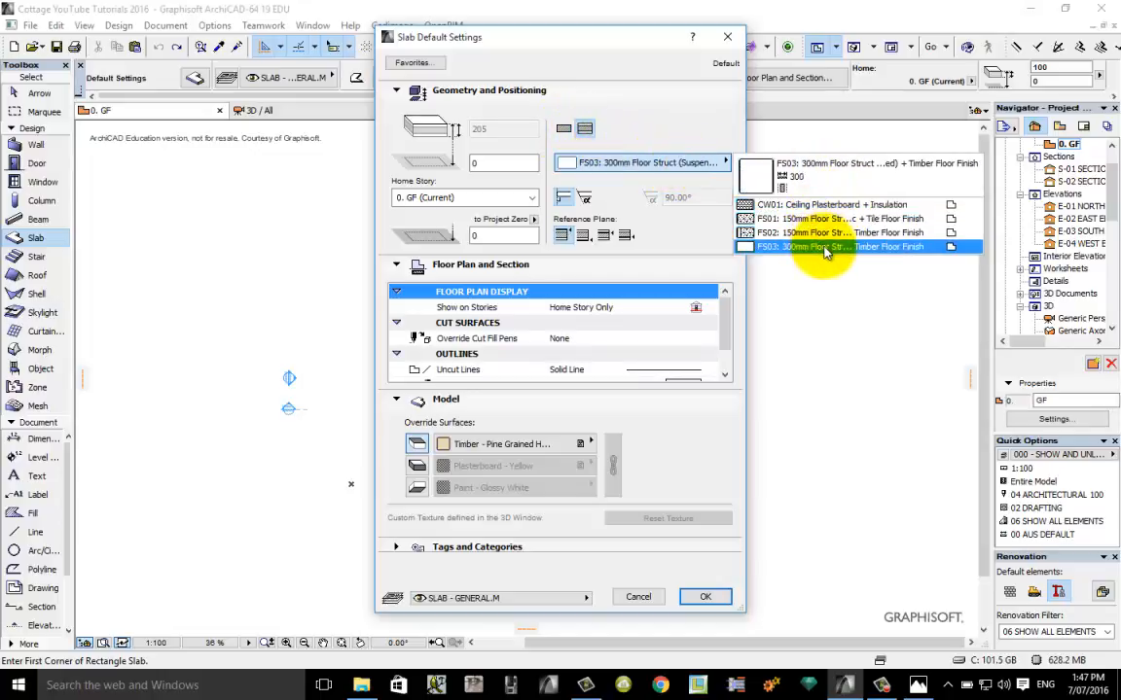
left_click(836, 231)
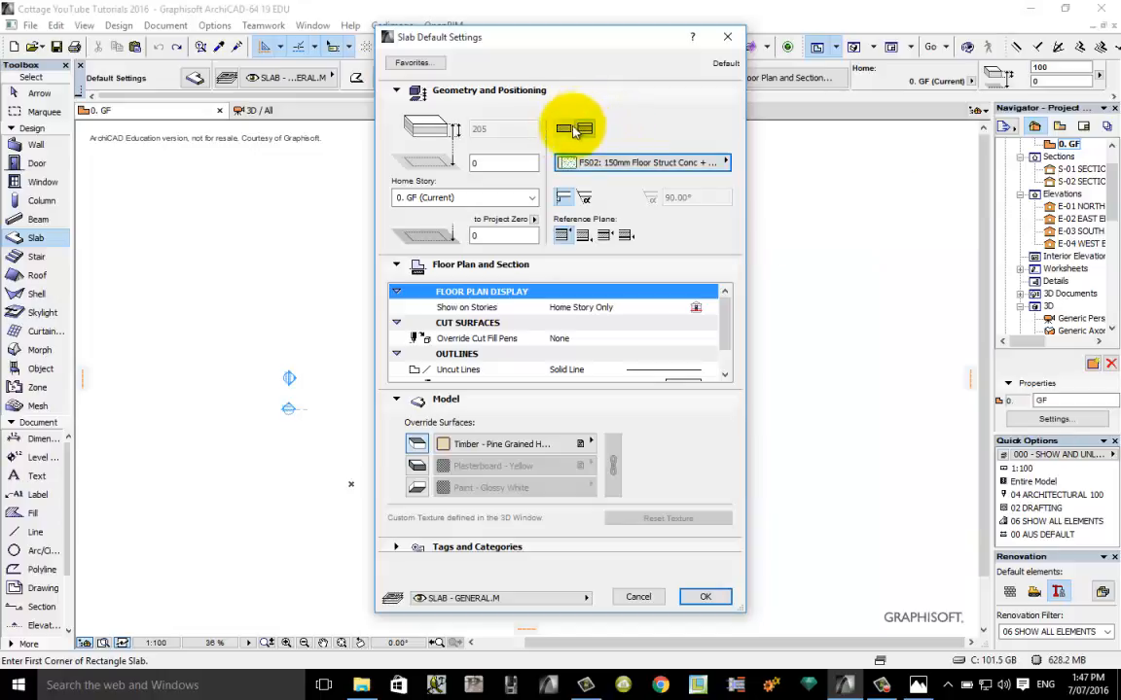
left_click(640, 164)
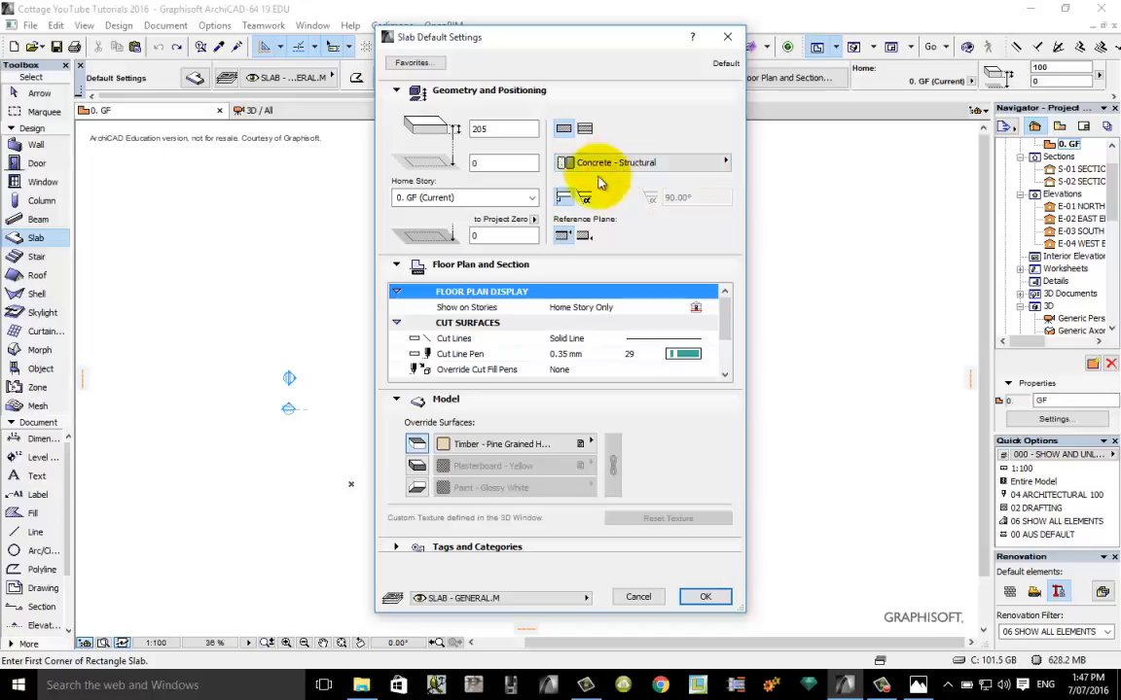
mouse_move(502, 346)
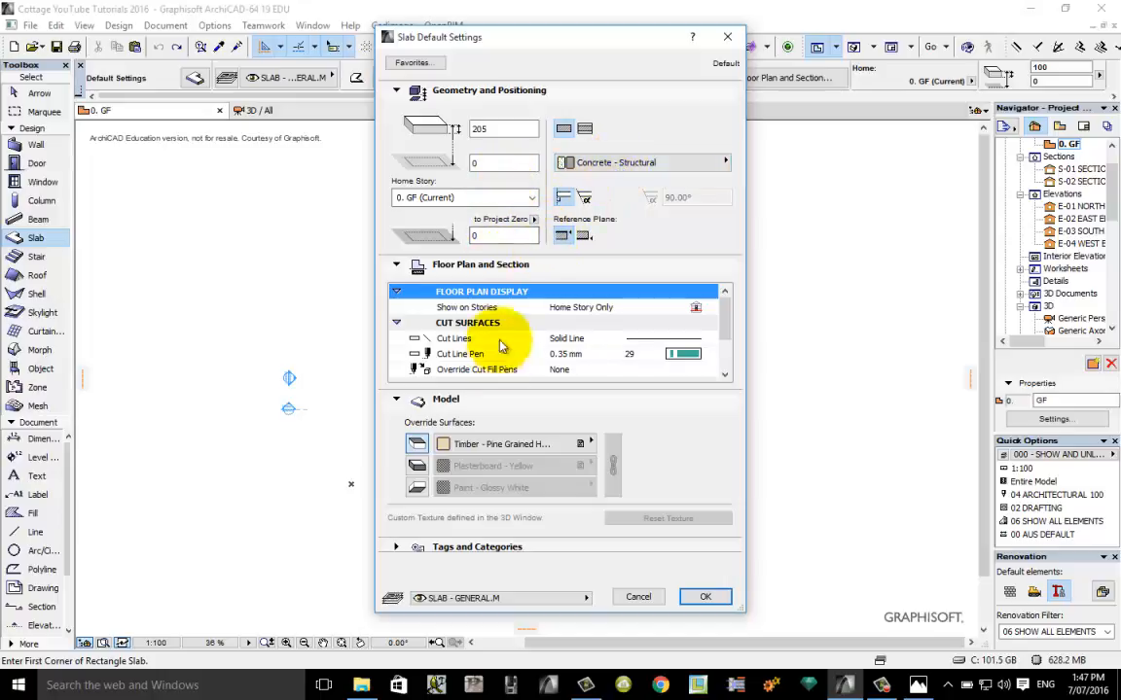
mouse_move(568, 238)
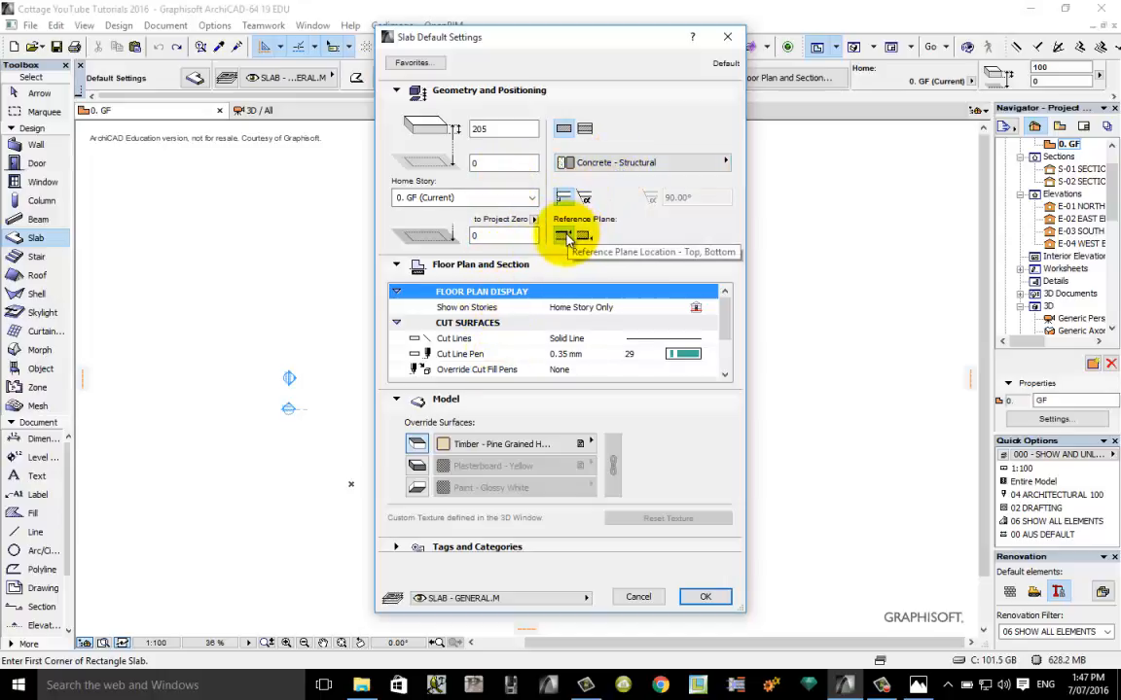
mouse_move(505, 339)
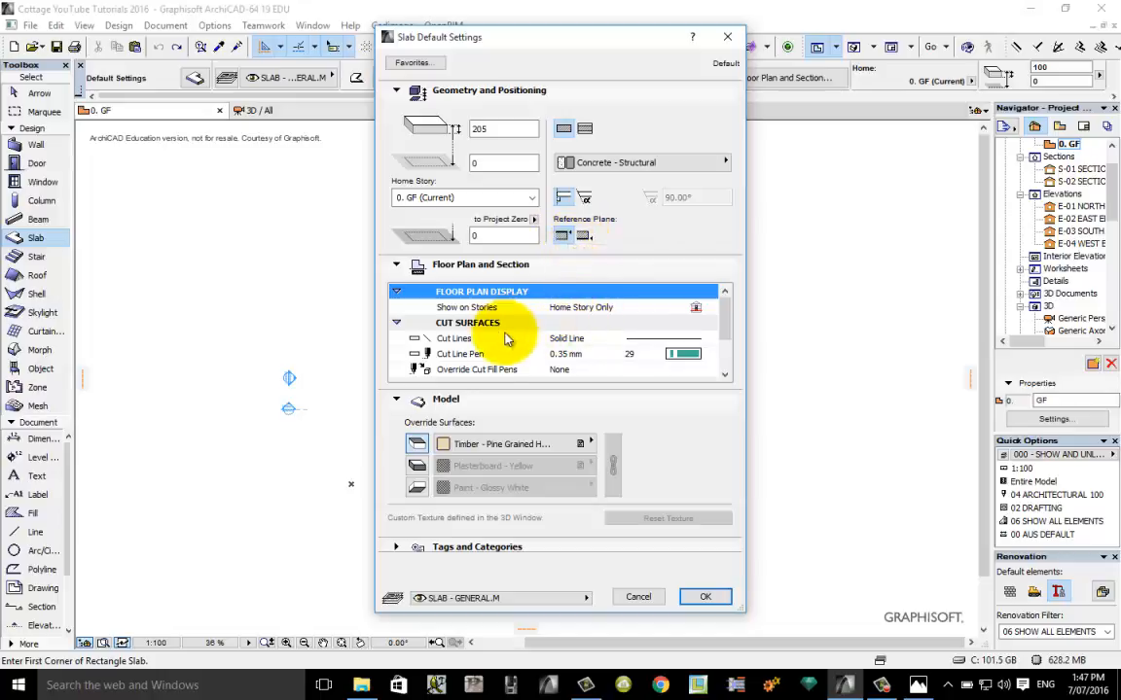
mouse_move(424, 406)
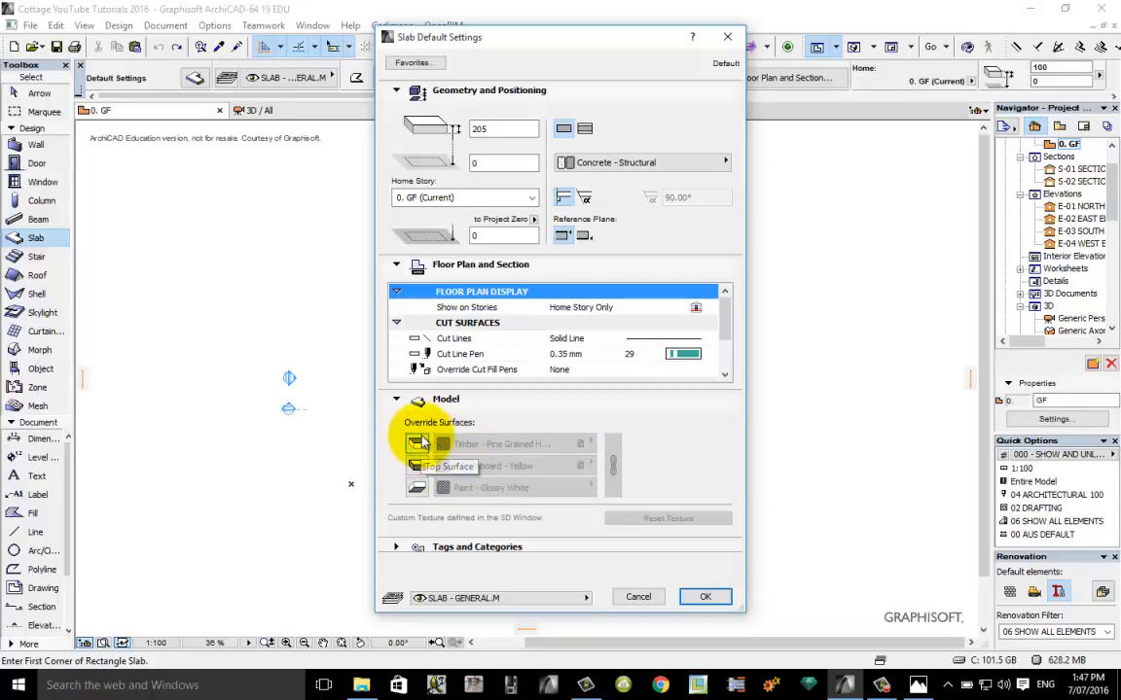
mouse_move(533, 402)
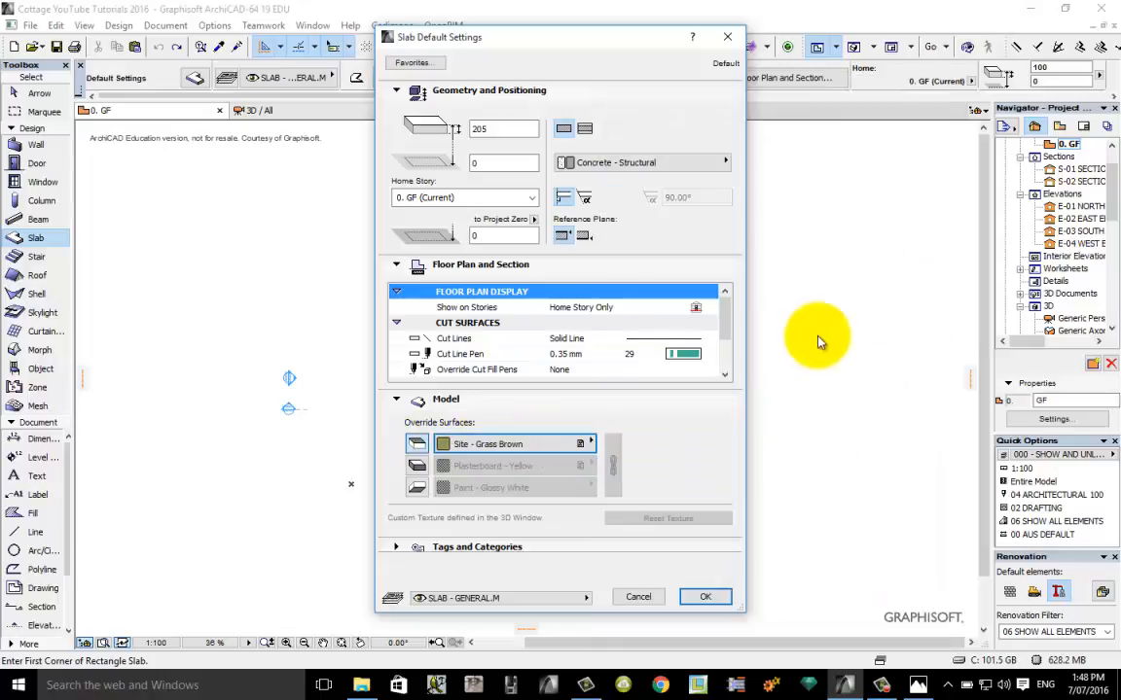
- Set the slab's top surface override to Timber - Pine Grained Horizontal
left_click(580, 443)
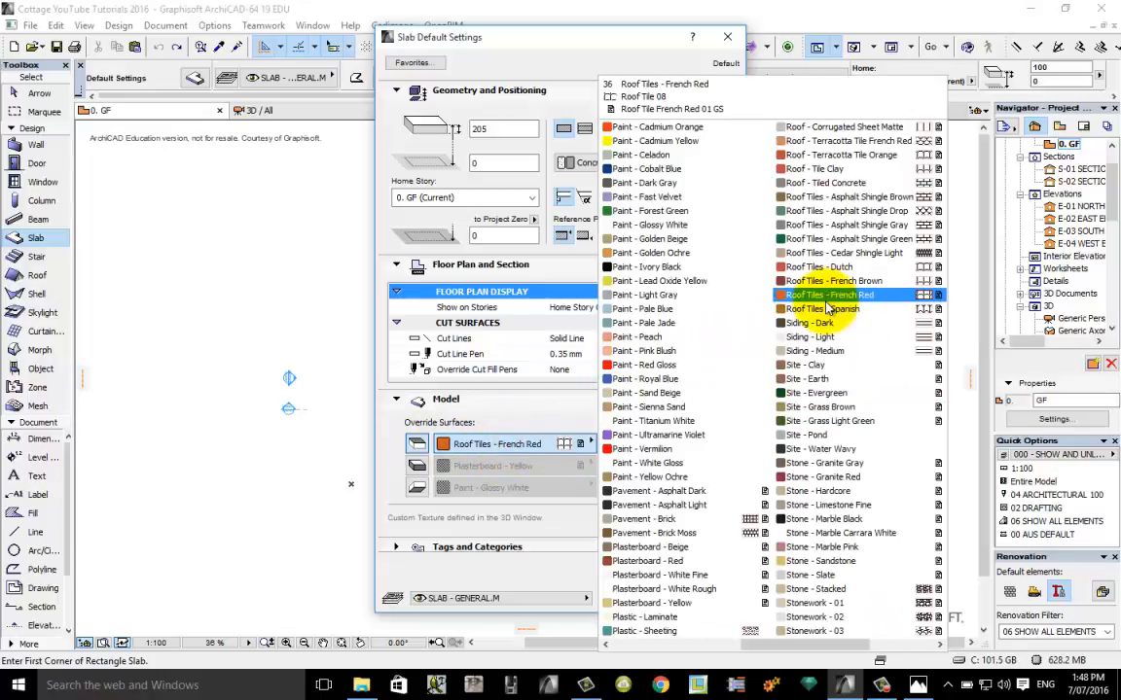
left_click(821, 490)
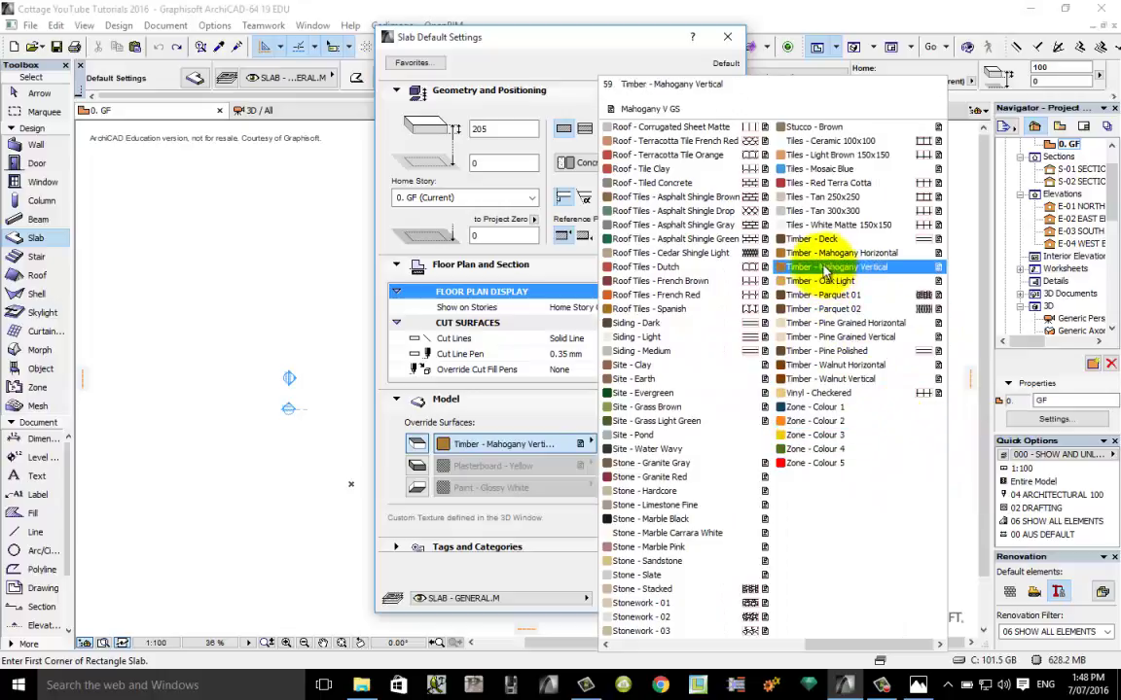
left_click(840, 337)
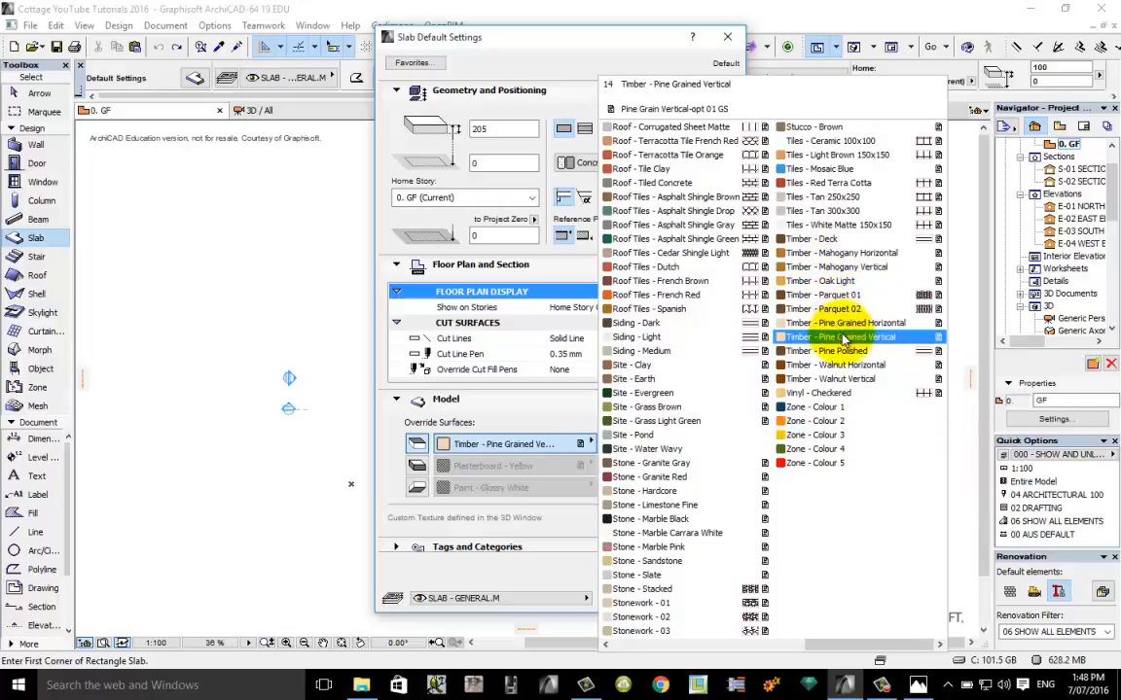
left_click(843, 323)
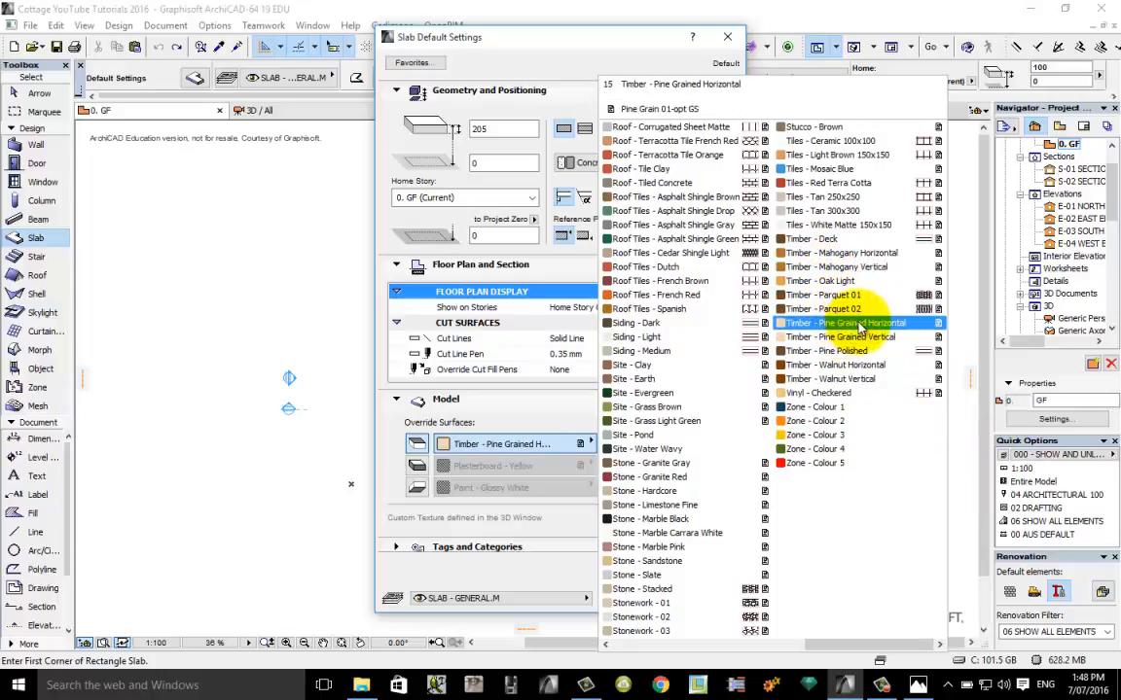
left_click(841, 322)
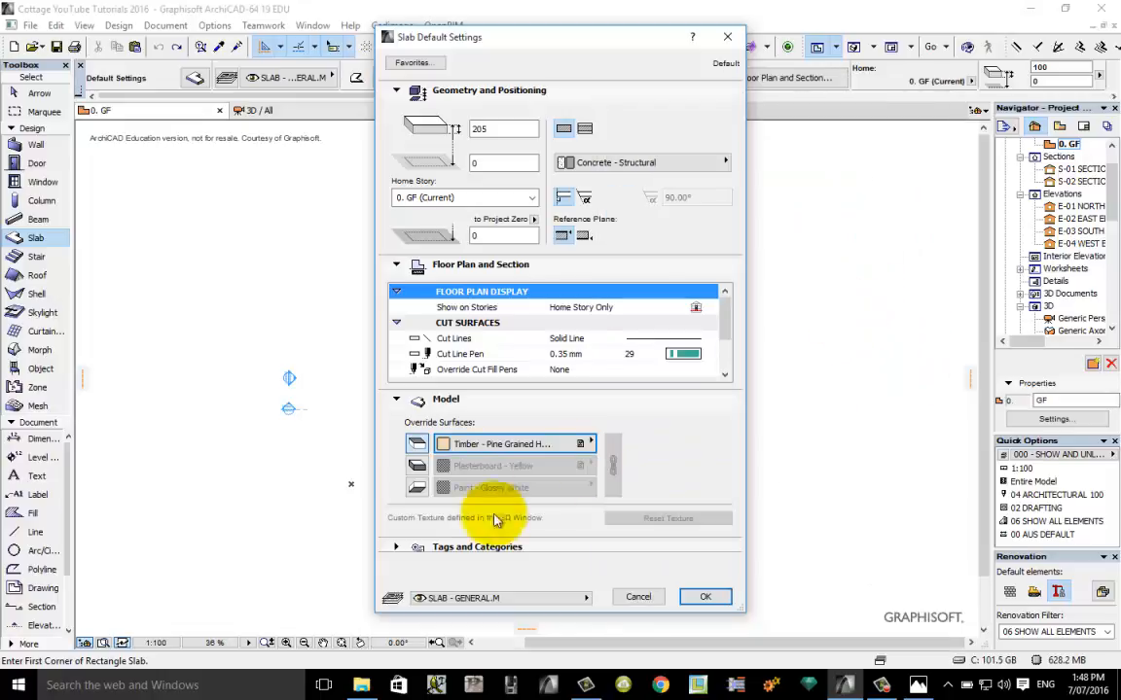
mouse_move(418, 465)
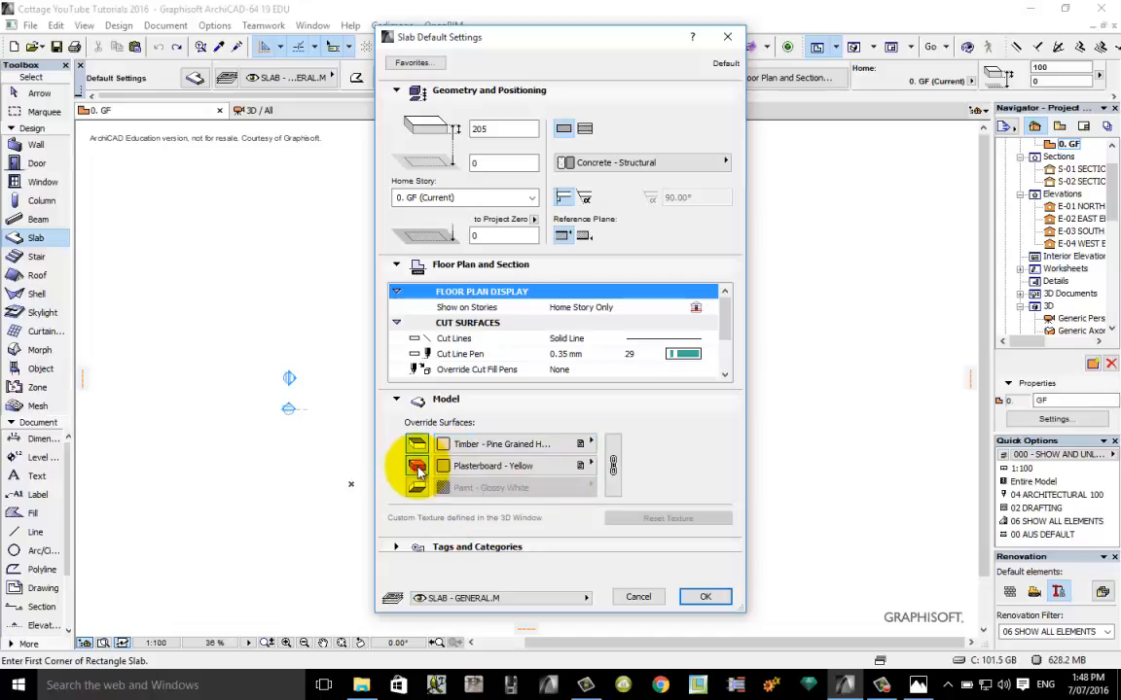
- Set the slab's edge surface and the enabled bottom override both to Concrete - Panel
left_click(587, 467)
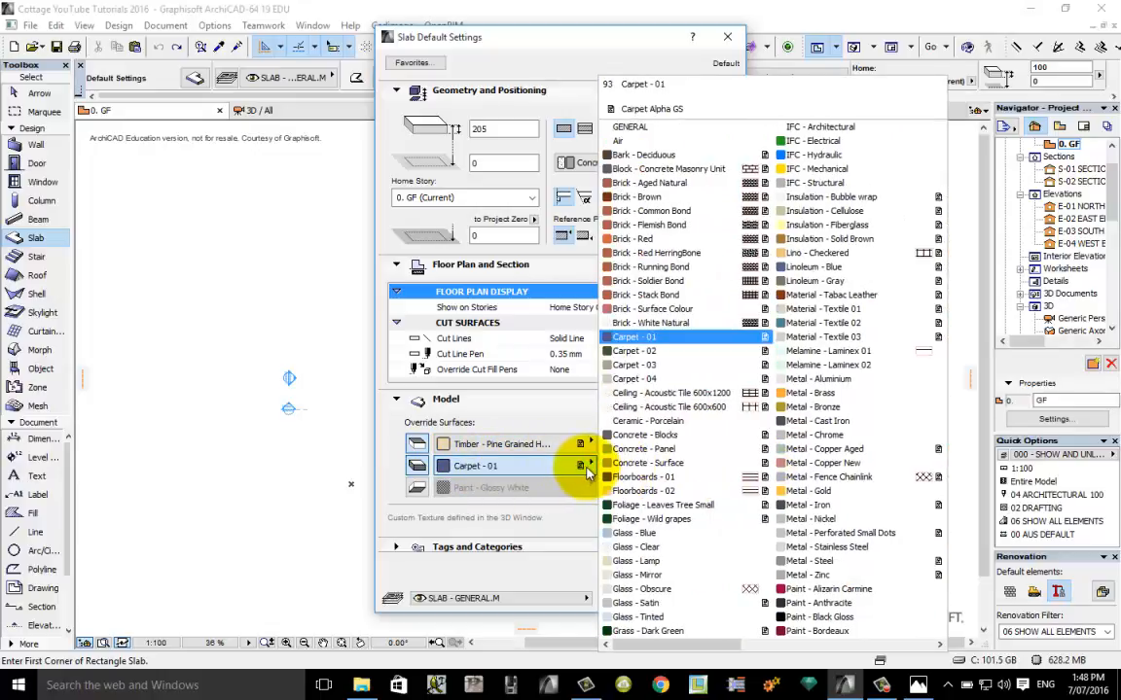
left_click(645, 448)
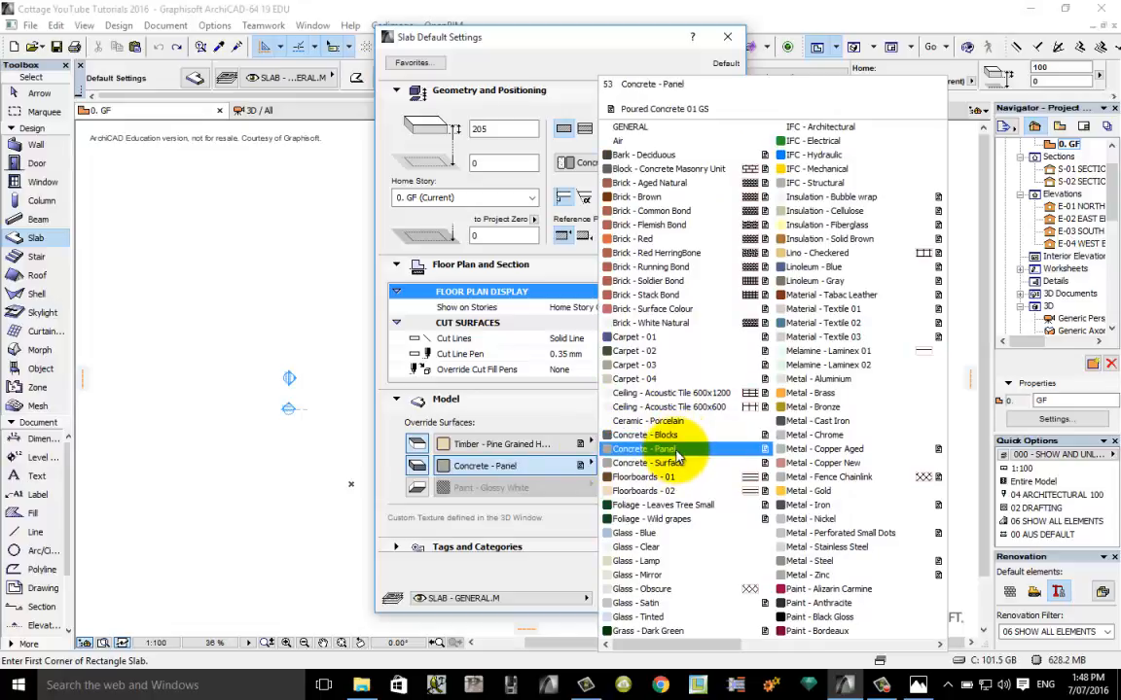
left_click(642, 447)
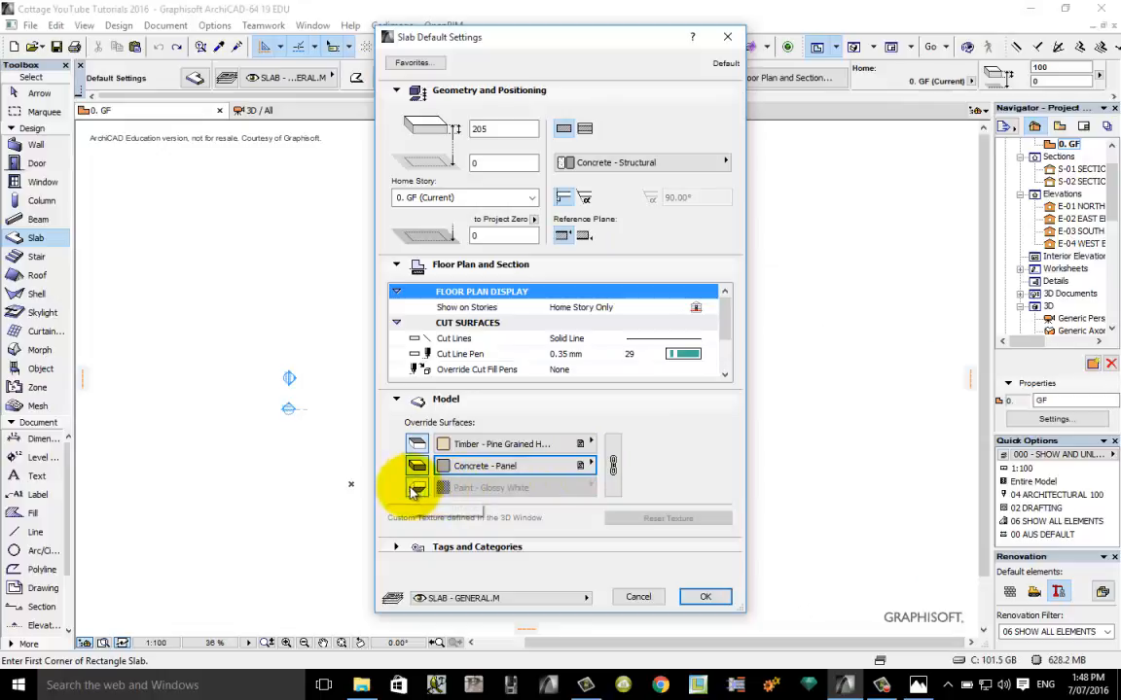
mouse_move(416, 490)
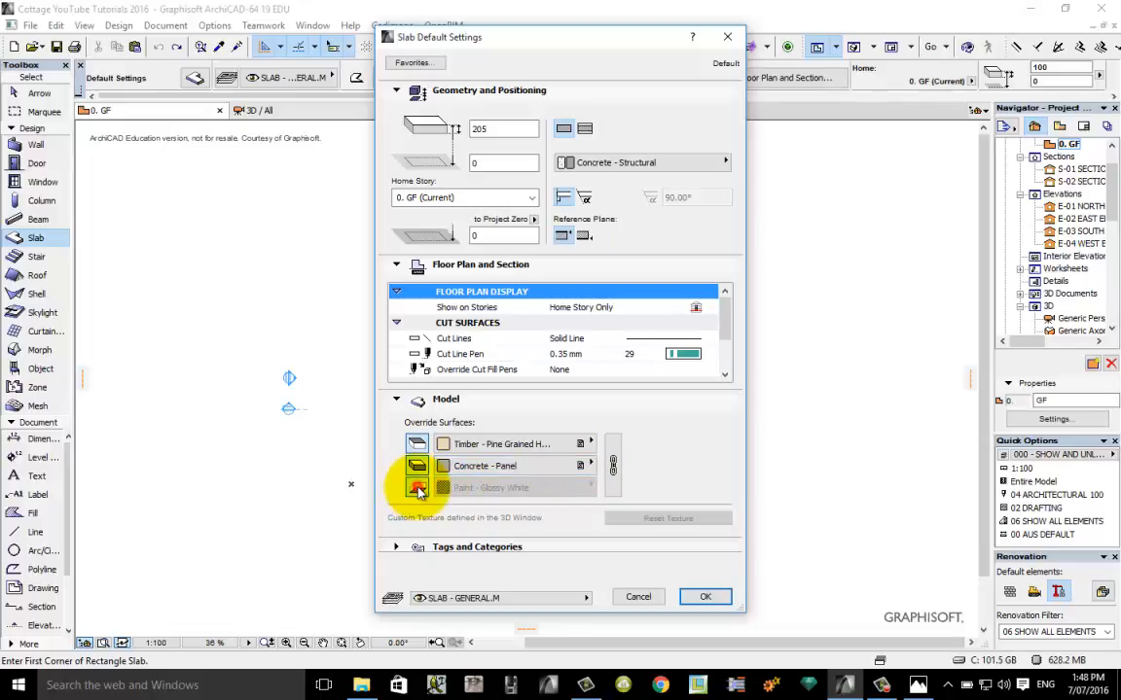
left_click(418, 486)
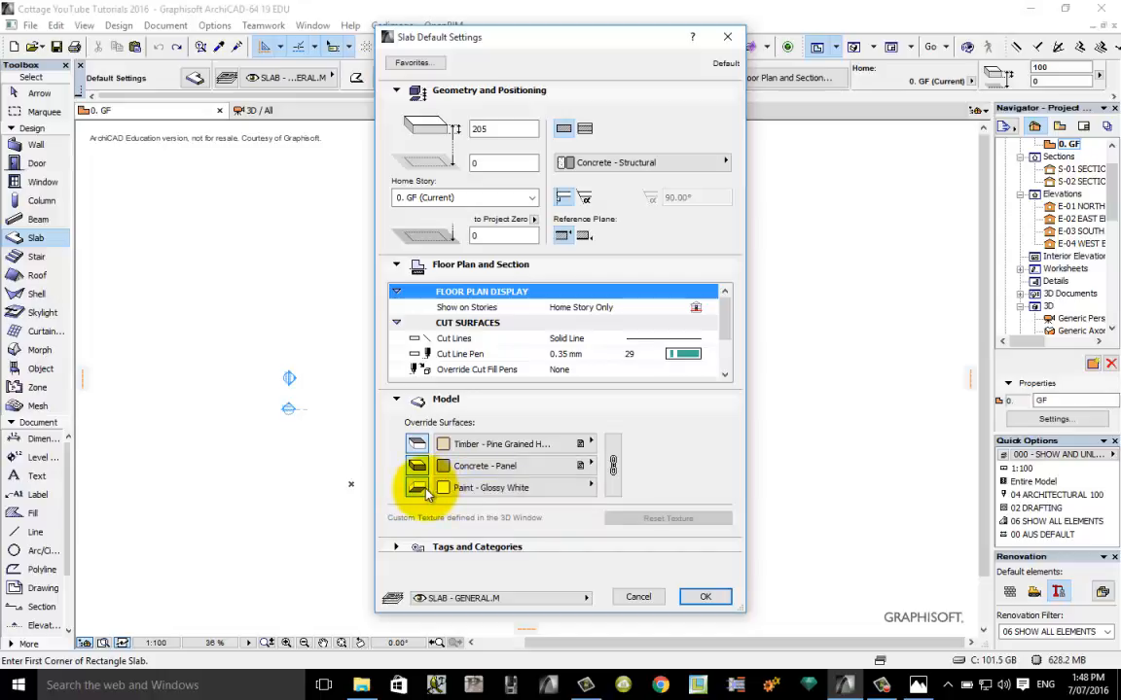
left_click(587, 486)
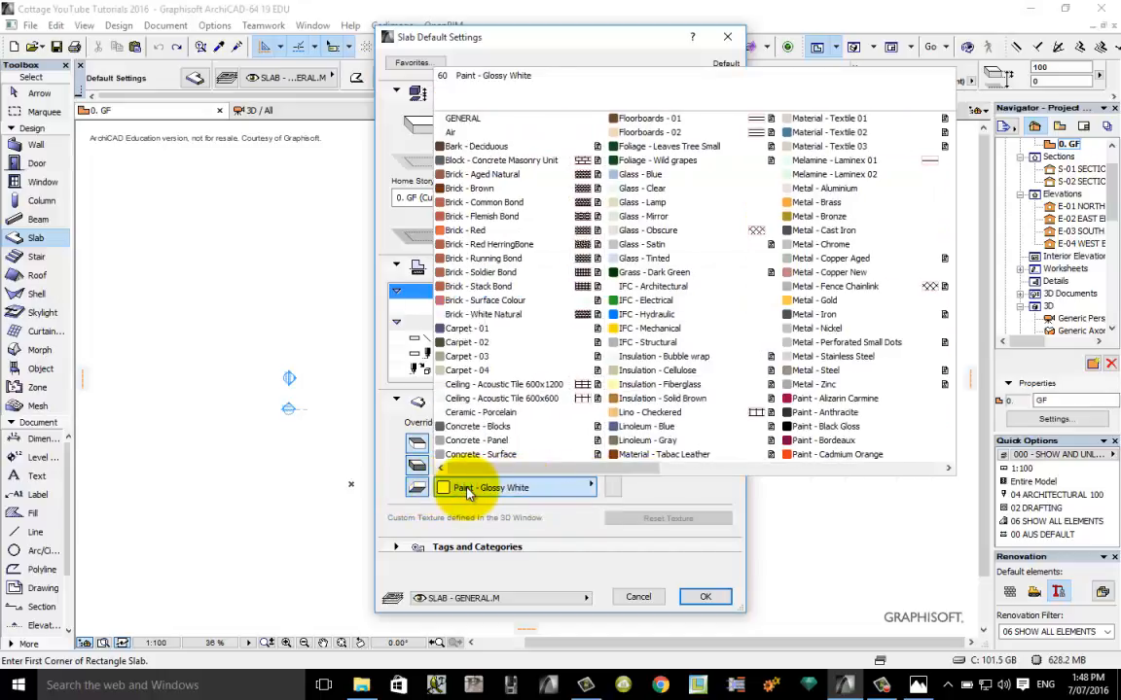
left_click(477, 455)
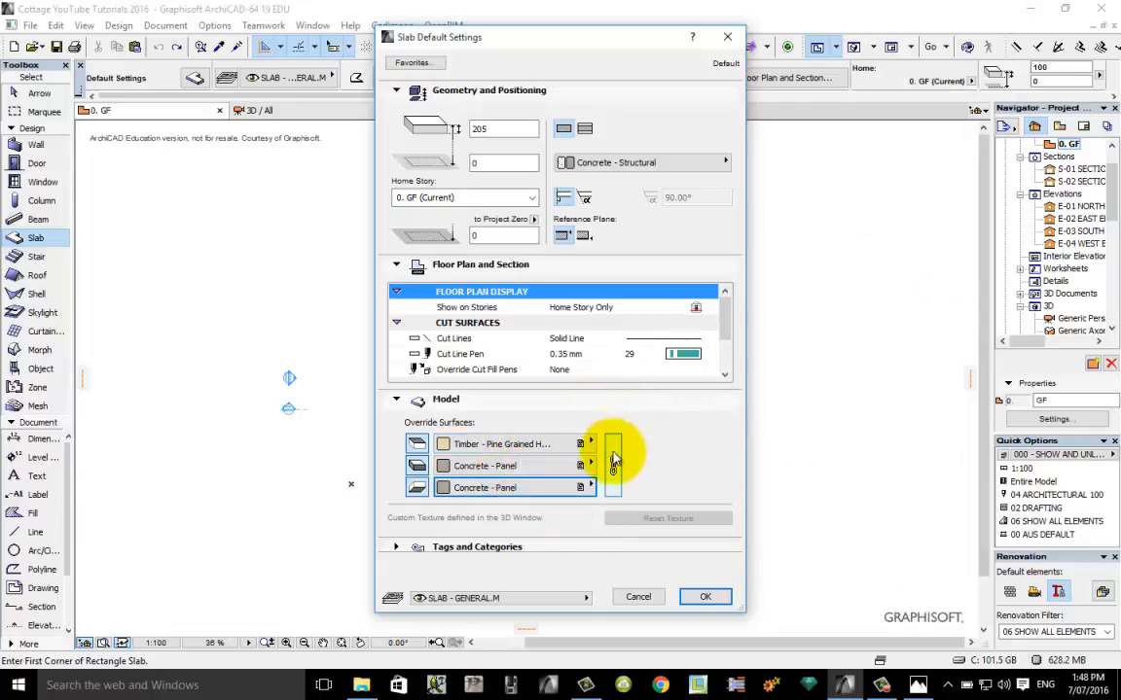
mouse_move(613, 465)
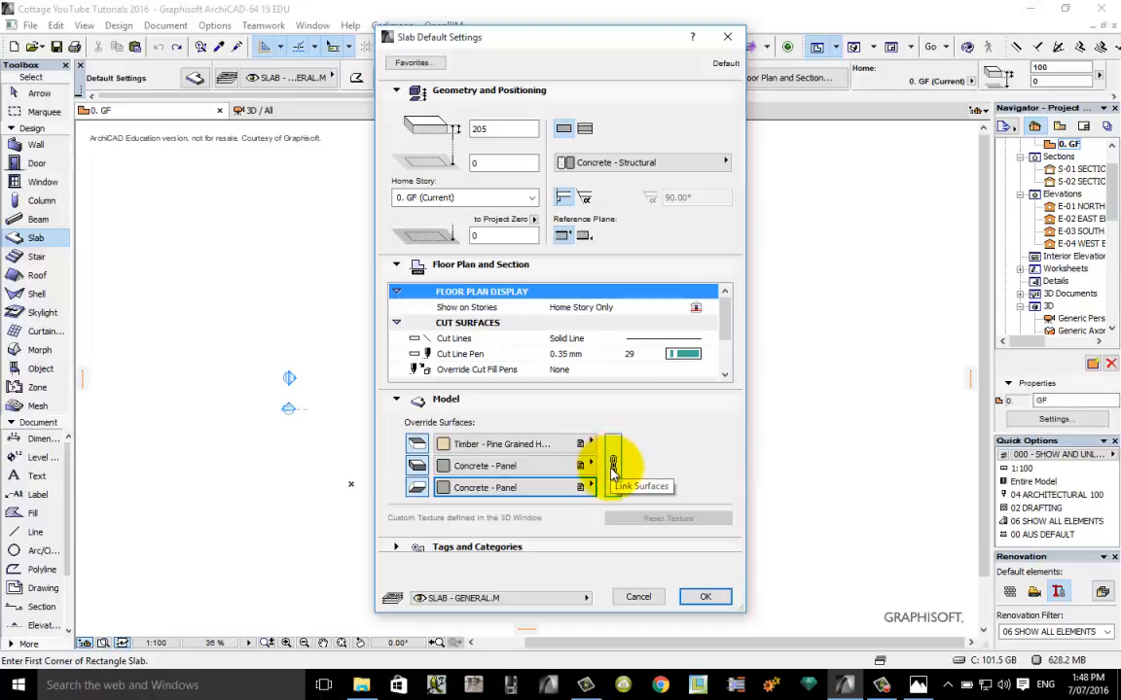
mouse_move(476, 444)
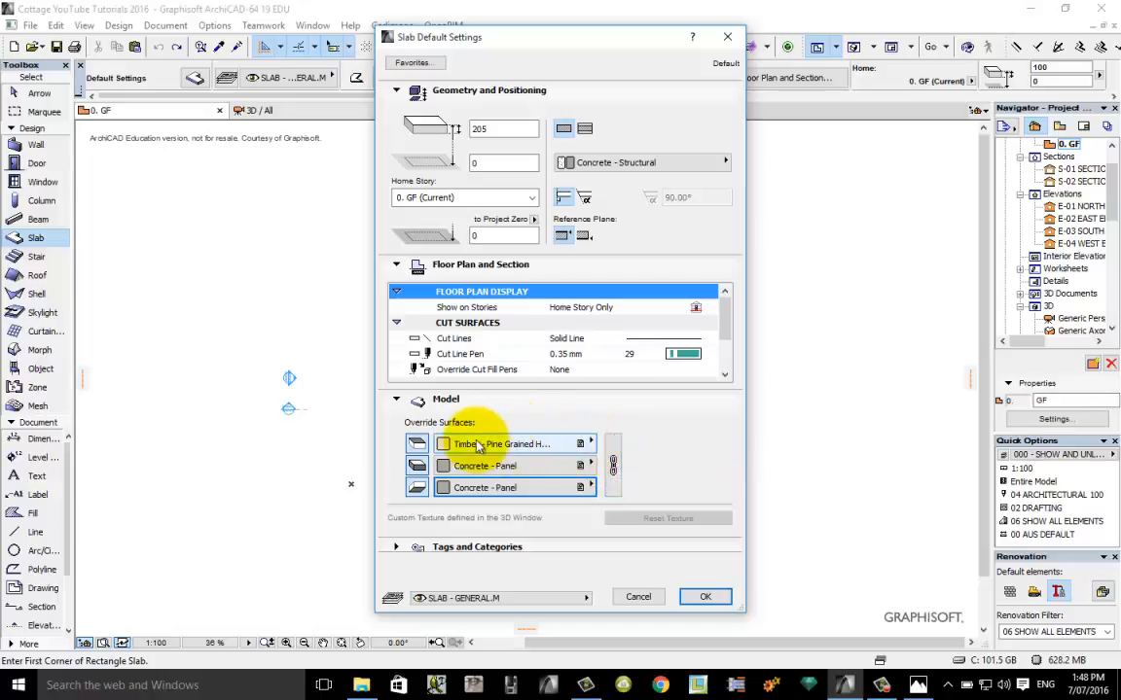
mouse_move(476, 444)
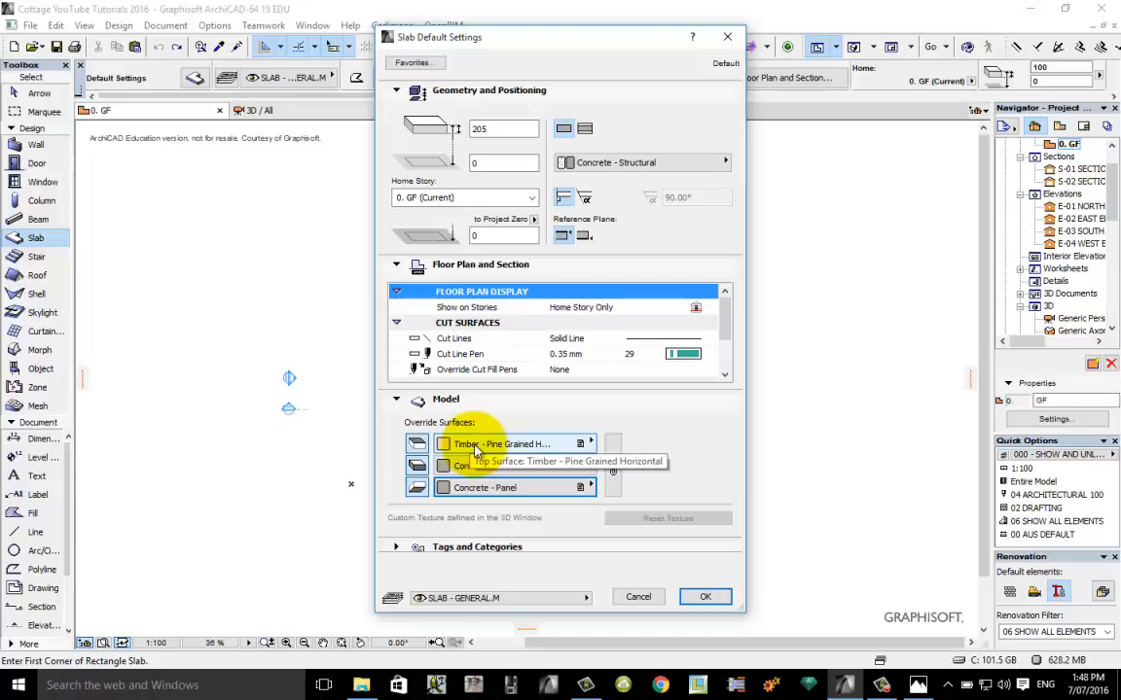
mouse_move(471, 491)
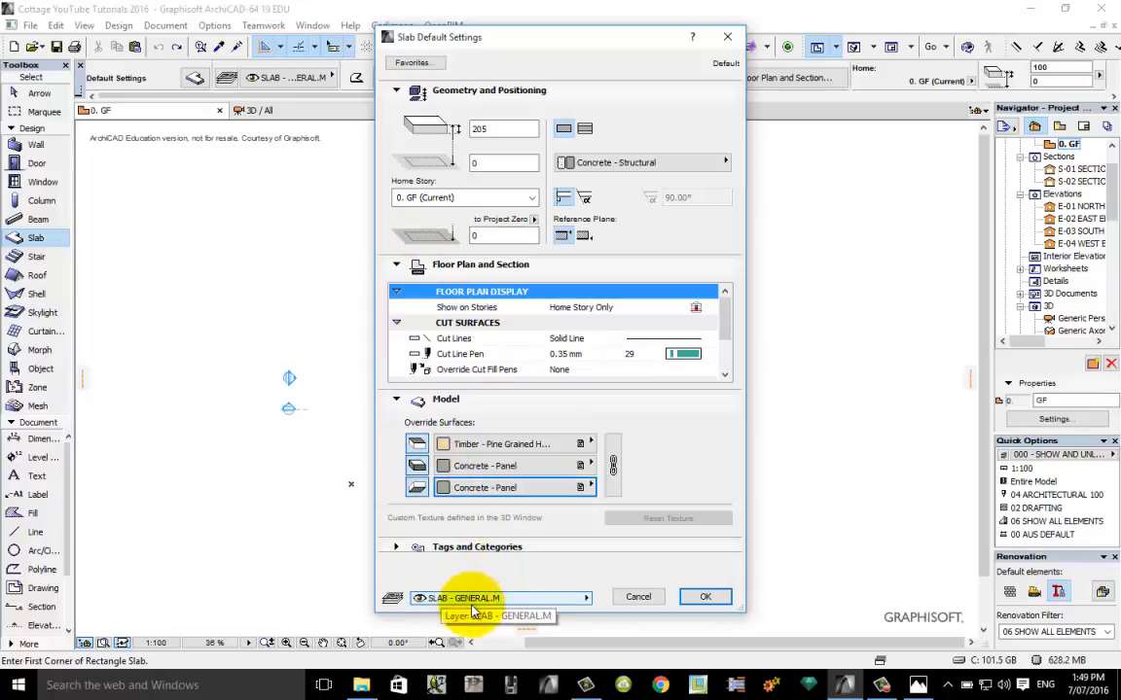
mouse_move(490, 603)
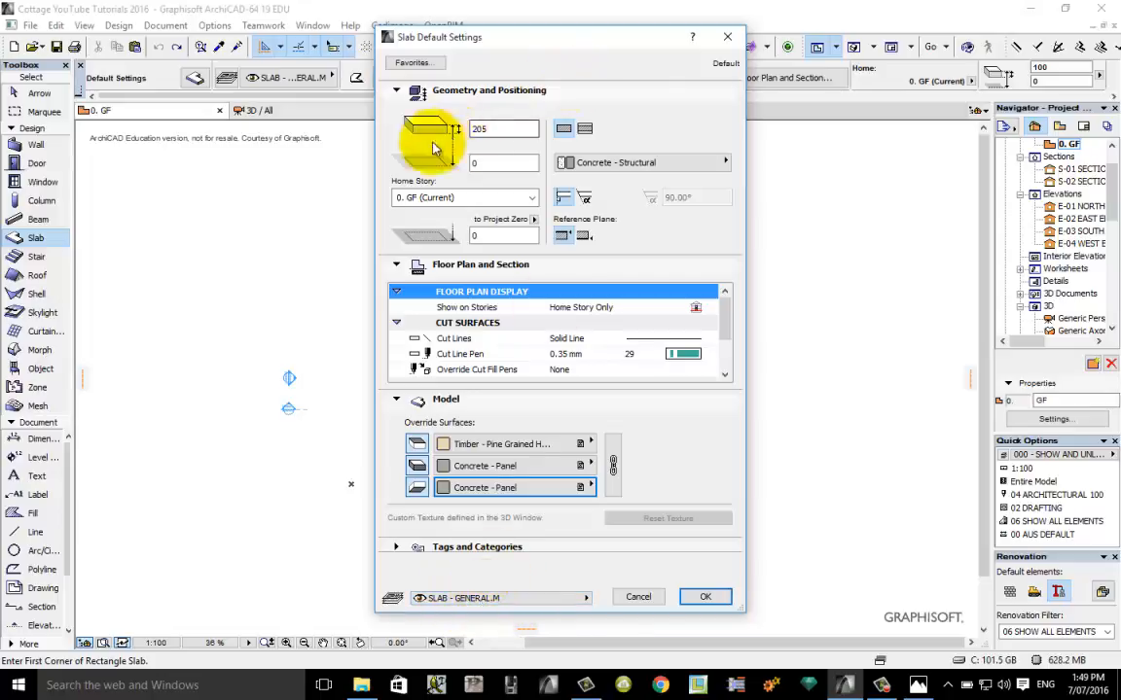
- Set the slab thickness to 100 and accept the Slab Default Settings
triple_click(504, 129)
type("100")
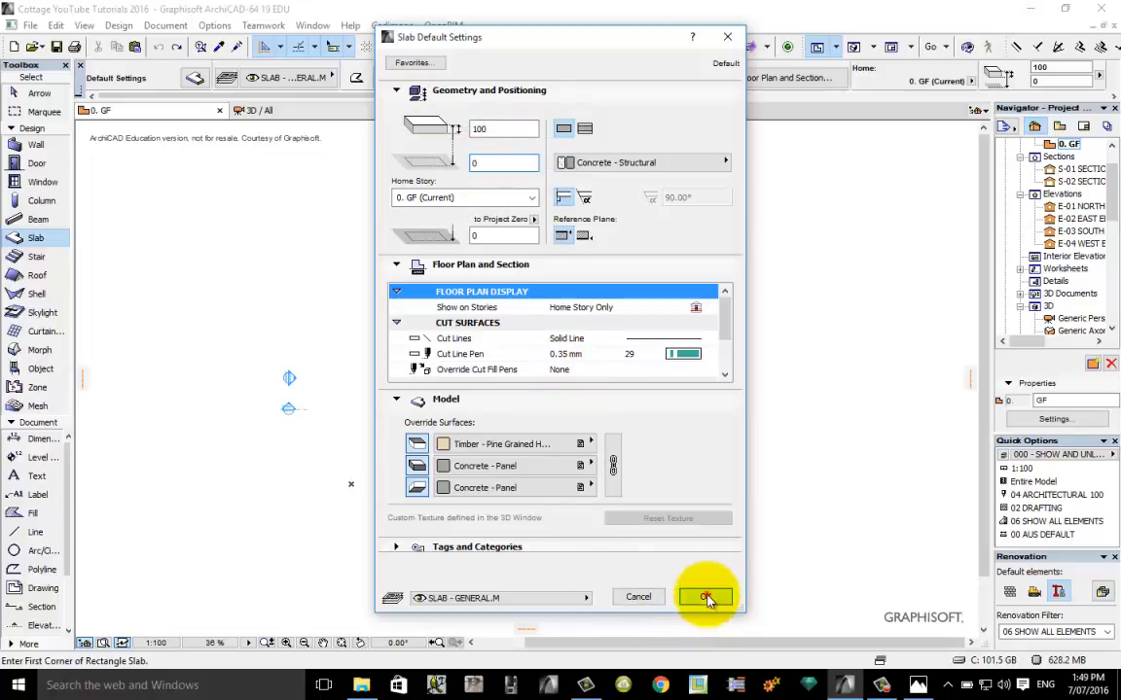
left_click(706, 597)
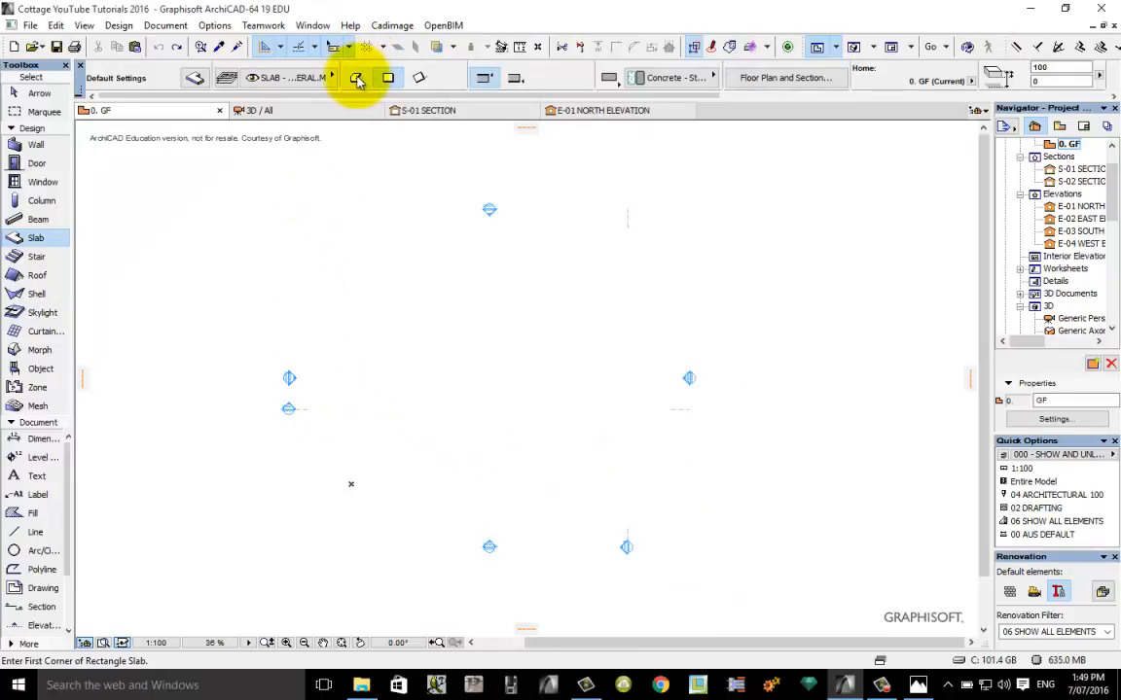
mouse_move(358, 78)
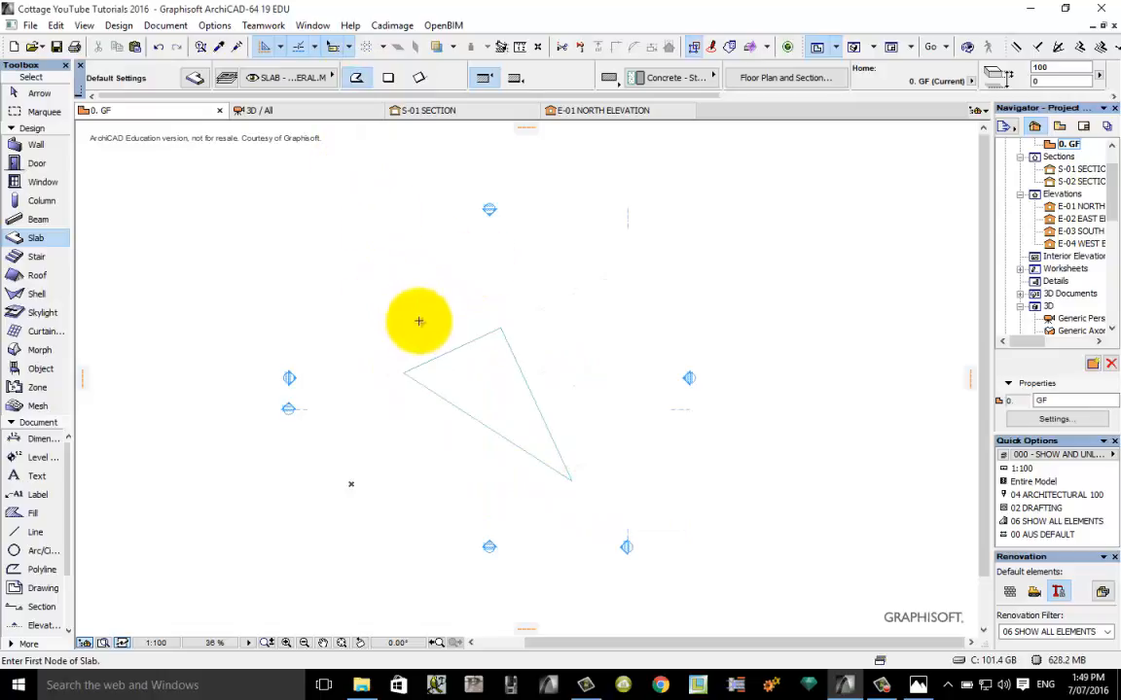
- Cancel the polygon outline and choose the Rectangular geometry method in the Info Box
right_click(420, 321)
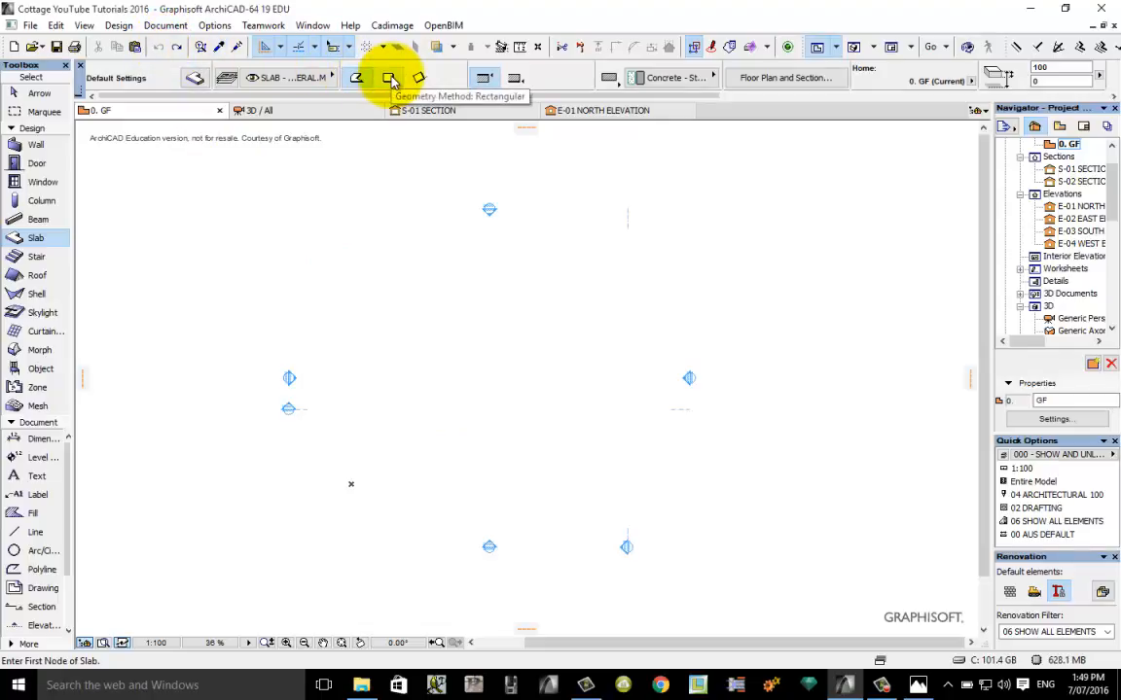
left_click(389, 77)
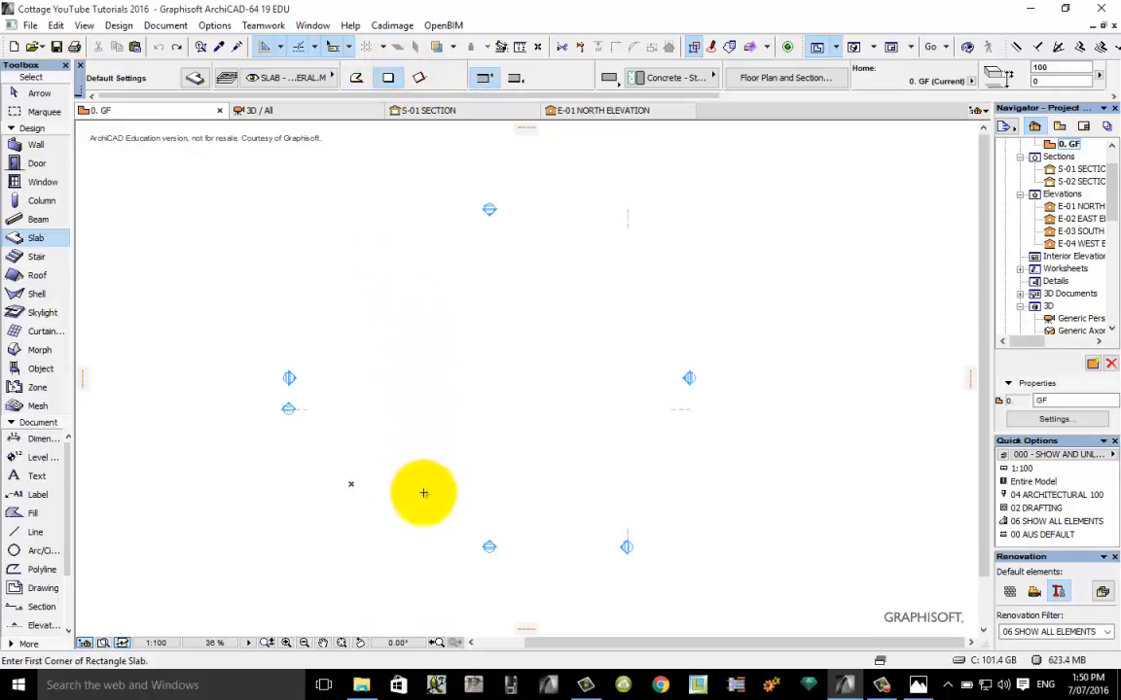
mouse_move(509, 295)
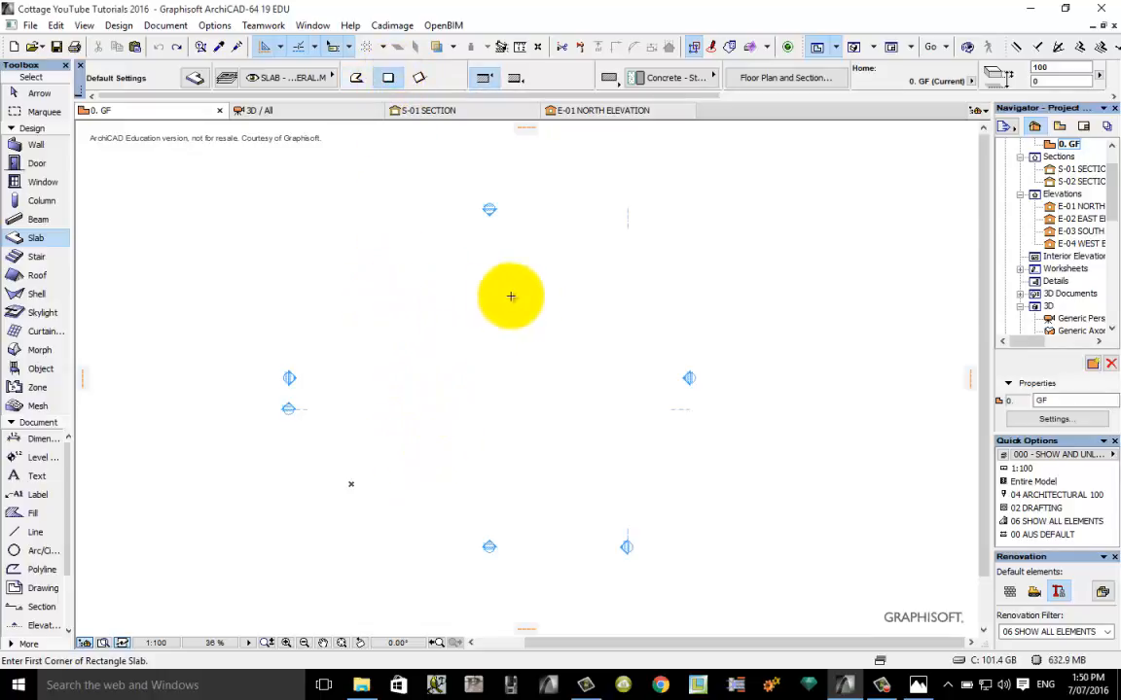
mouse_move(496, 261)
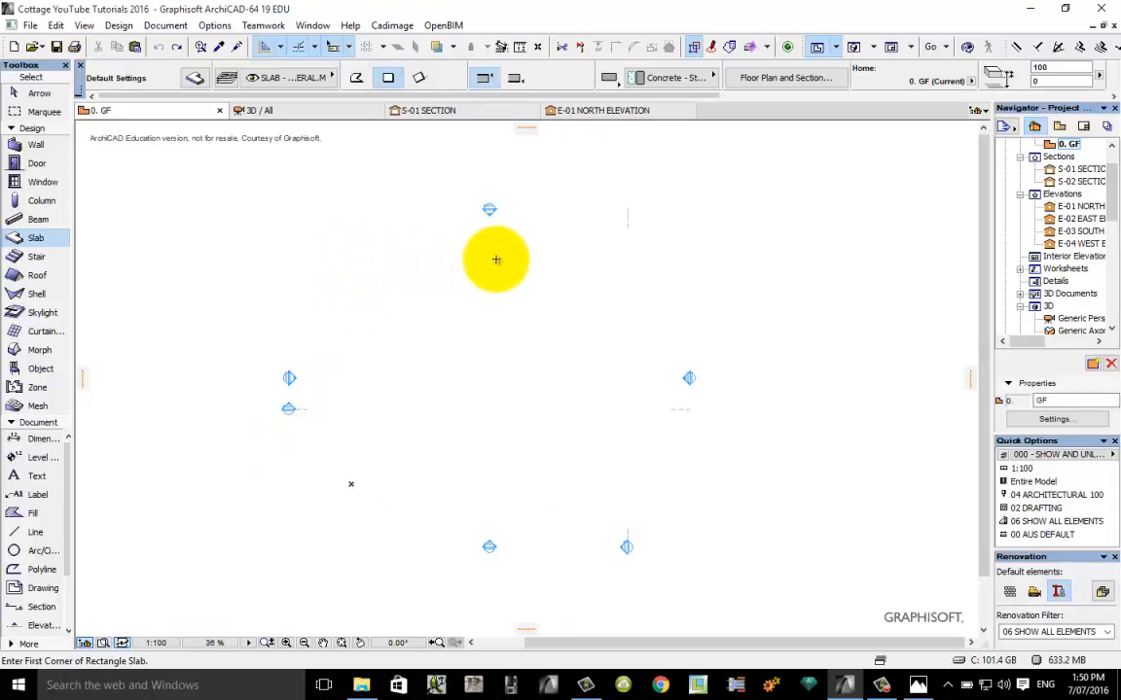
mouse_move(387, 453)
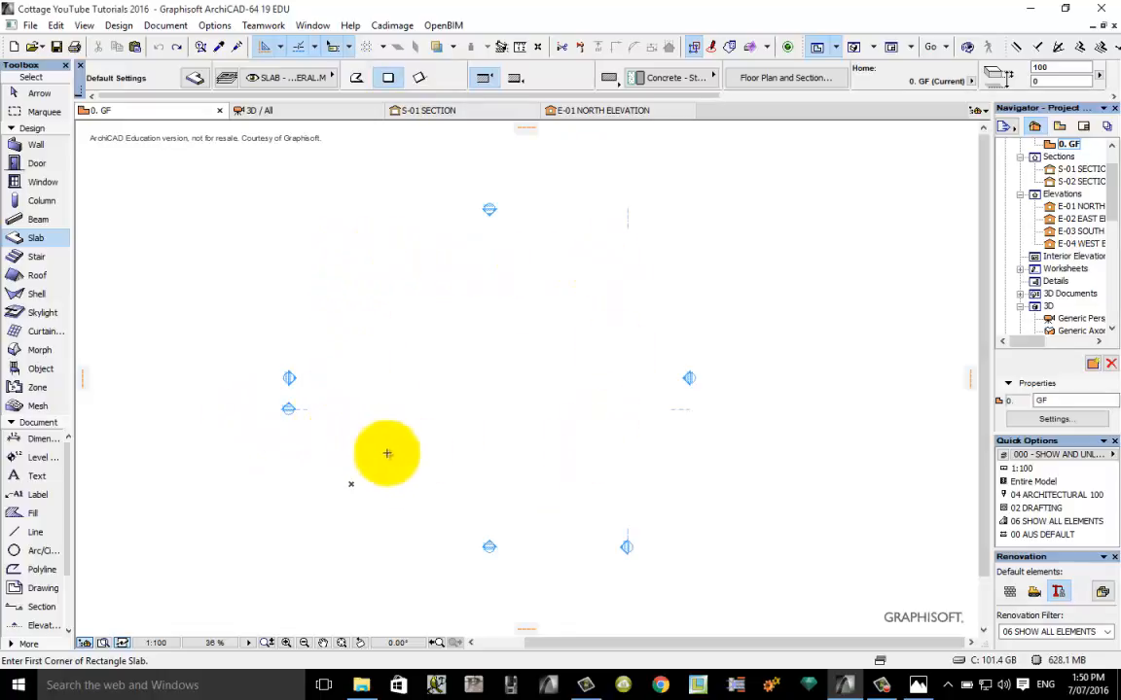
- Place the slab's first corner and enter 6000 by 7200 in the tracker to complete it
left_click(387, 459)
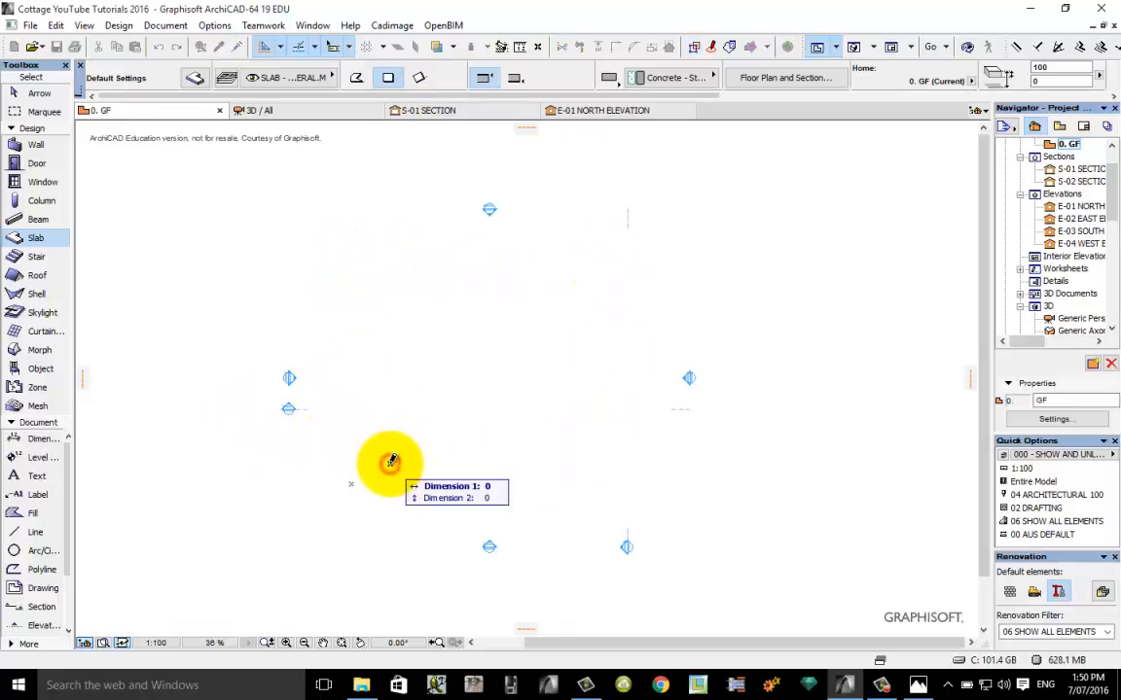
left_click_drag(389, 459, 510, 319)
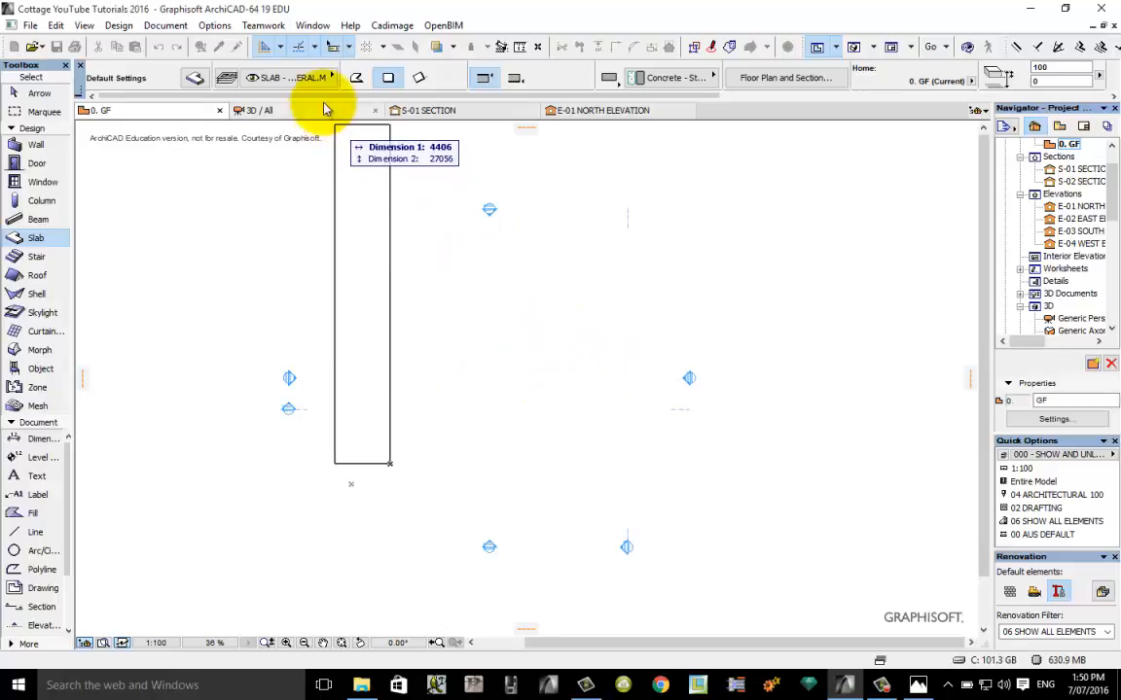
mouse_move(334, 46)
type("6200")
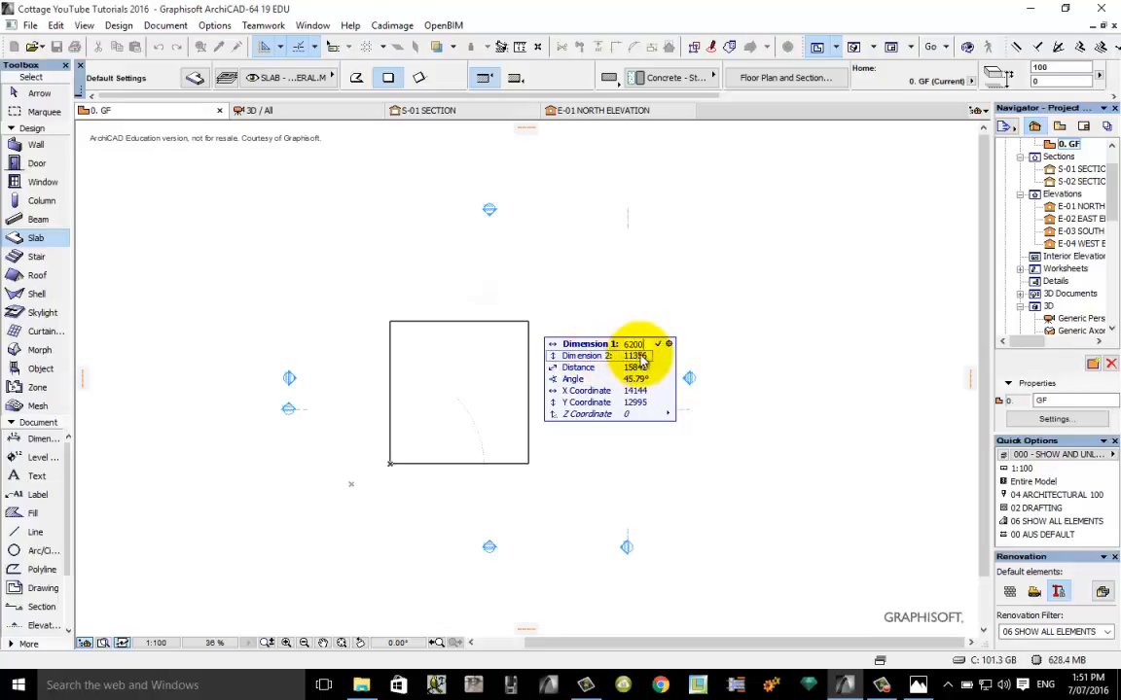
left_click(632, 354)
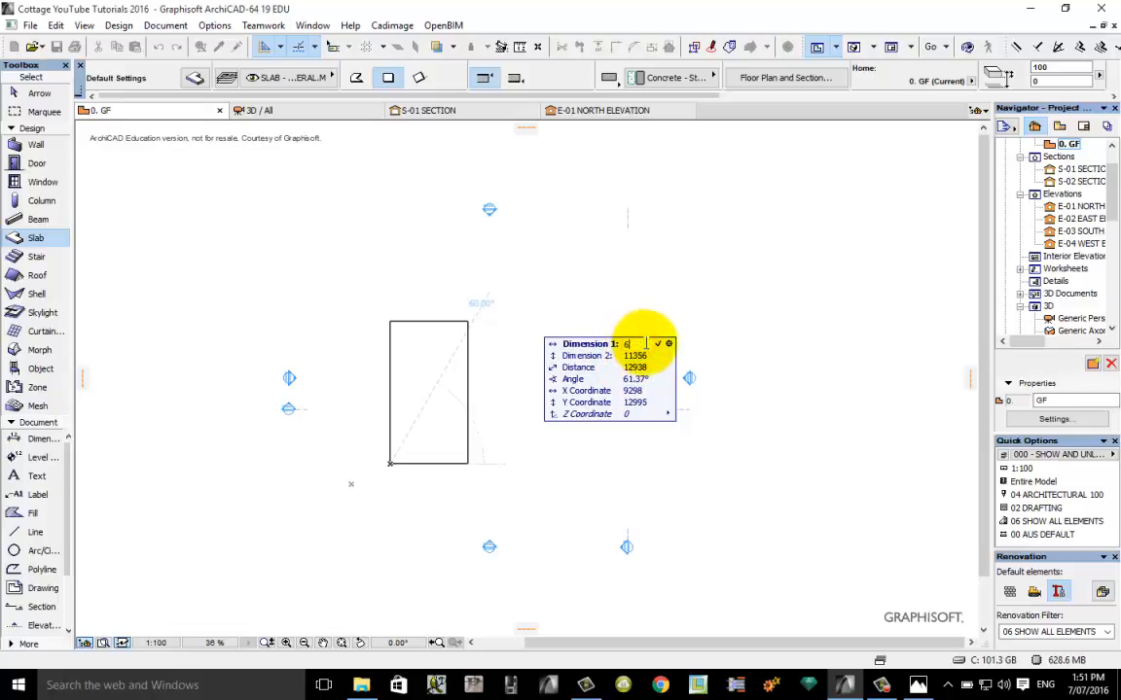
type("000")
left_click(638, 356)
type("7200")
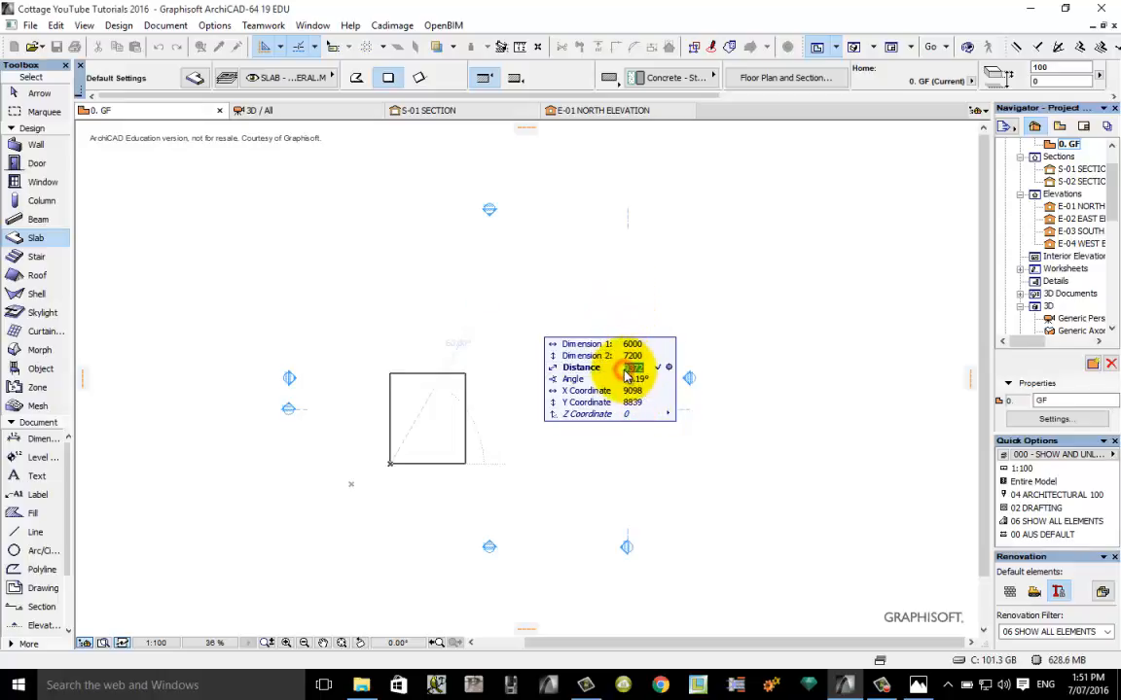
left_click(633, 378)
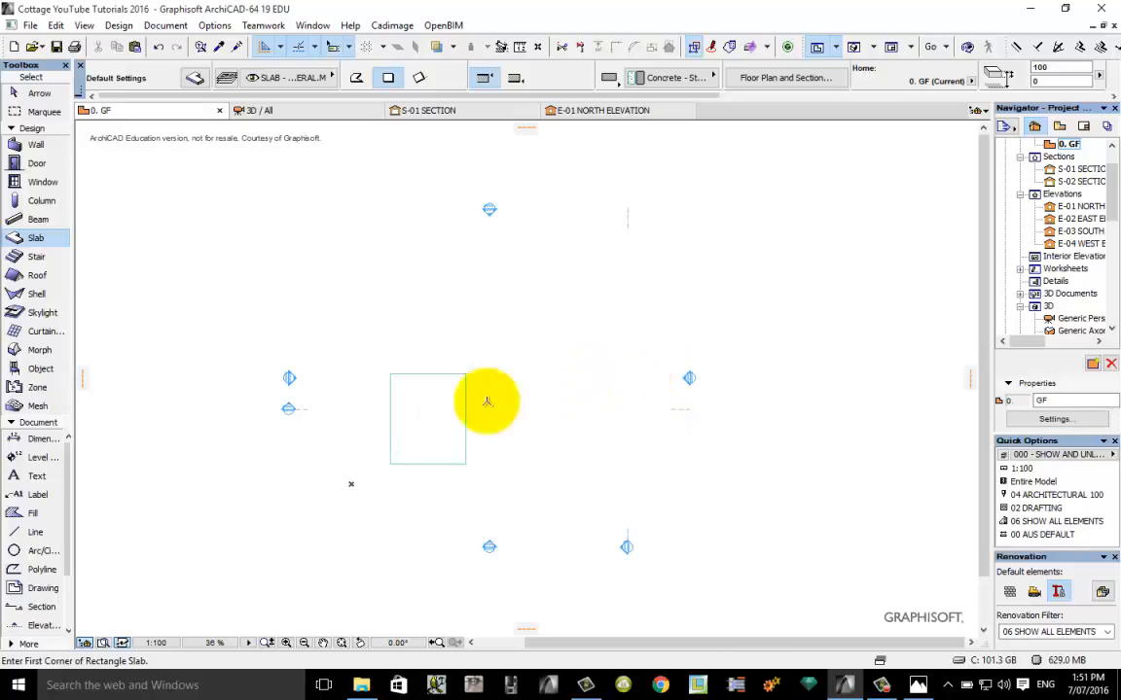
mouse_move(449, 475)
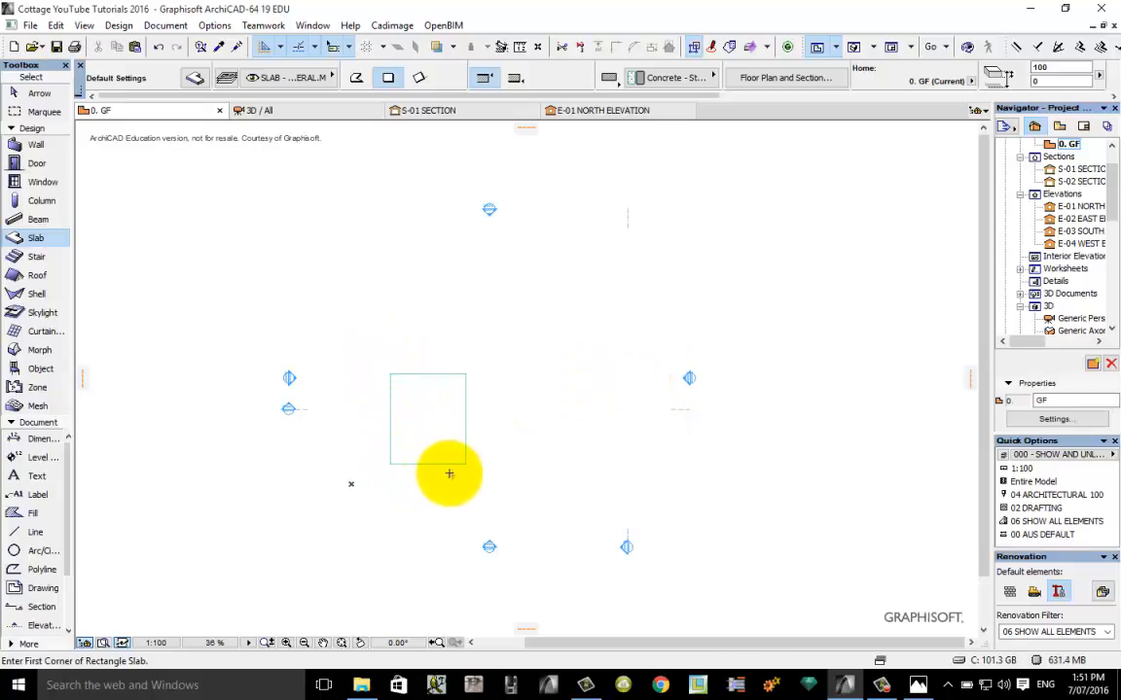
mouse_move(521, 253)
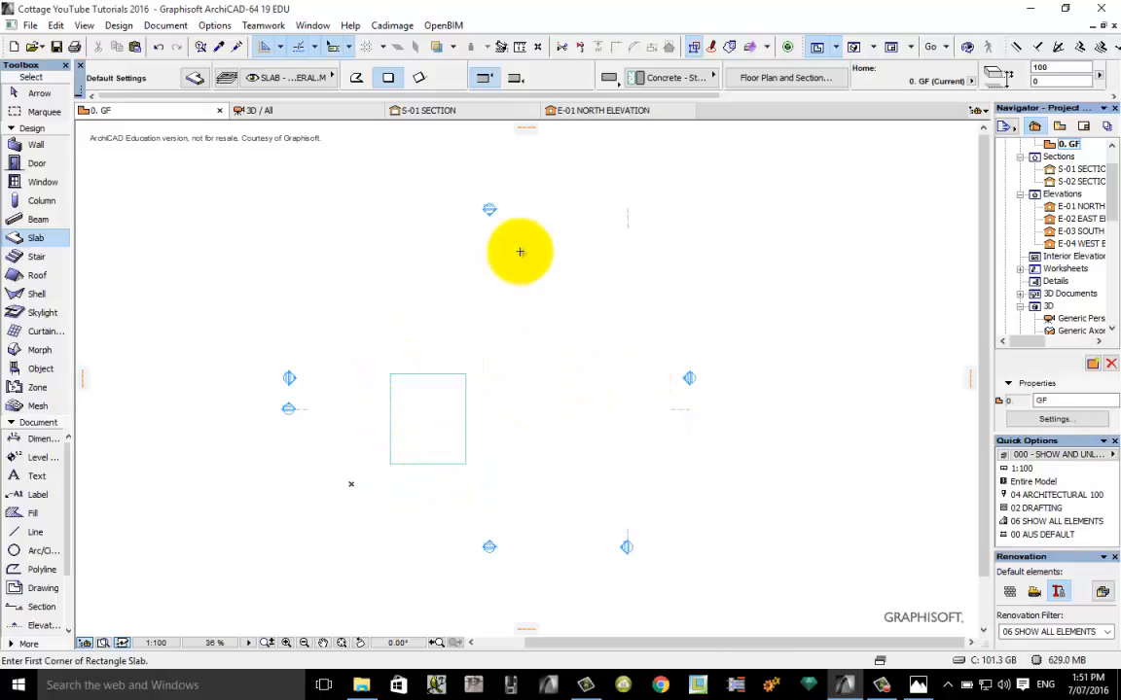
mouse_move(521, 46)
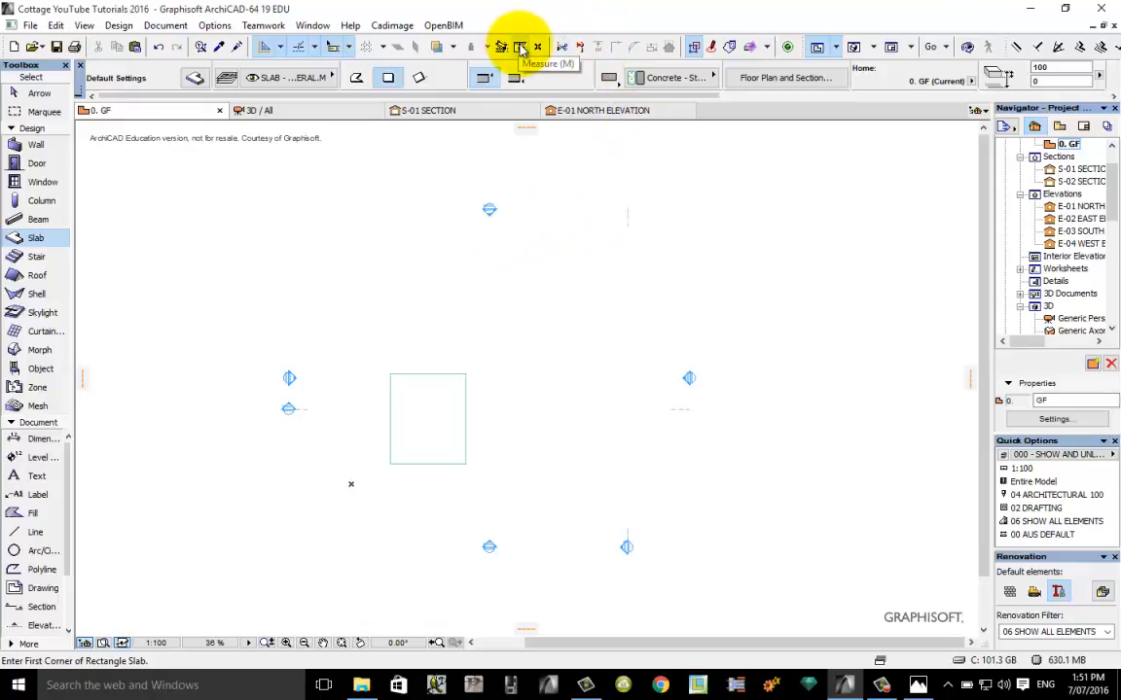
left_click(522, 47)
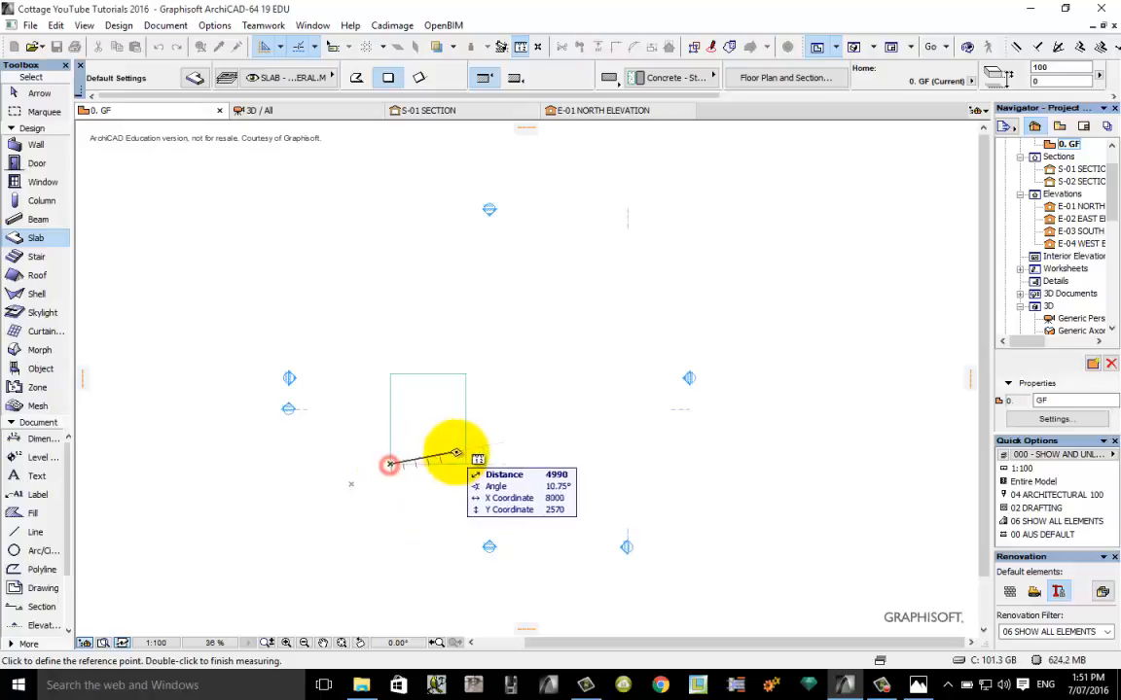
mouse_move(467, 465)
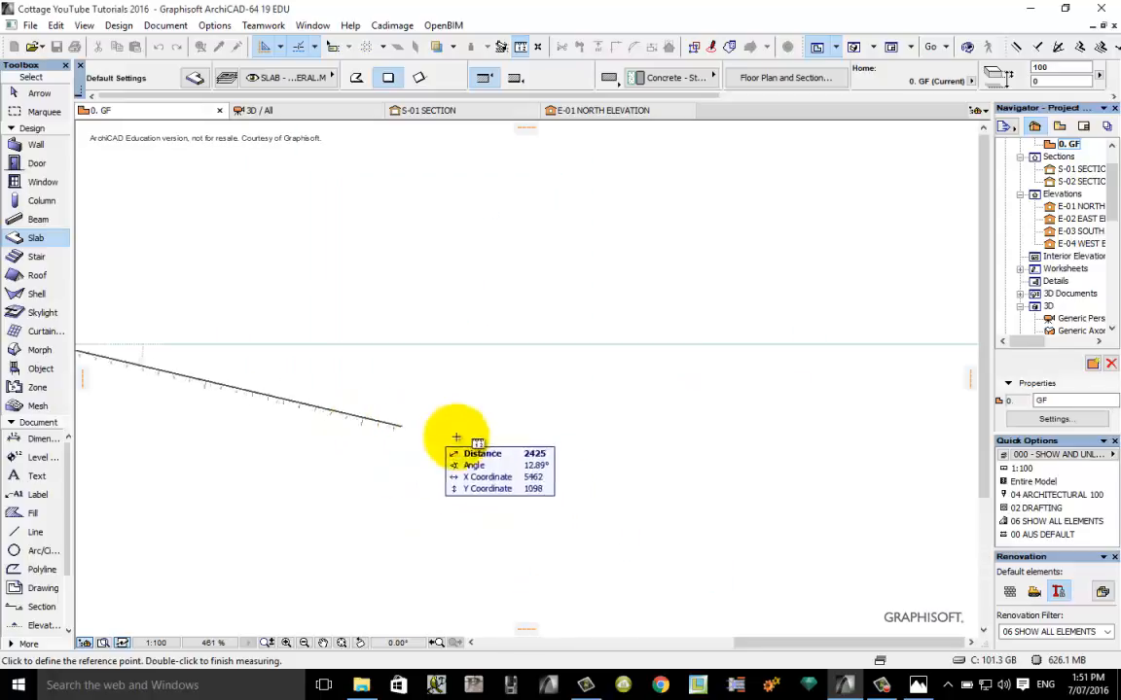
scroll("down", 3)
type("6000")
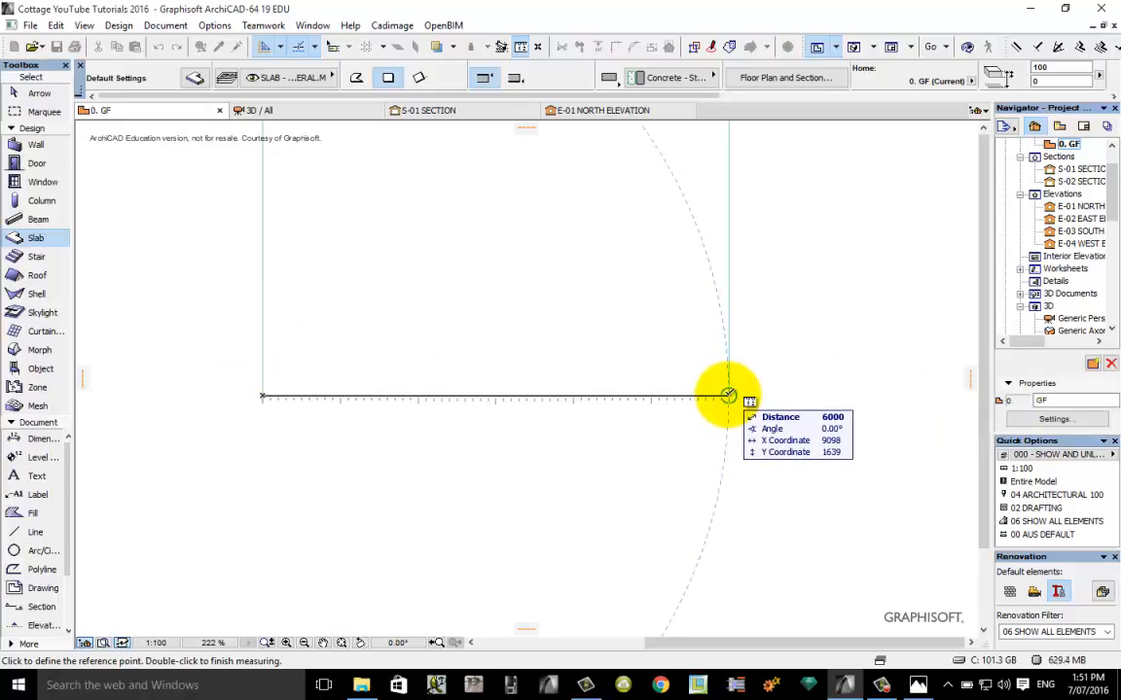
left_click(727, 395)
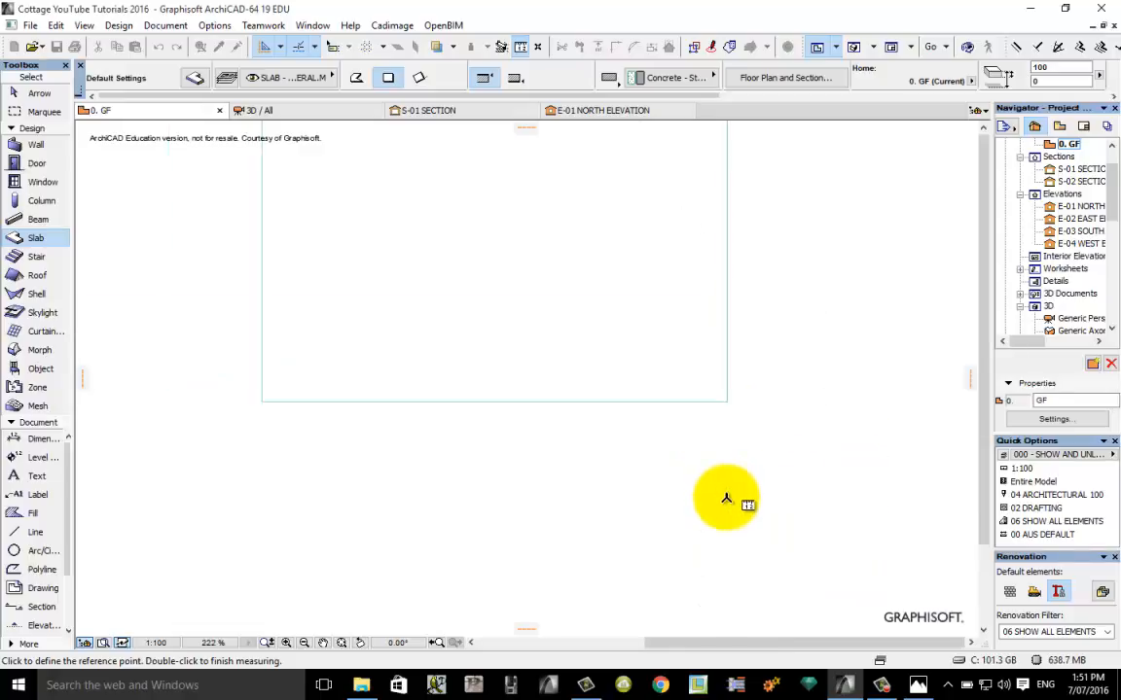
left_click(728, 498)
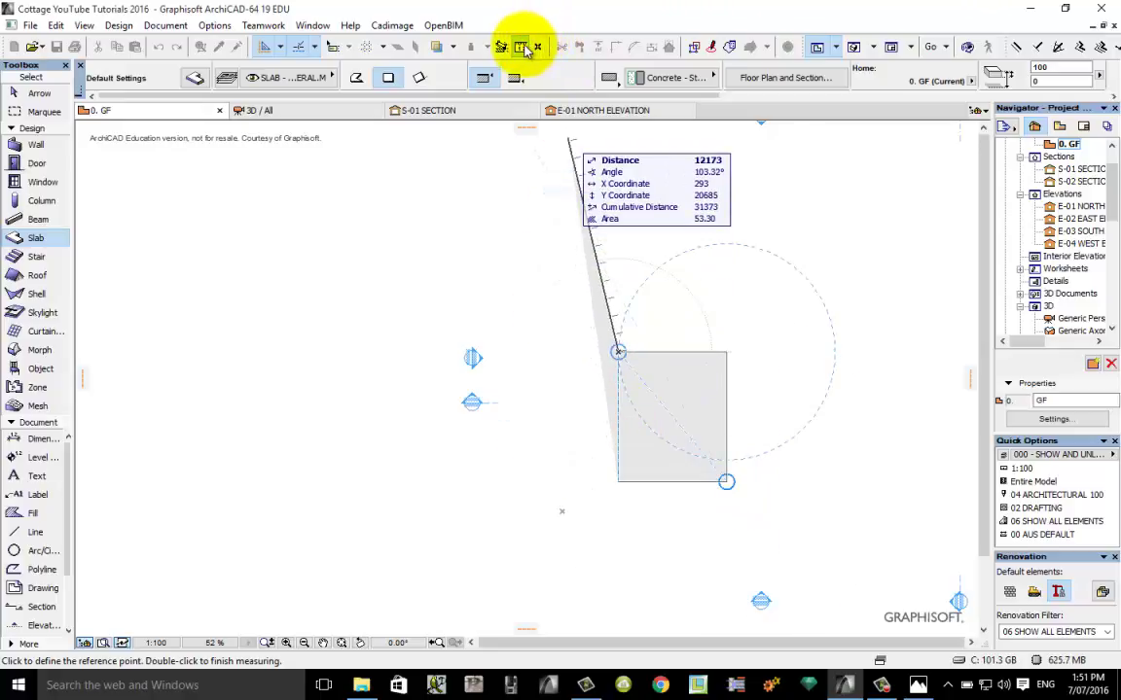
left_click(524, 47)
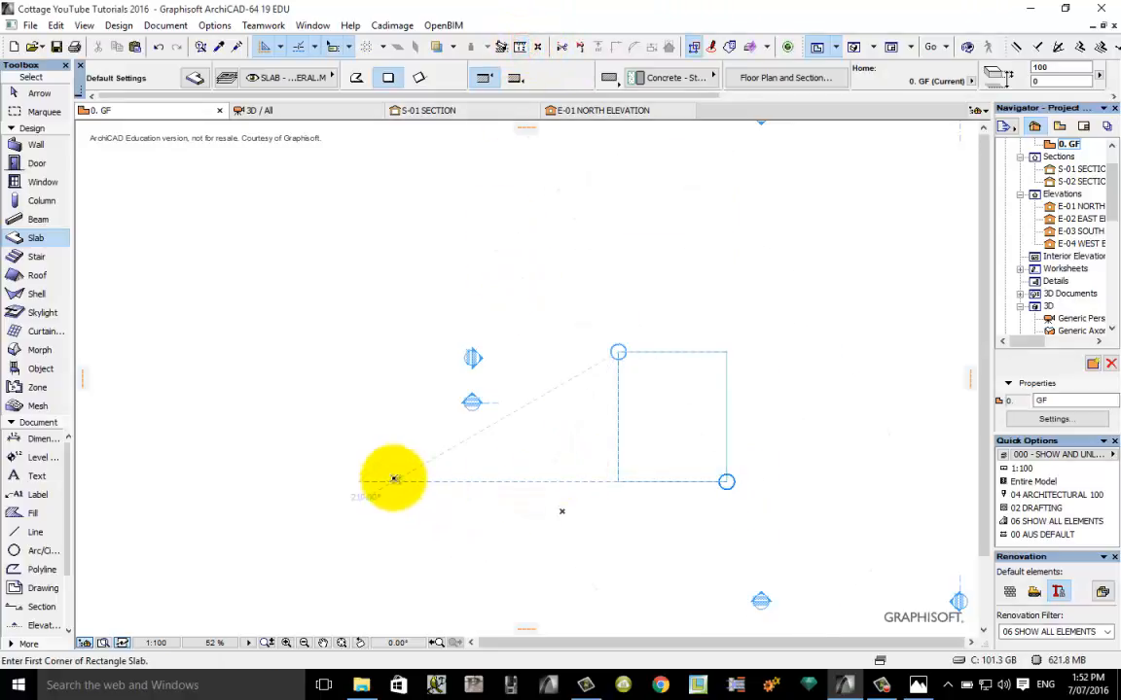
scroll("down", 3)
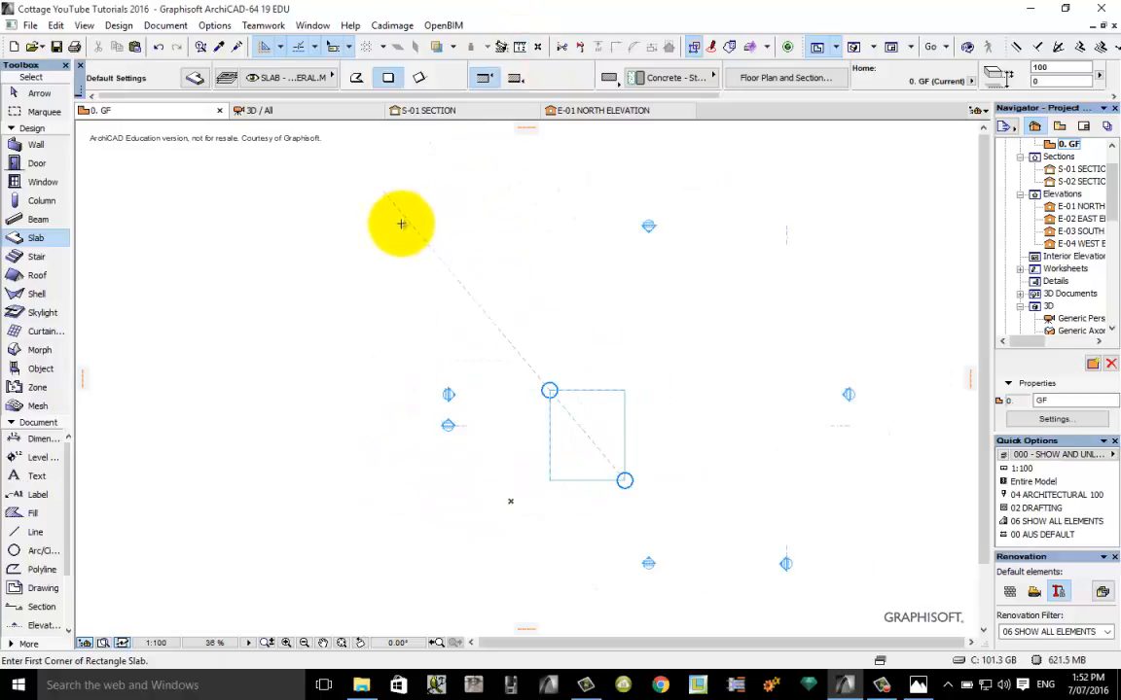
mouse_move(763, 161)
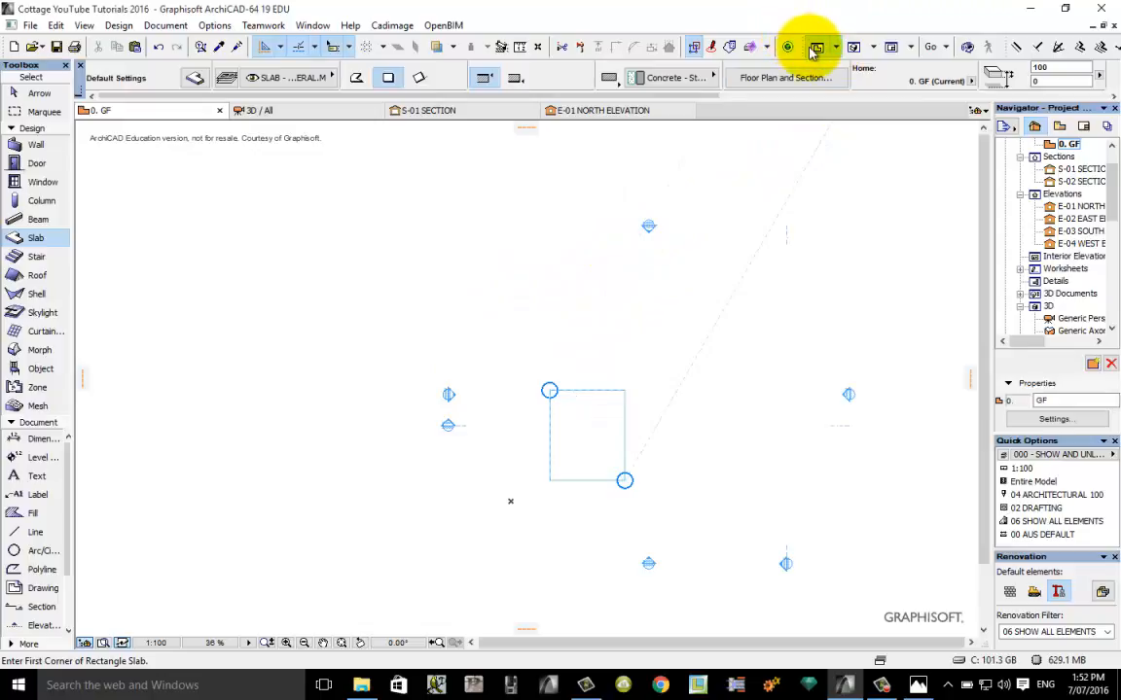
mouse_move(852, 47)
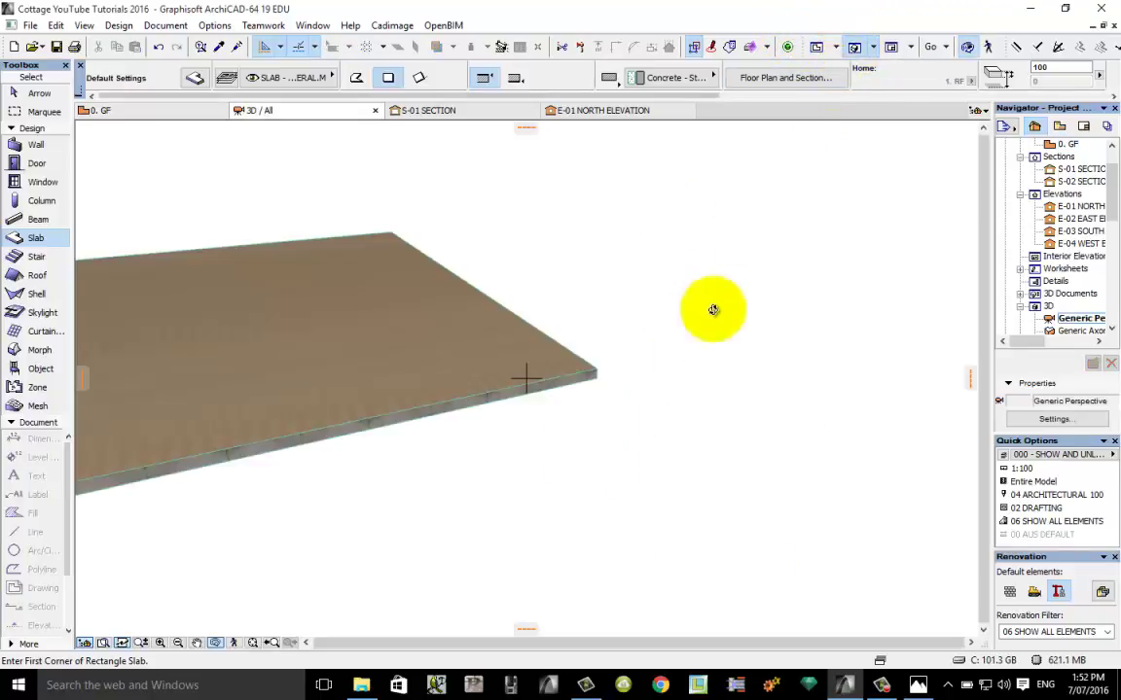
mouse_move(597, 416)
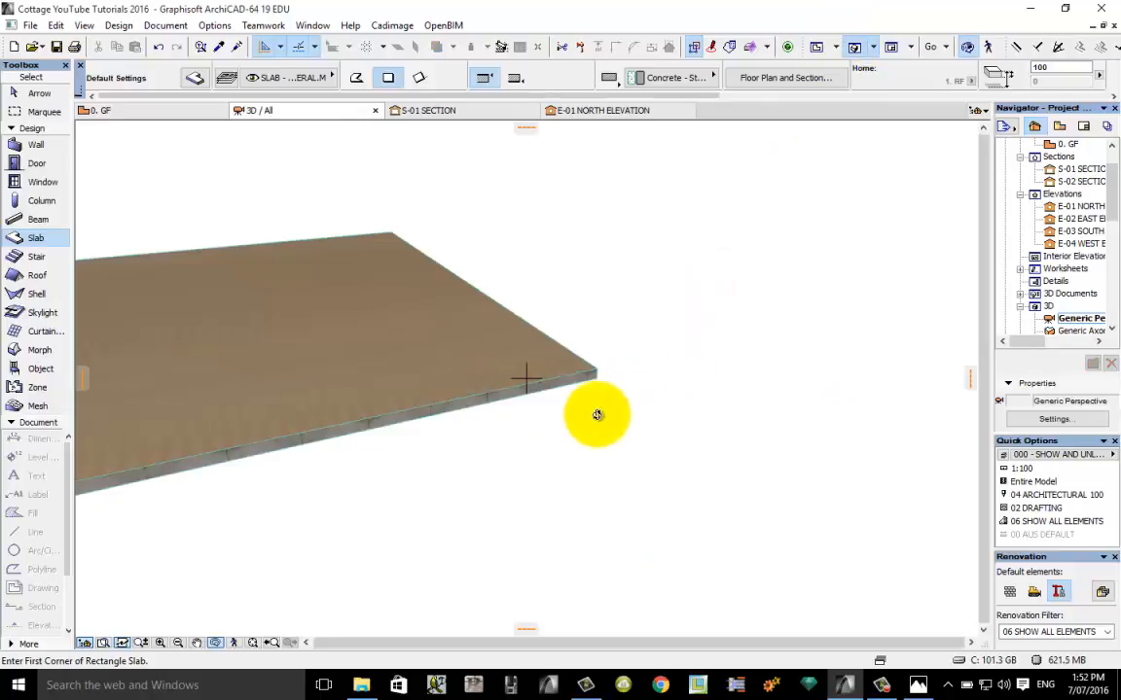
mouse_move(117, 614)
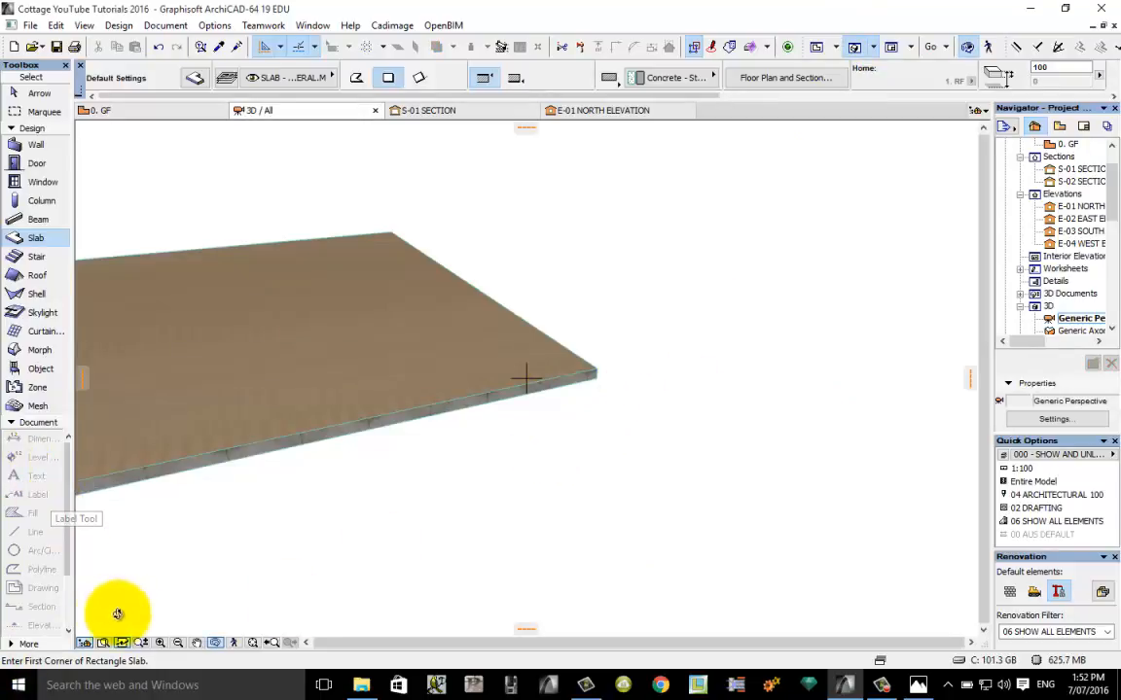
mouse_move(988, 315)
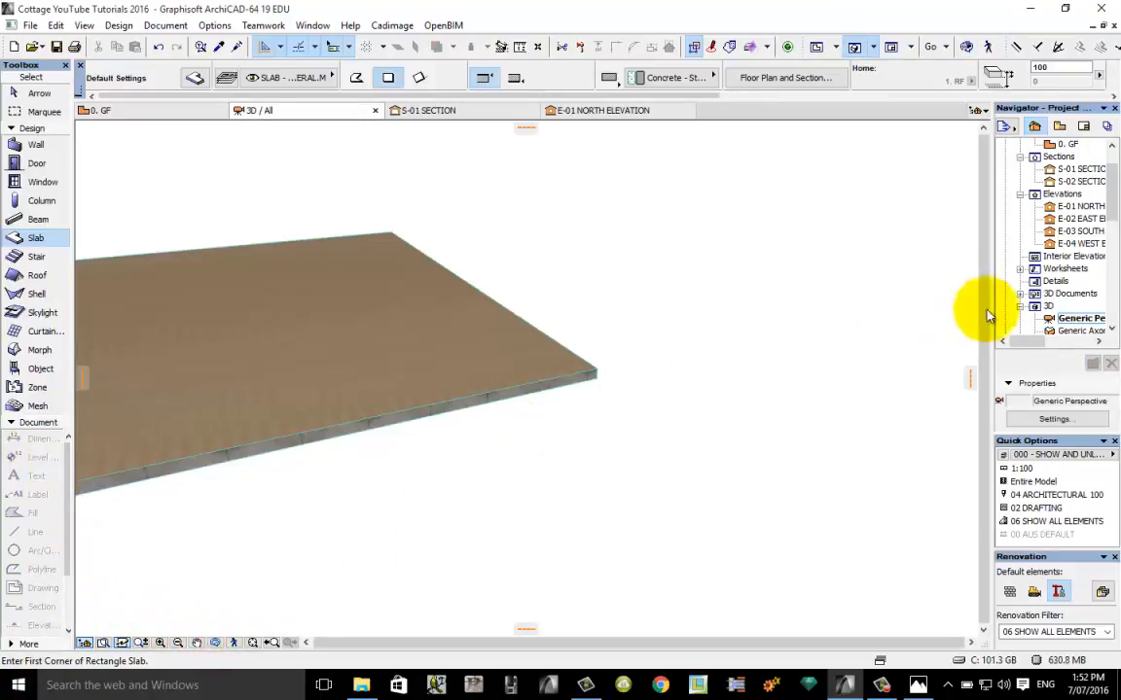
mouse_move(1070, 319)
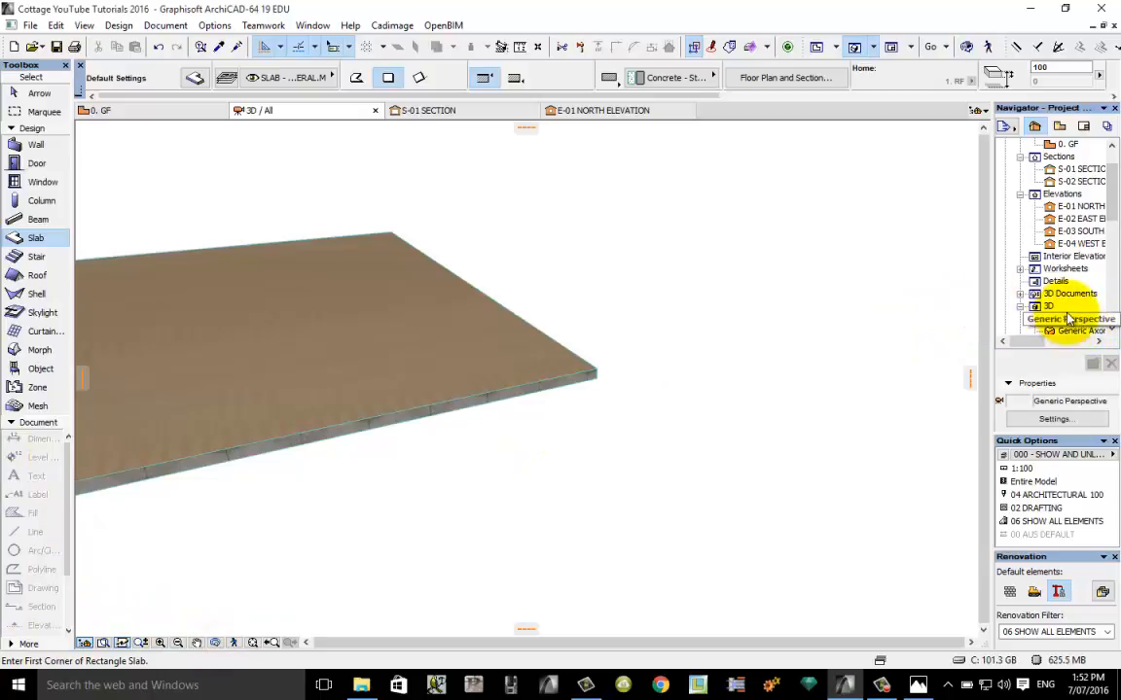
- Show the slab in the Generic Axonometry 3D view from the Navigator
left_click(1079, 319)
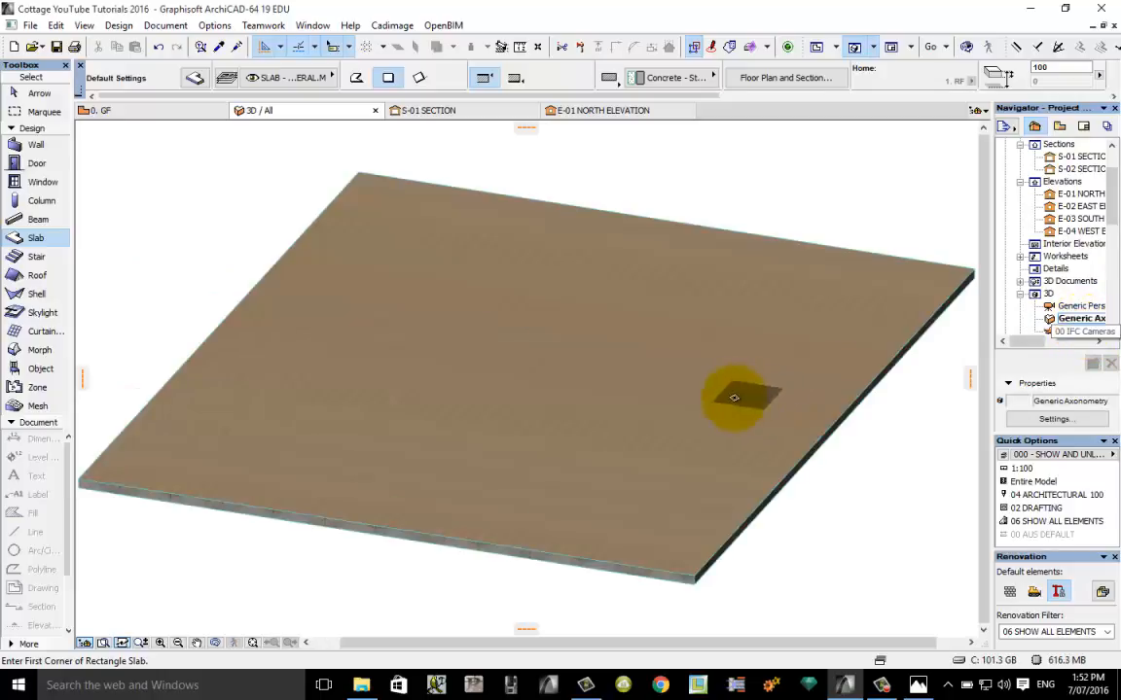
mouse_move(404, 432)
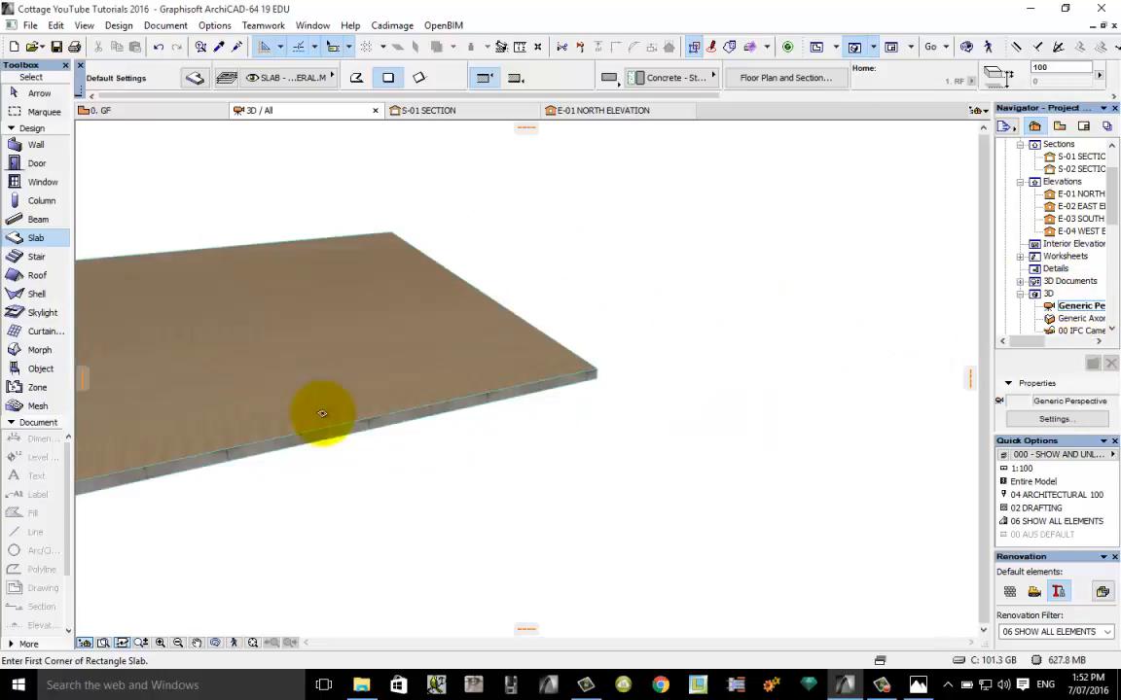
mouse_move(276, 391)
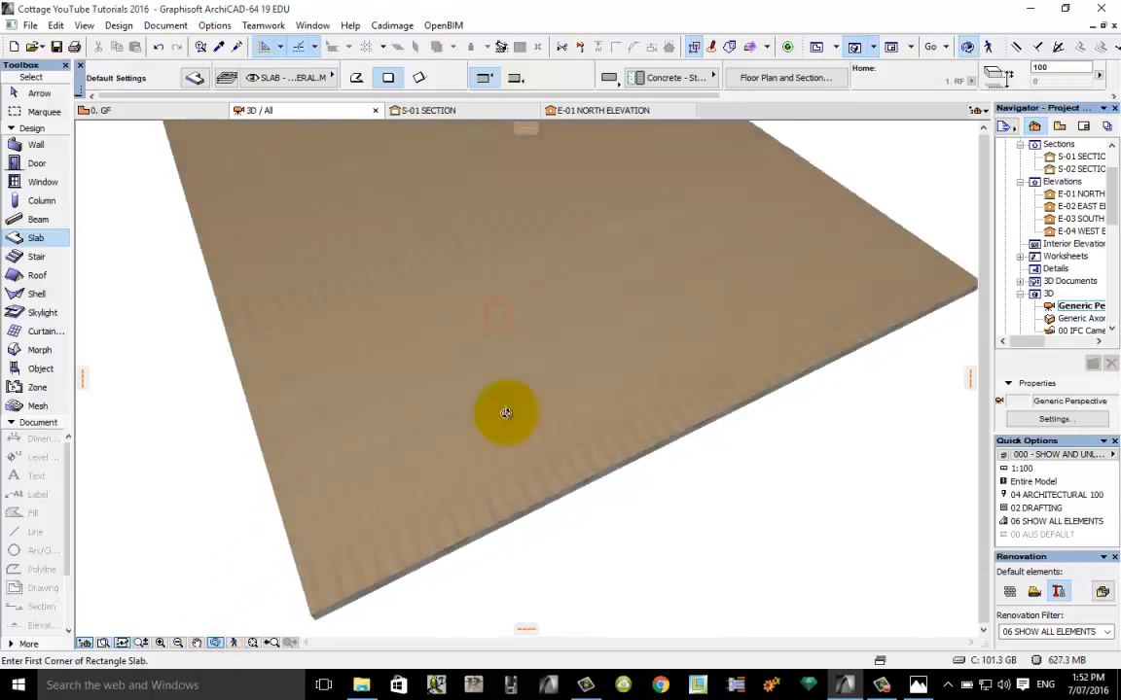
left_click_drag(506, 413, 557, 288)
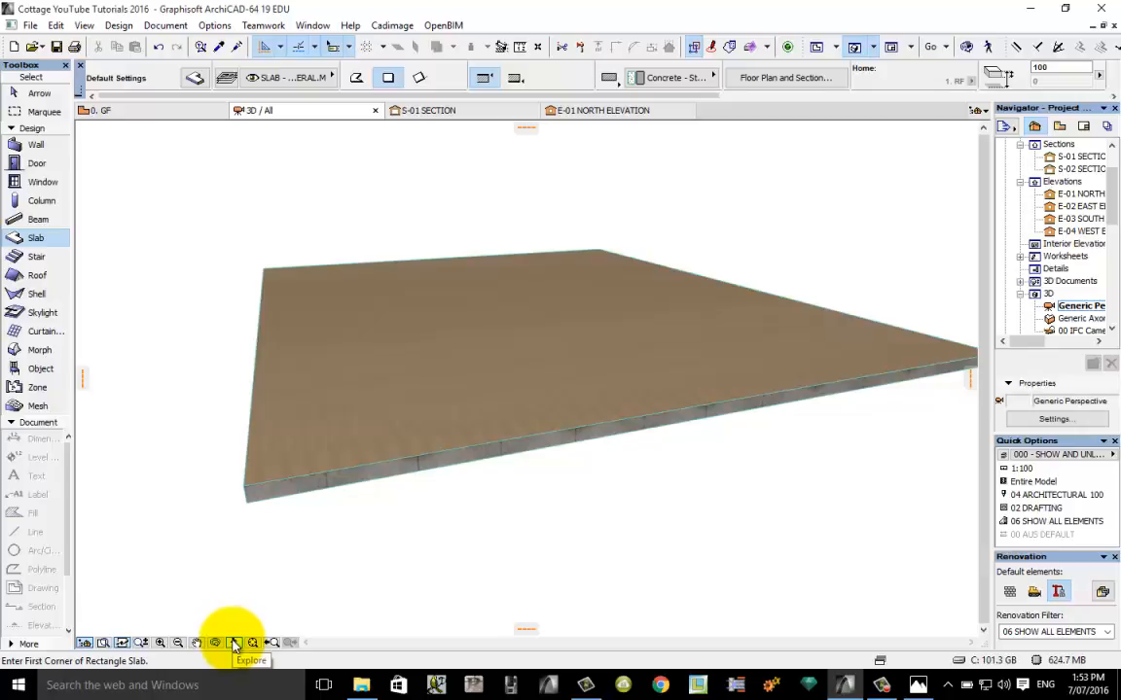
left_click(233, 642)
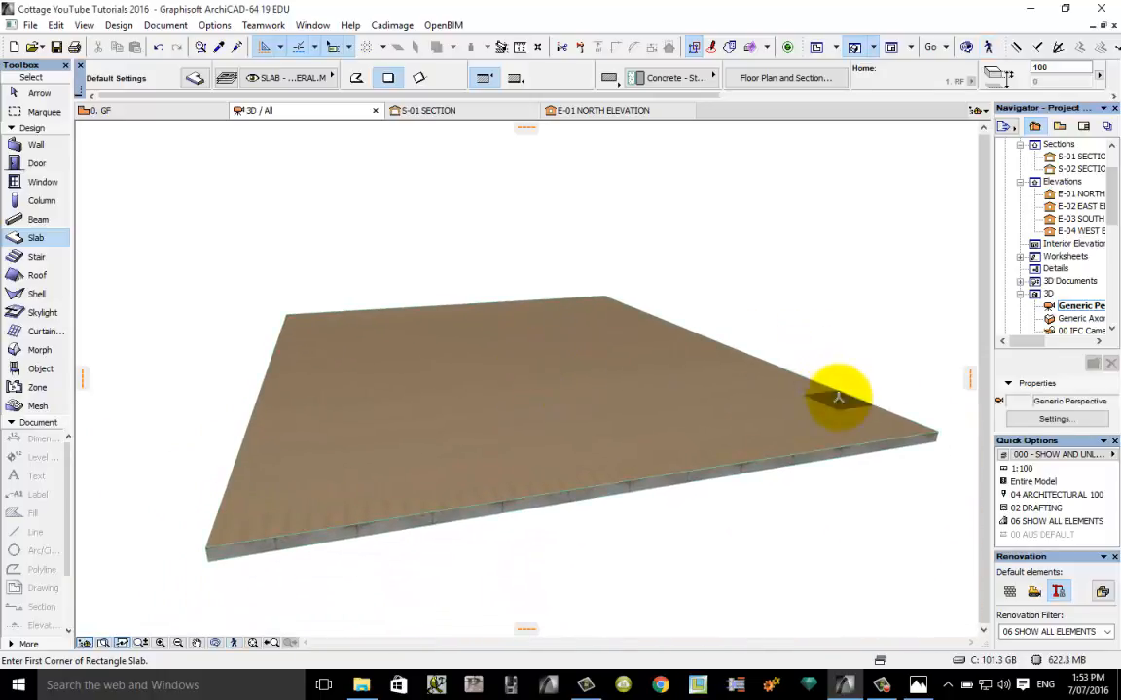
mouse_move(630, 125)
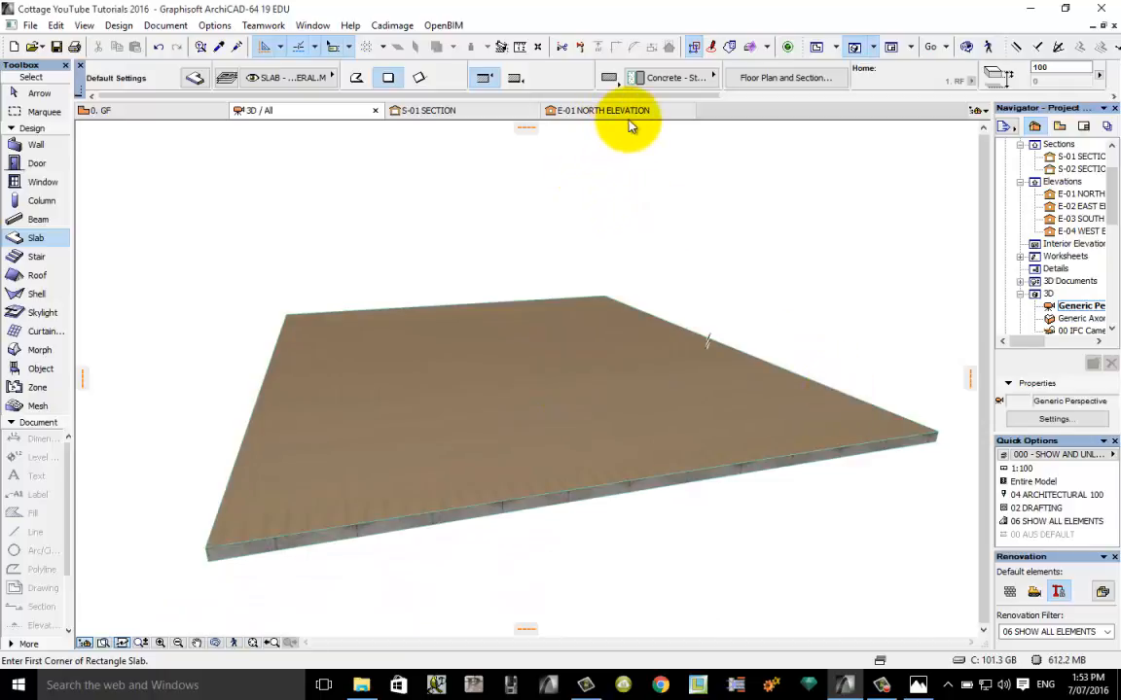